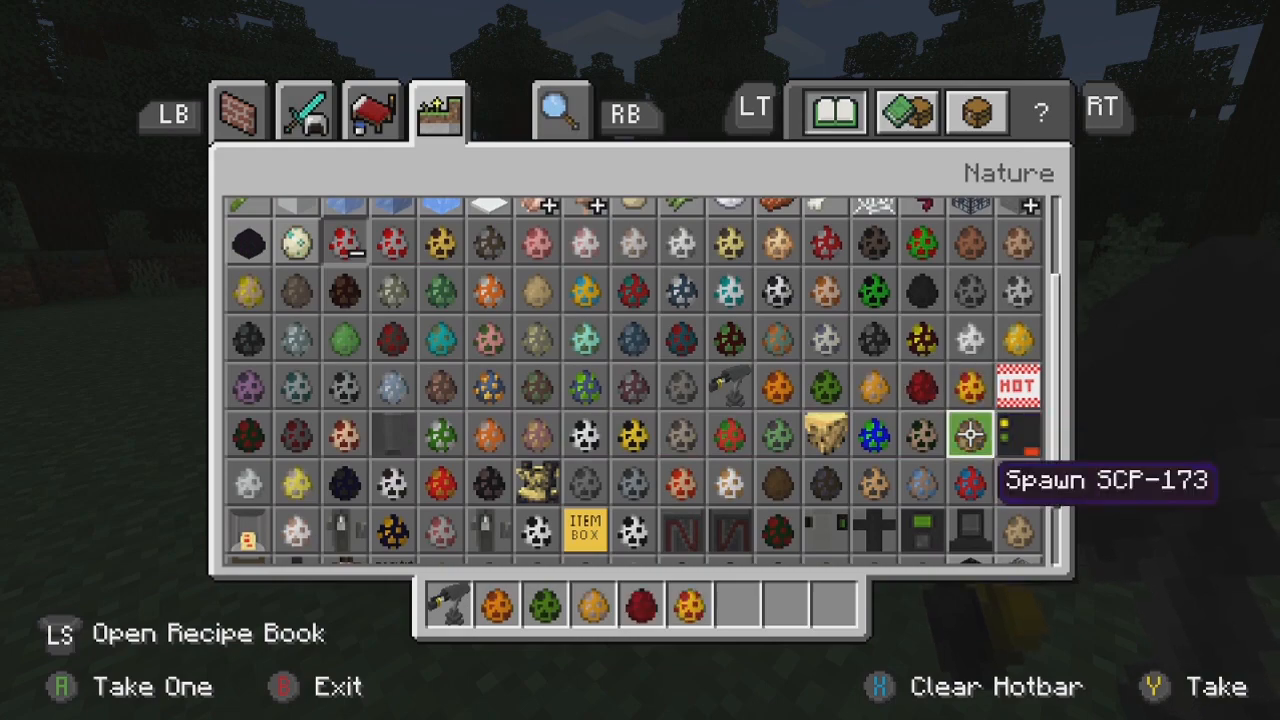
# Launch Microsoft Edge and scroll the SCP Foundation Add-on page down to its download links
pyautogui.click(1016, 384)
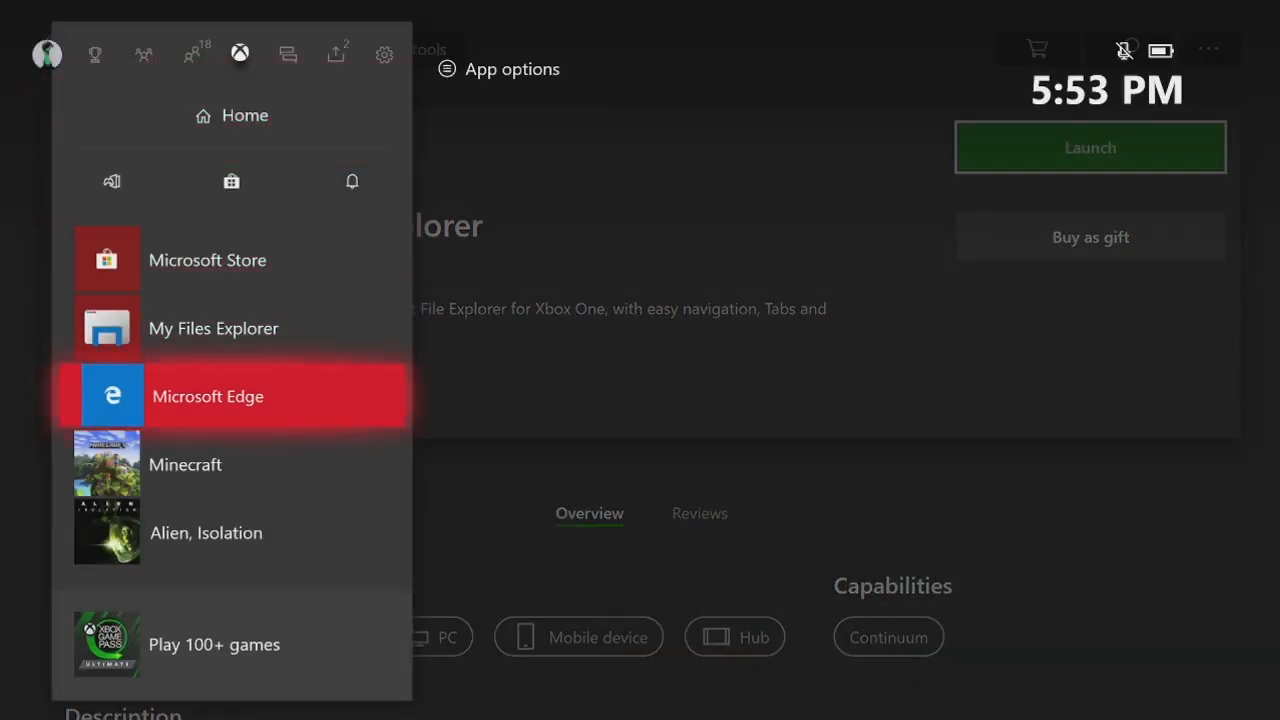
pyautogui.click(208, 396)
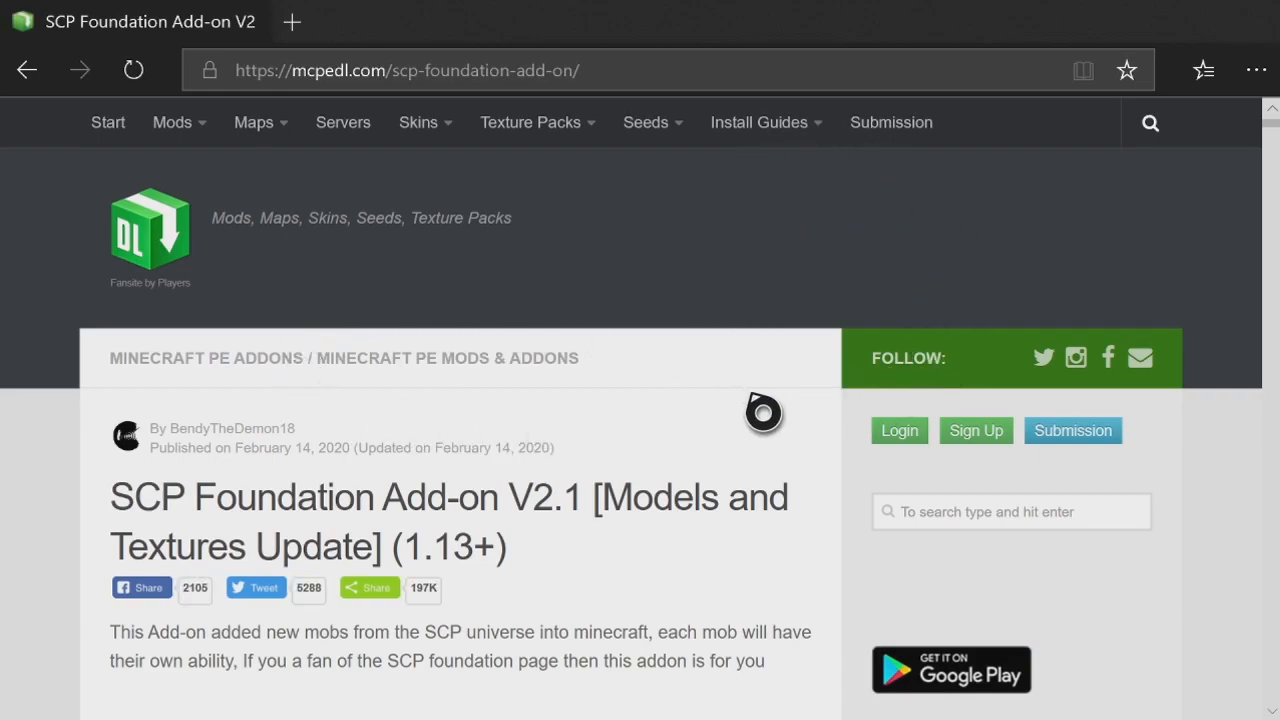
pyautogui.moveTo(408, 222)
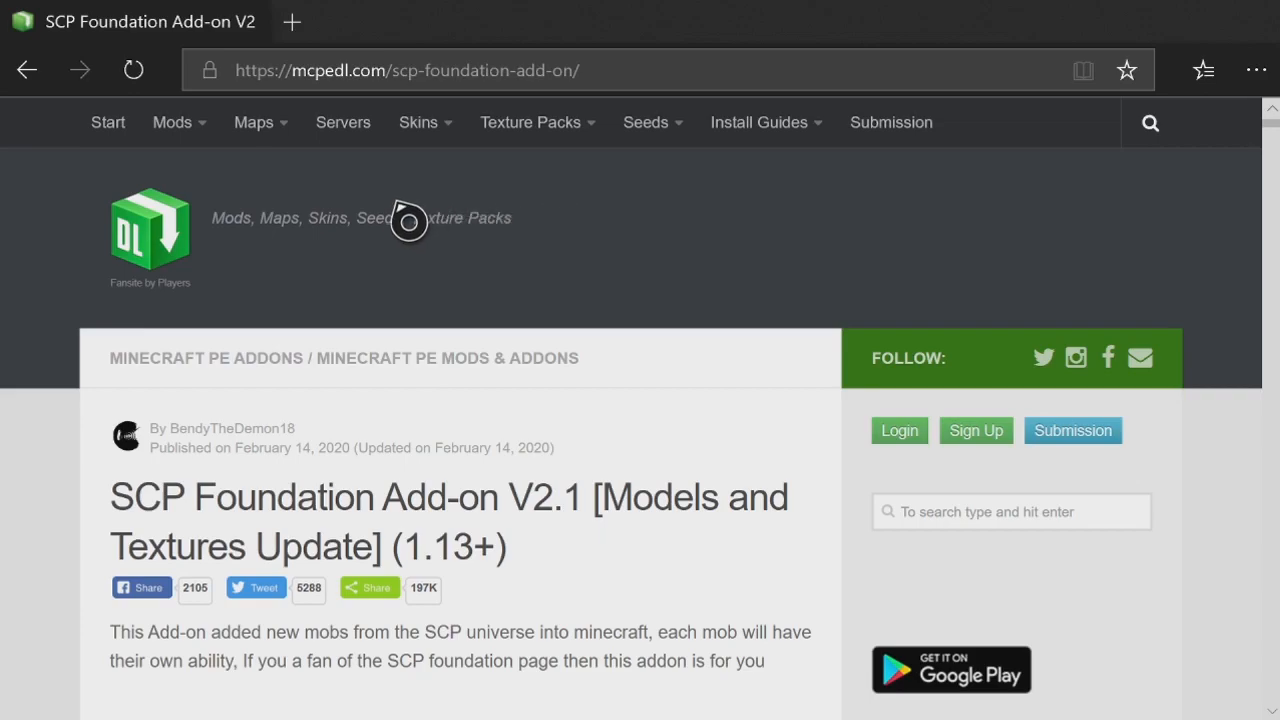
pyautogui.moveTo(1160, 144)
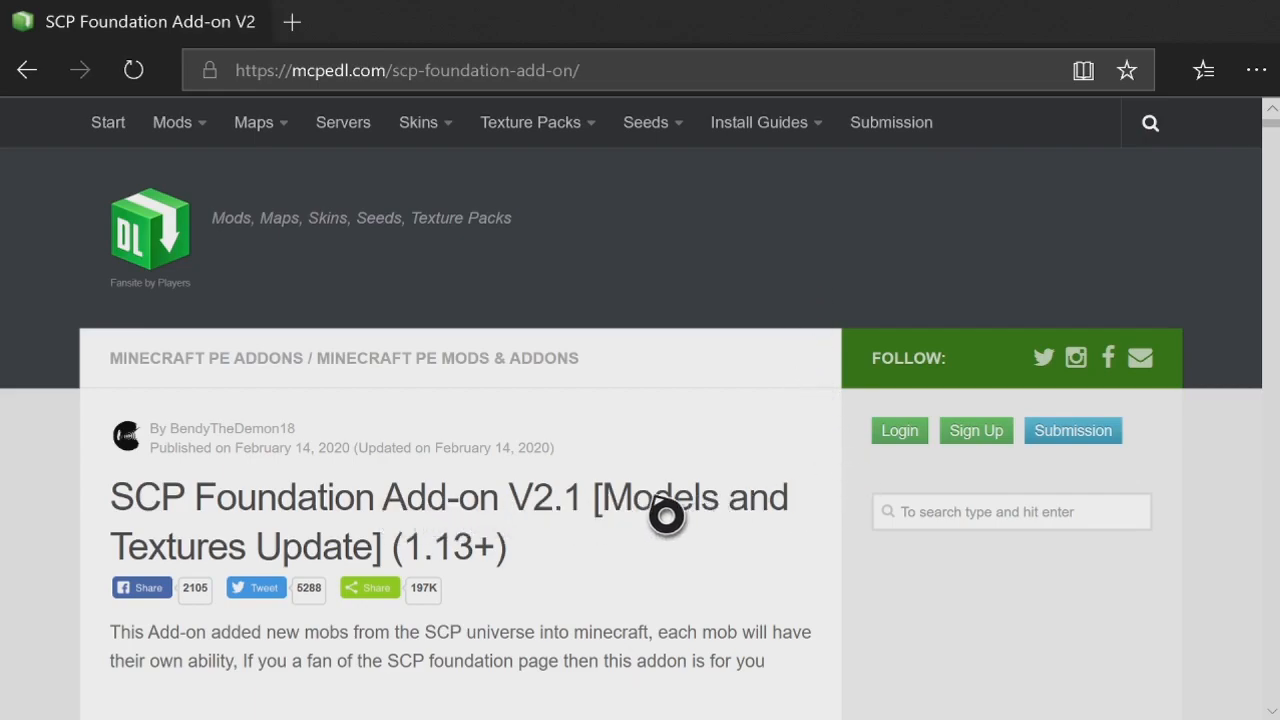
pyautogui.scroll(-3)
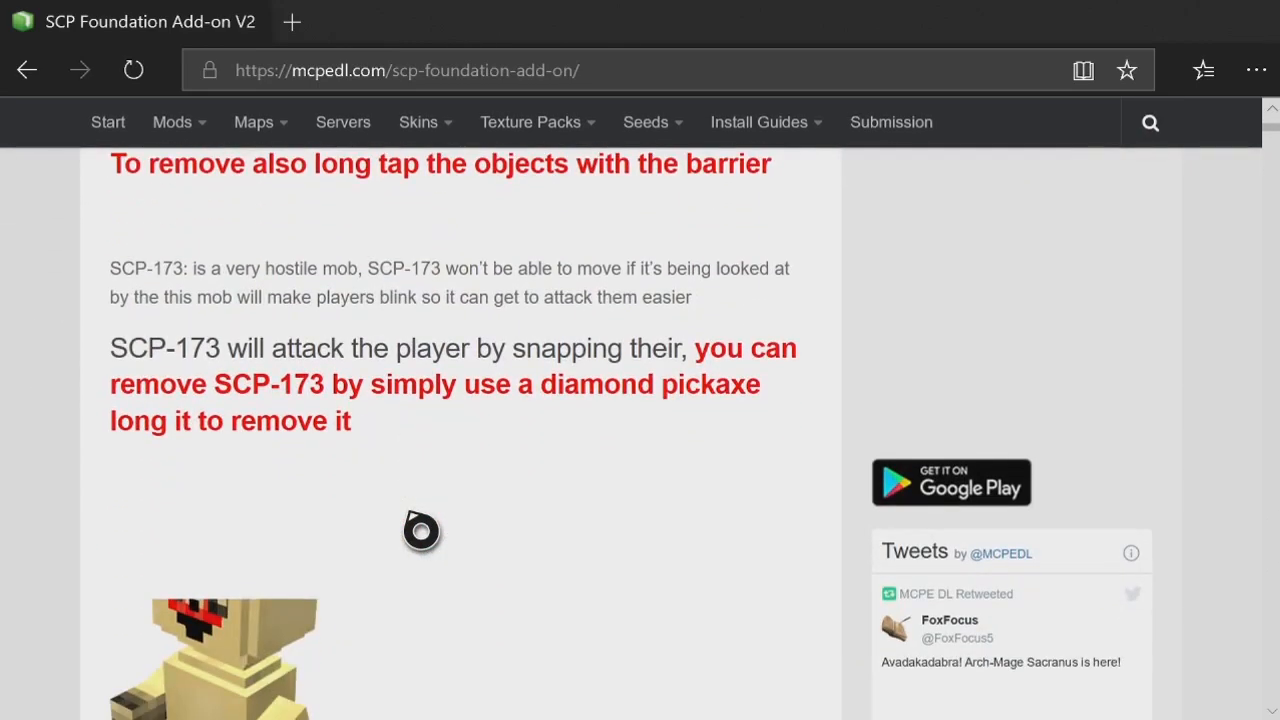
pyautogui.scroll(-3)
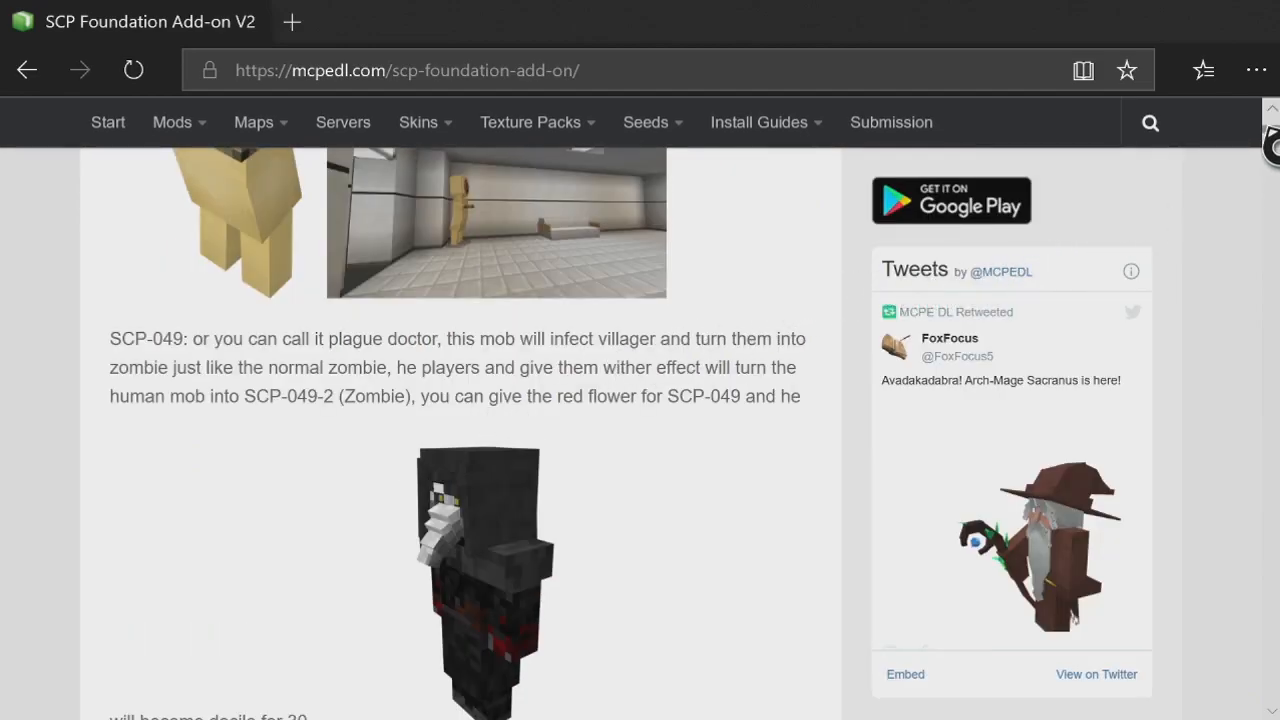
pyautogui.scroll(-3)
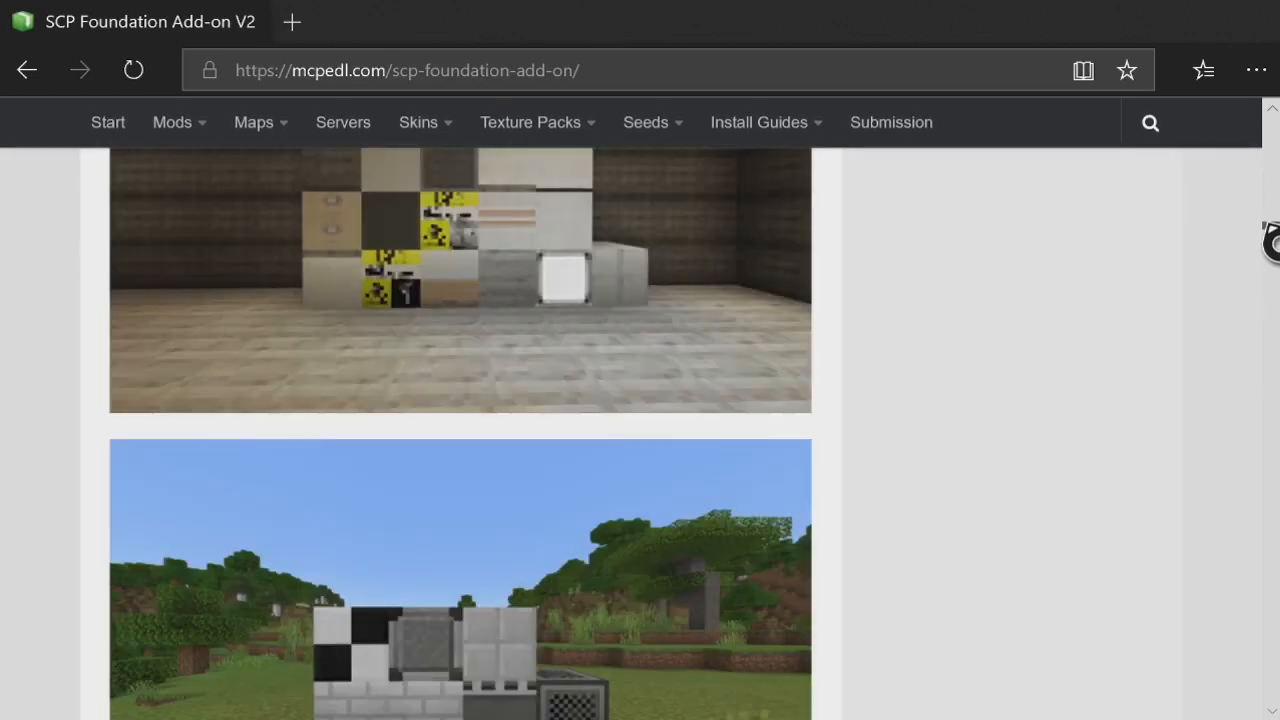
pyautogui.scroll(-3)
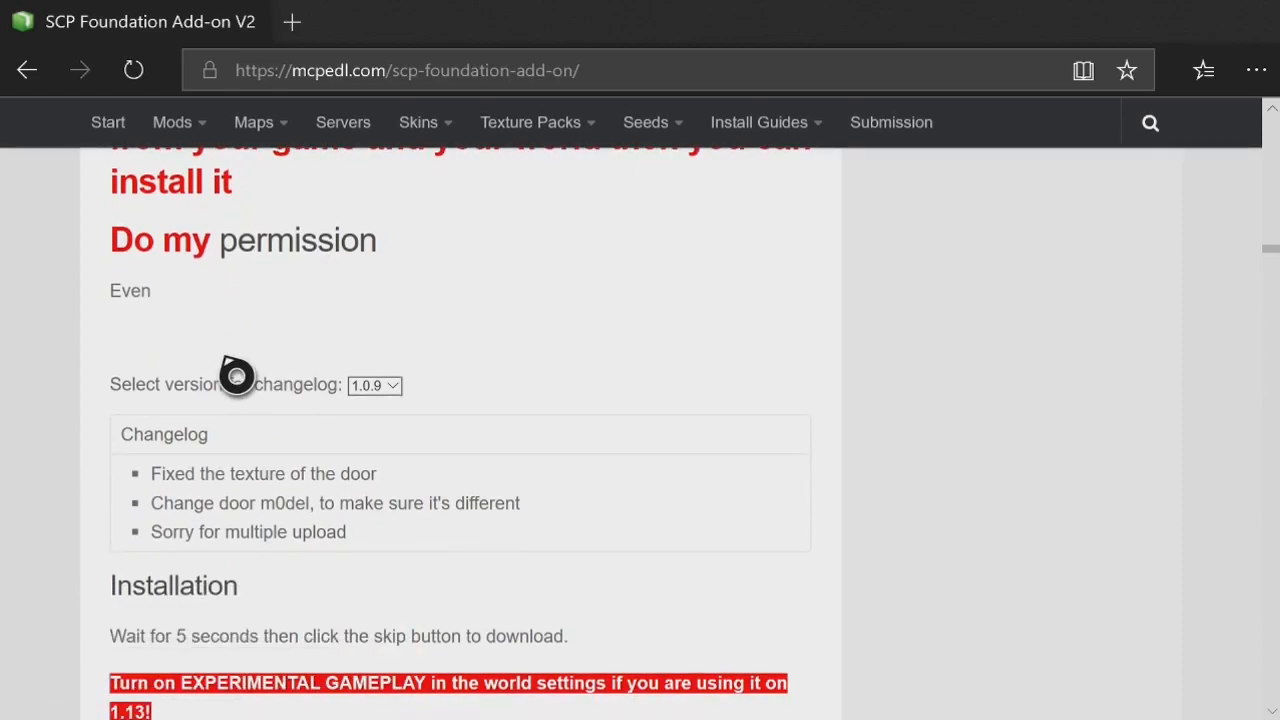
pyautogui.scroll(-3)
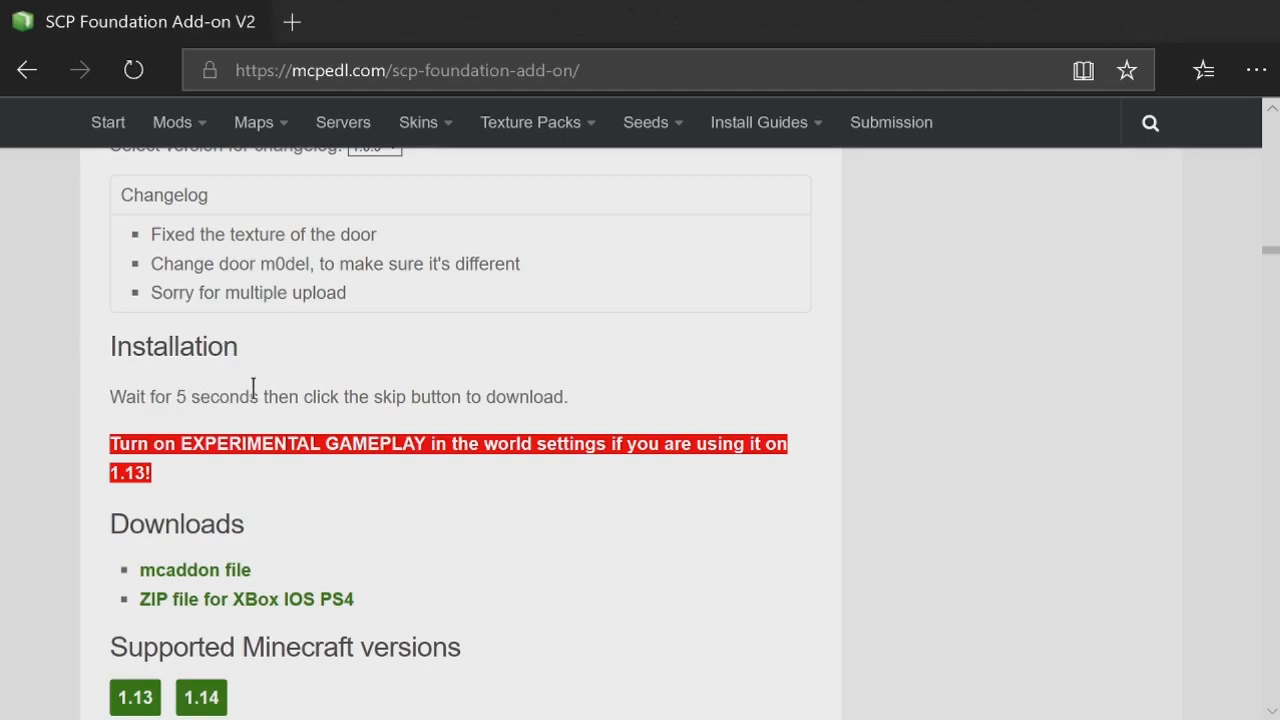
pyautogui.moveTo(324, 504)
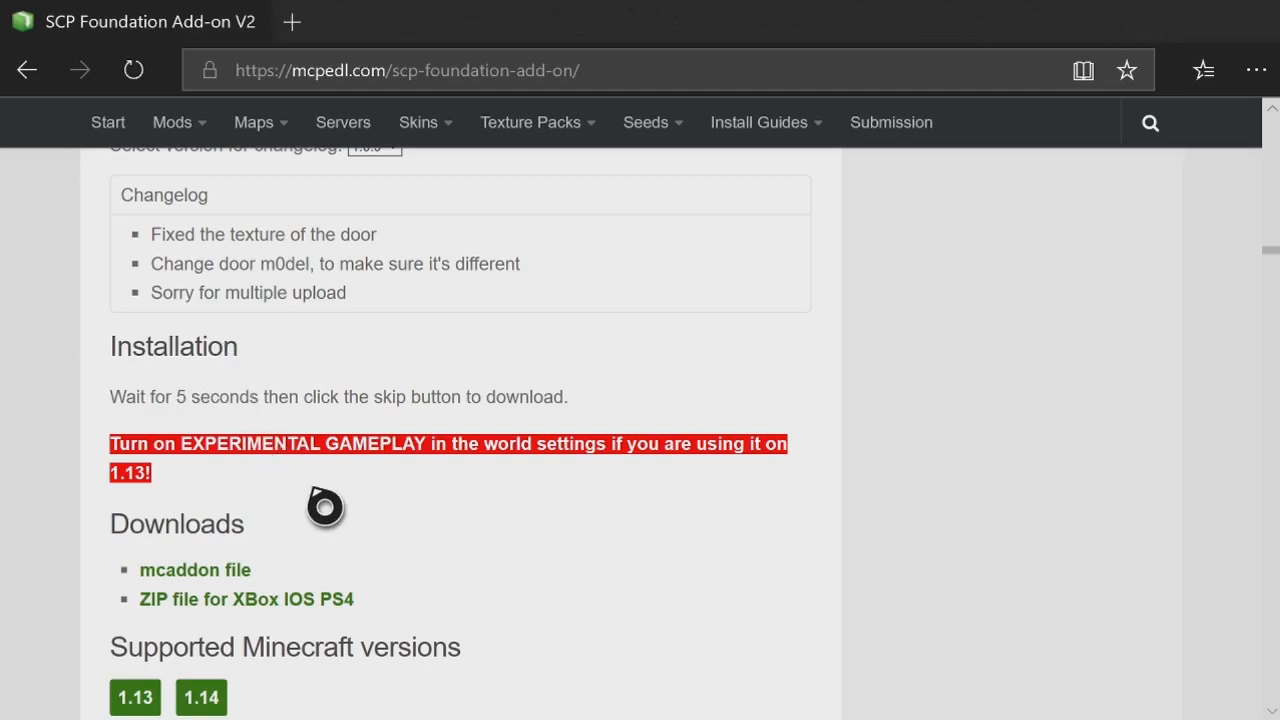
pyautogui.moveTo(270, 480)
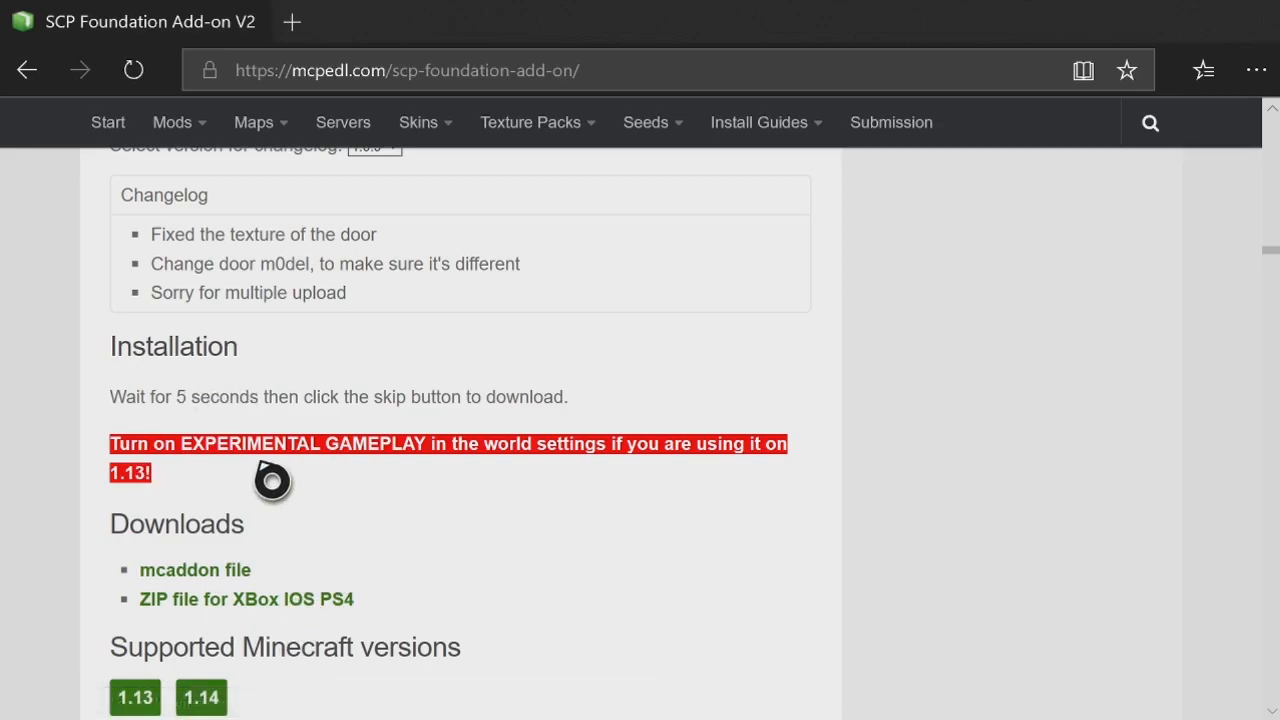
pyautogui.scroll(-3)
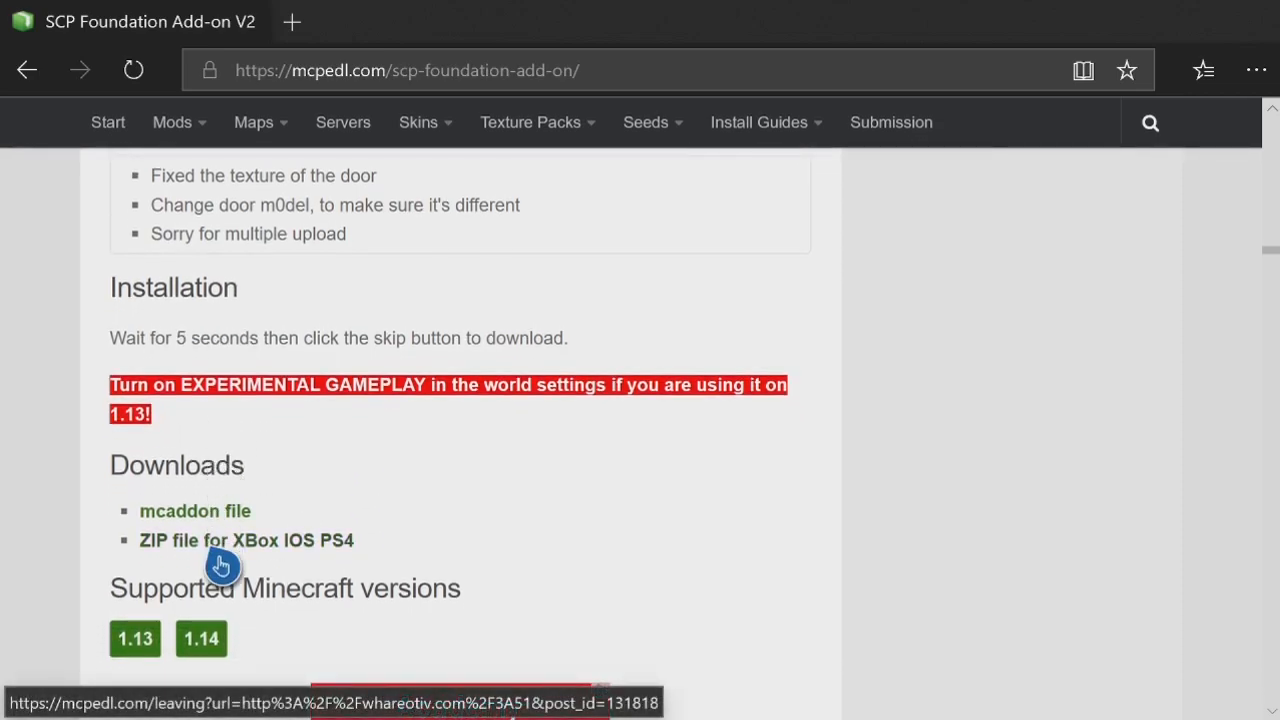
# Follow the Xbox ZIP link past the MCPEDL leaving notice and redirect to the MediaFire file page
pyautogui.click(246, 540)
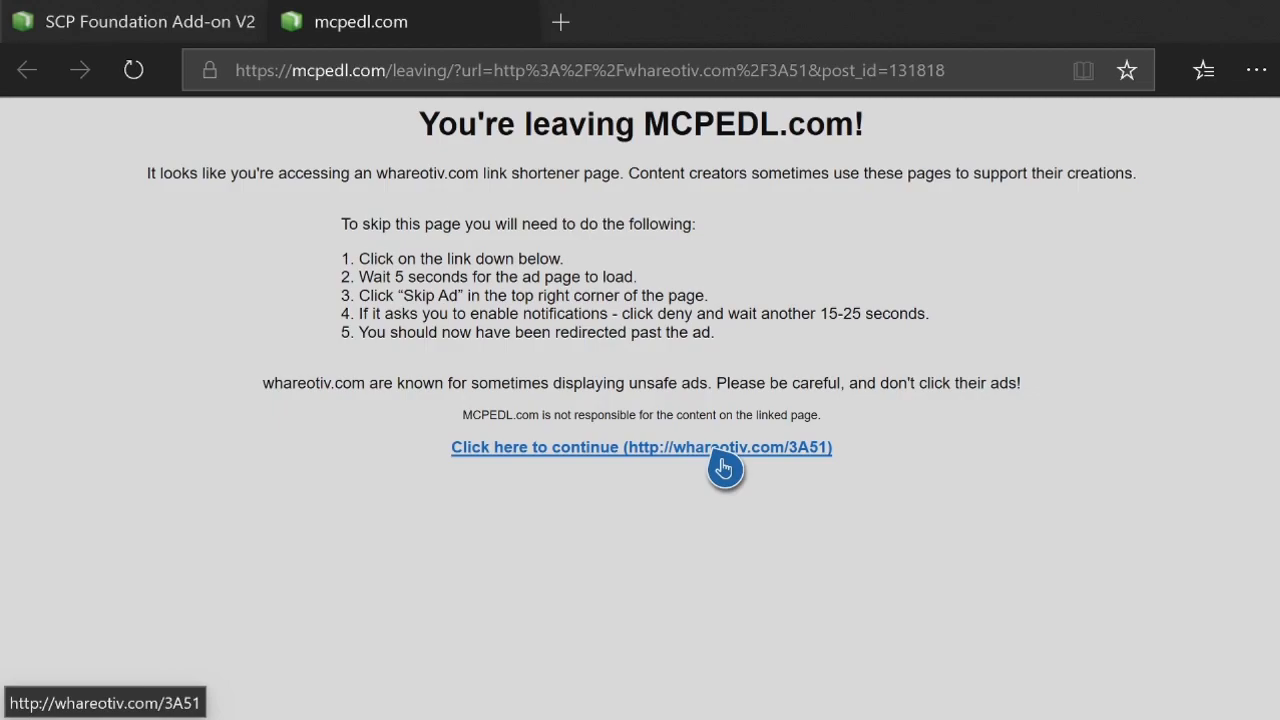
pyautogui.click(640, 448)
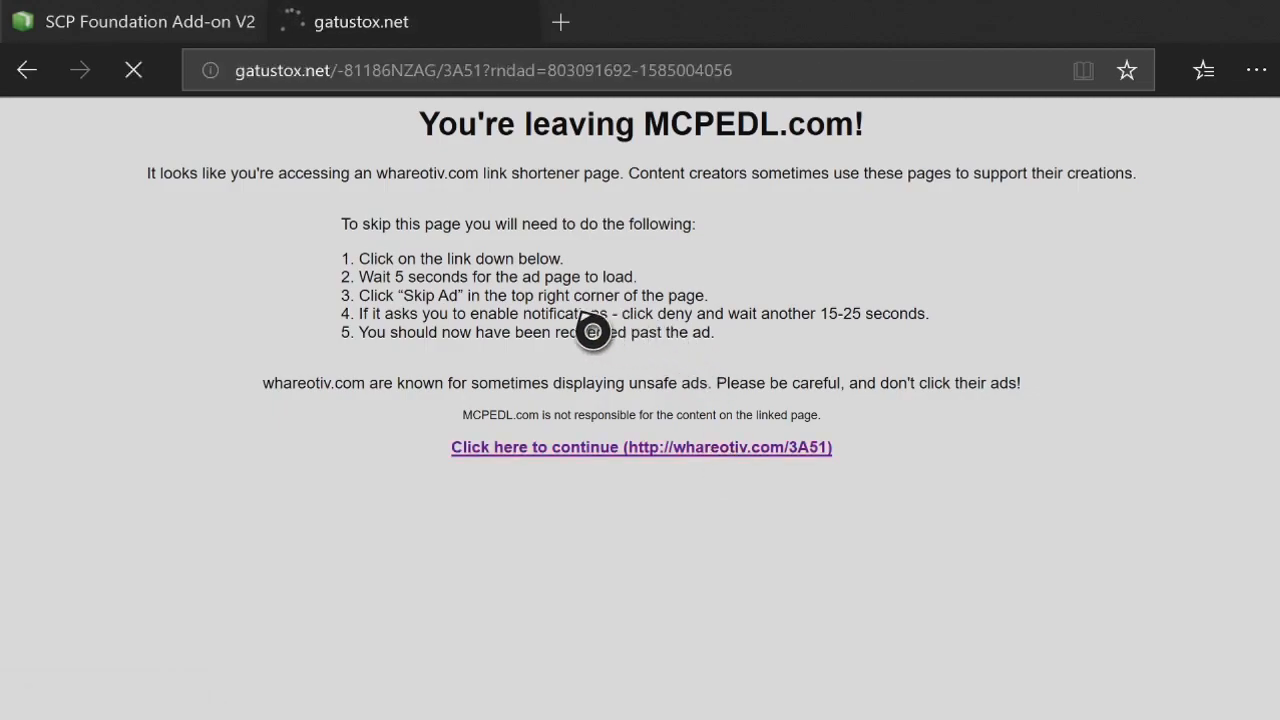
pyautogui.click(640, 448)
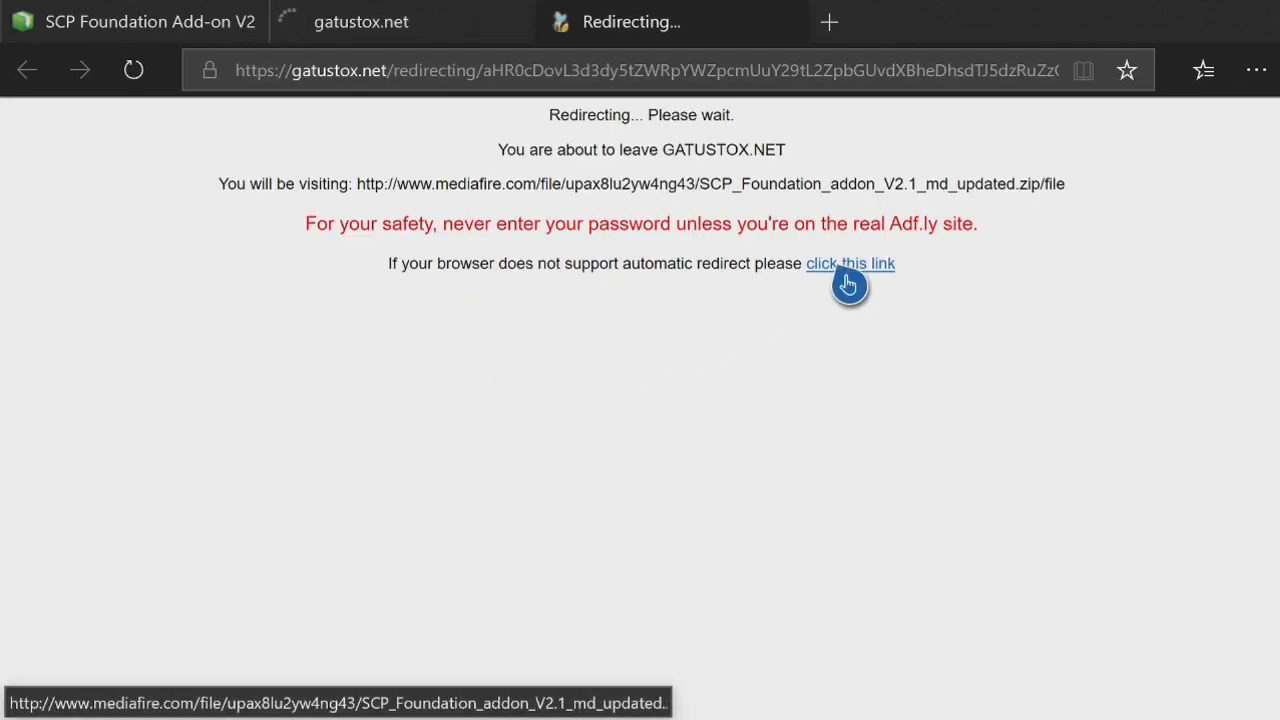
pyautogui.click(850, 264)
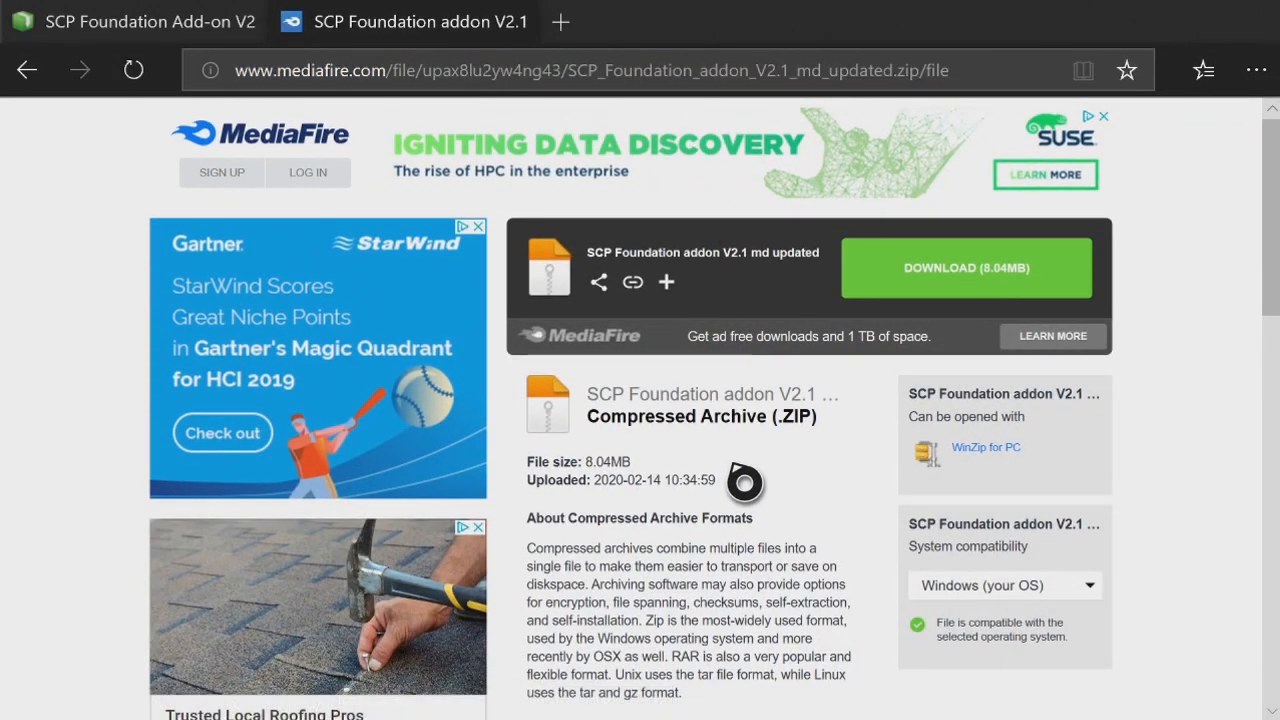
pyautogui.moveTo(984, 204)
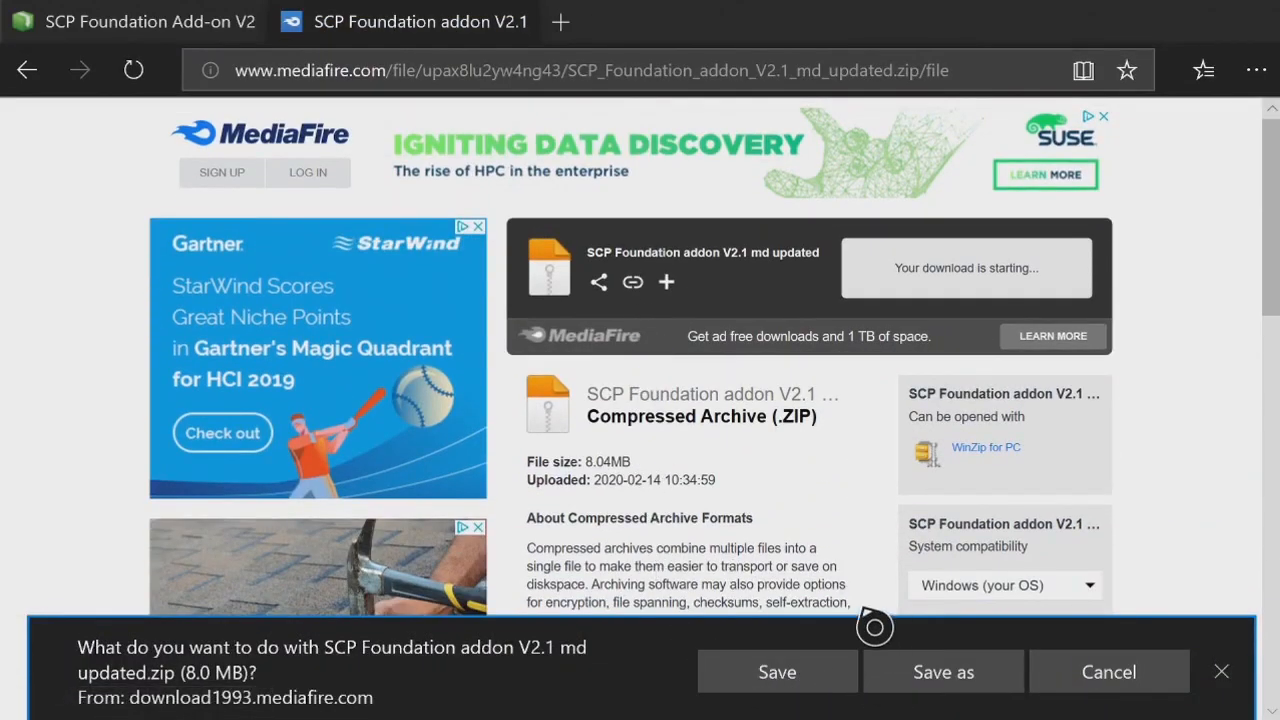
pyautogui.moveTo(656, 332)
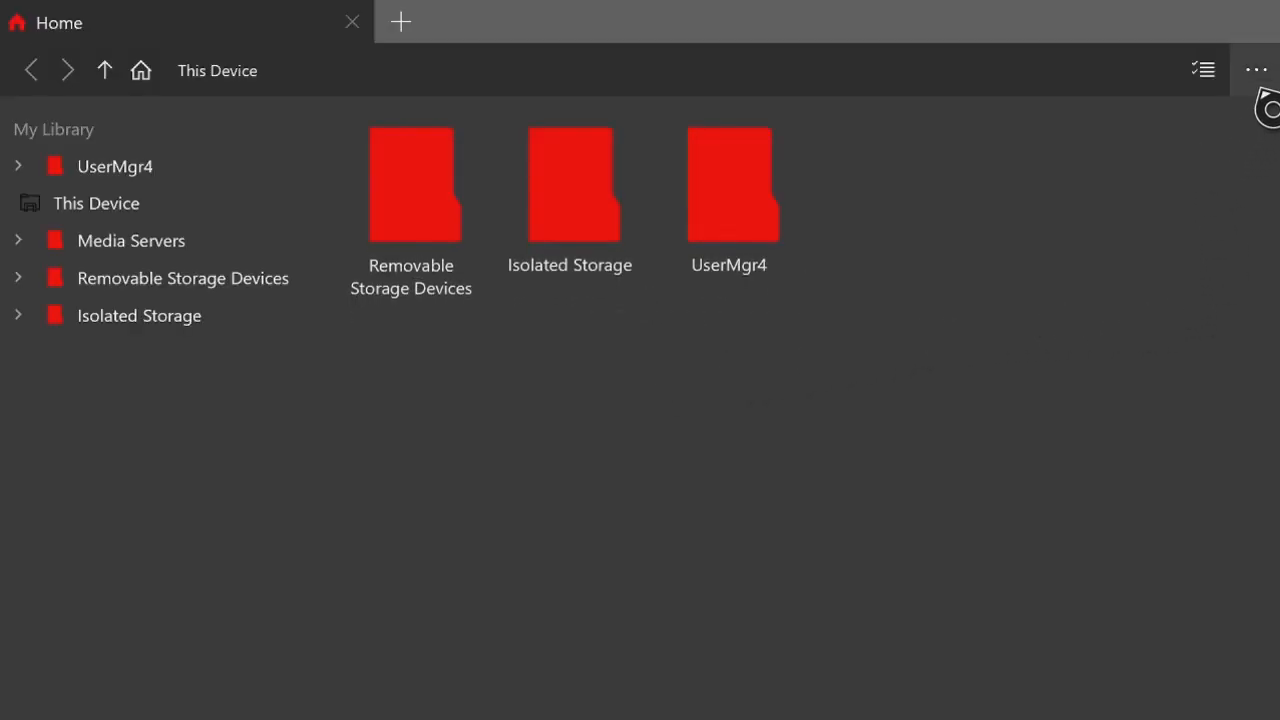
pyautogui.click(1256, 70)
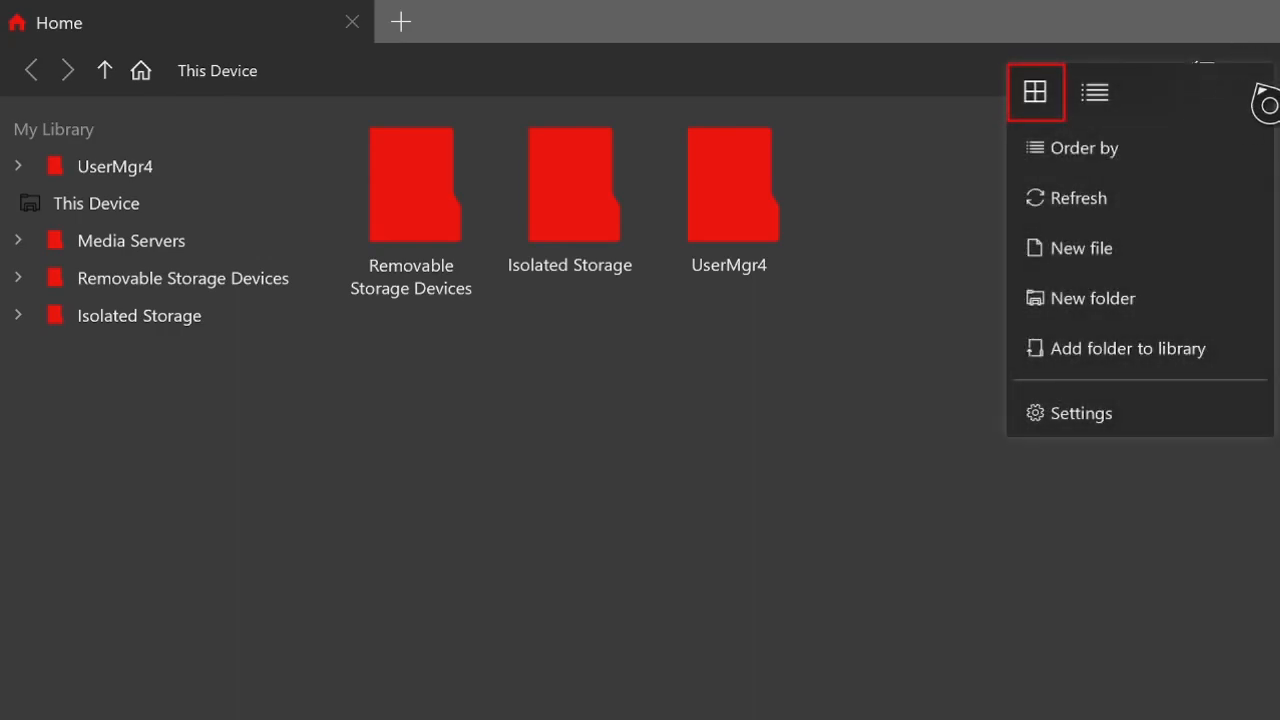
pyautogui.click(1080, 412)
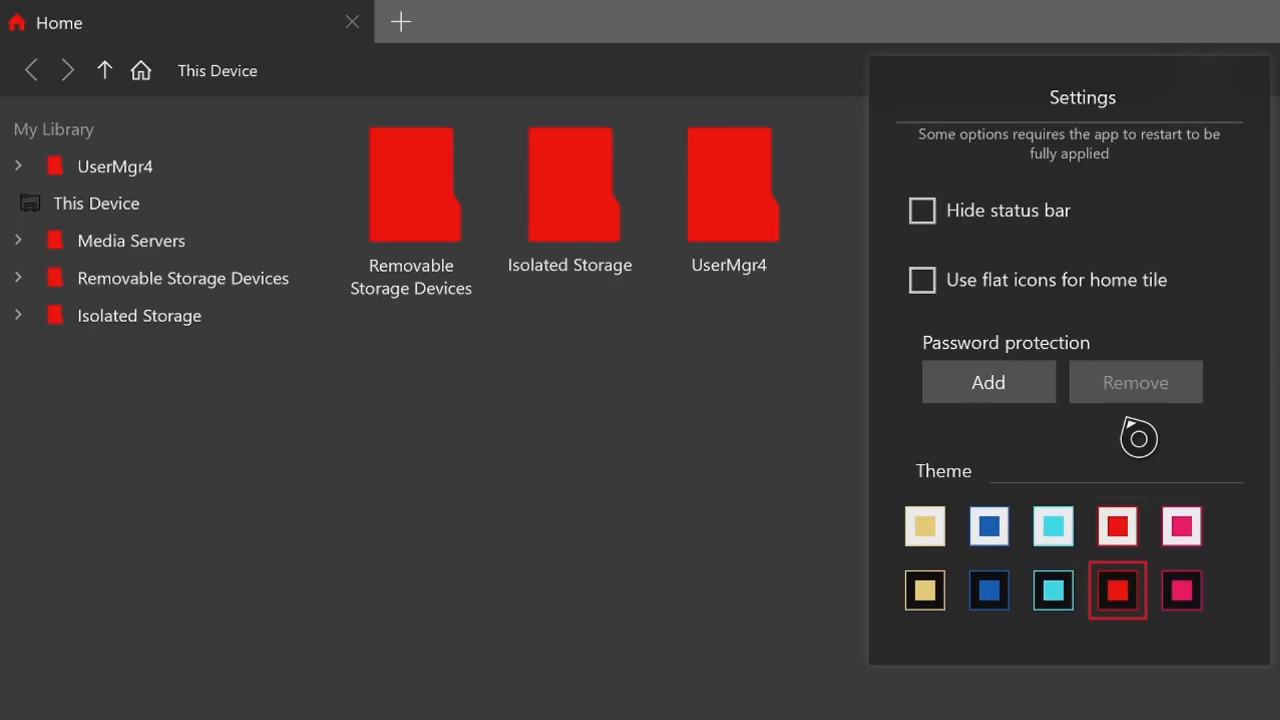
pyautogui.click(924, 526)
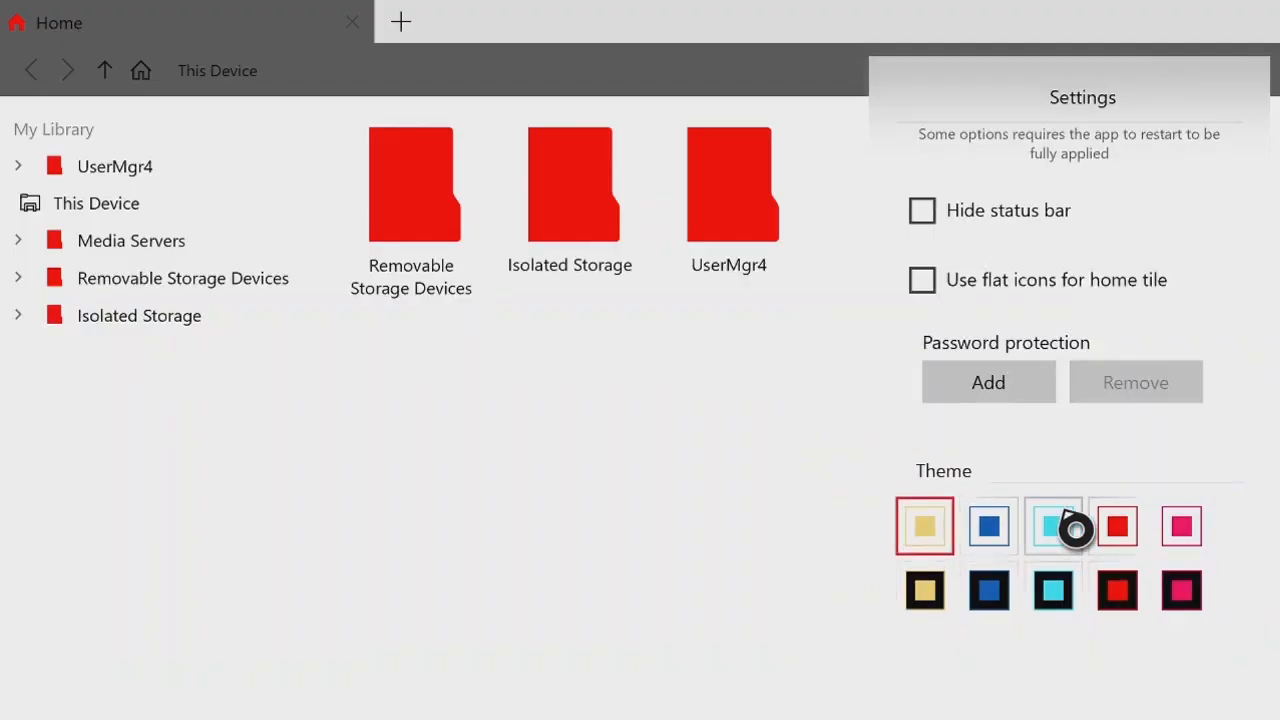
pyautogui.click(1116, 588)
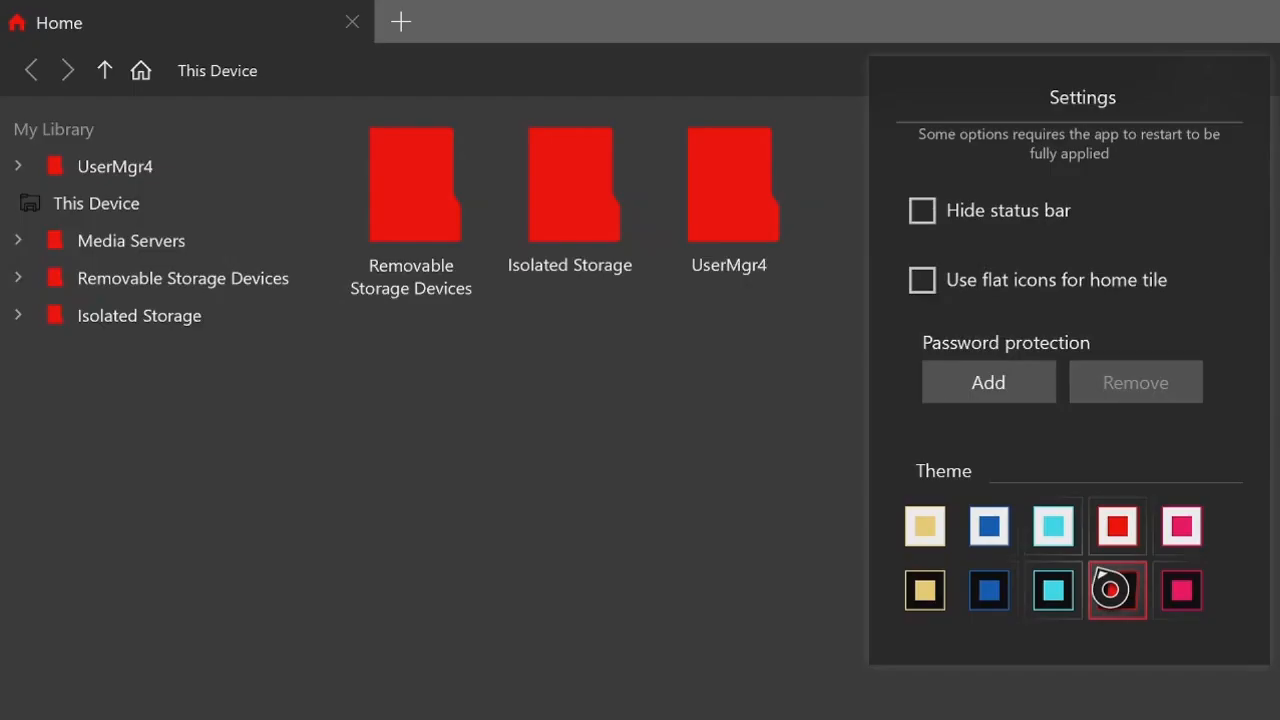
pyautogui.click(1116, 588)
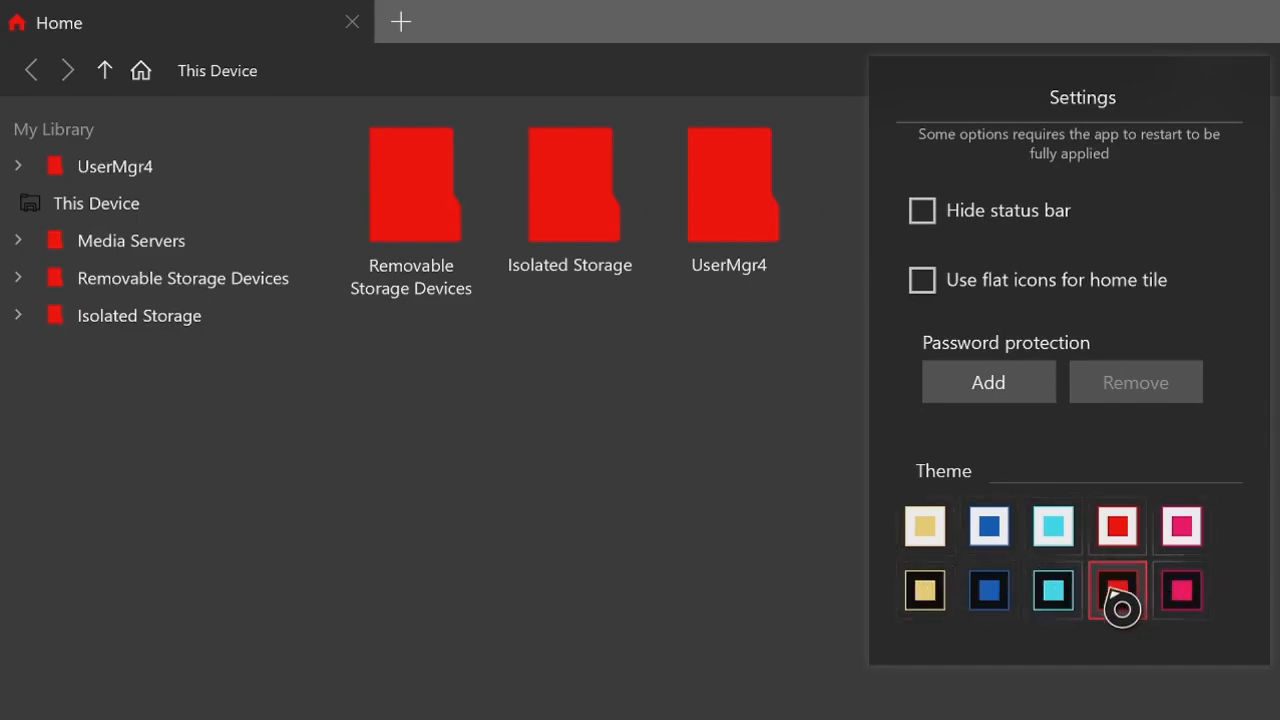
pyautogui.click(1116, 590)
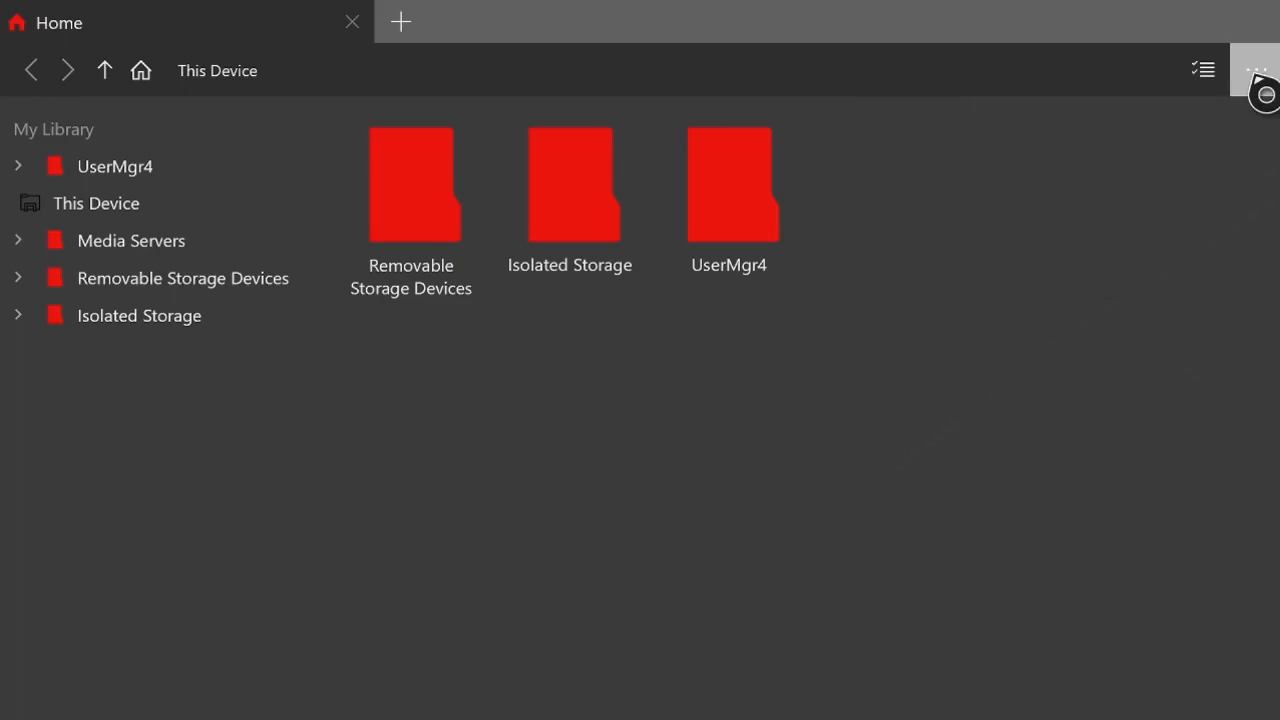
pyautogui.click(1258, 70)
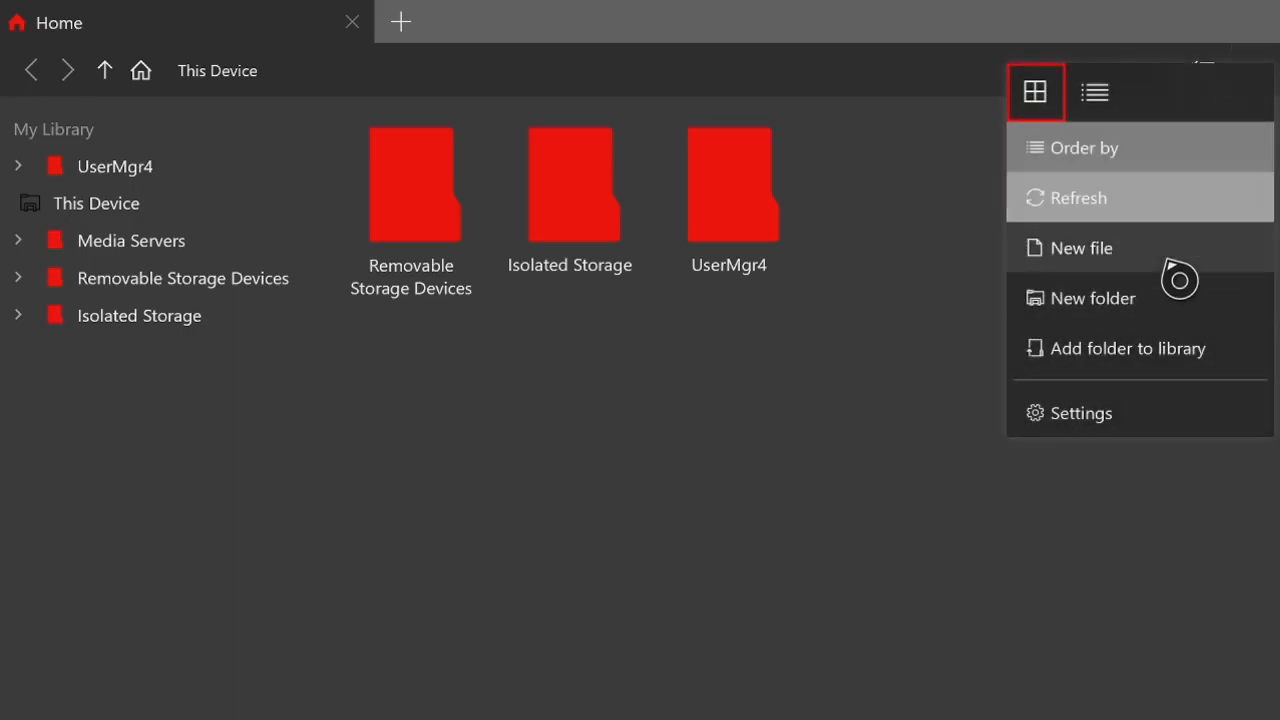
pyautogui.moveTo(1088, 358)
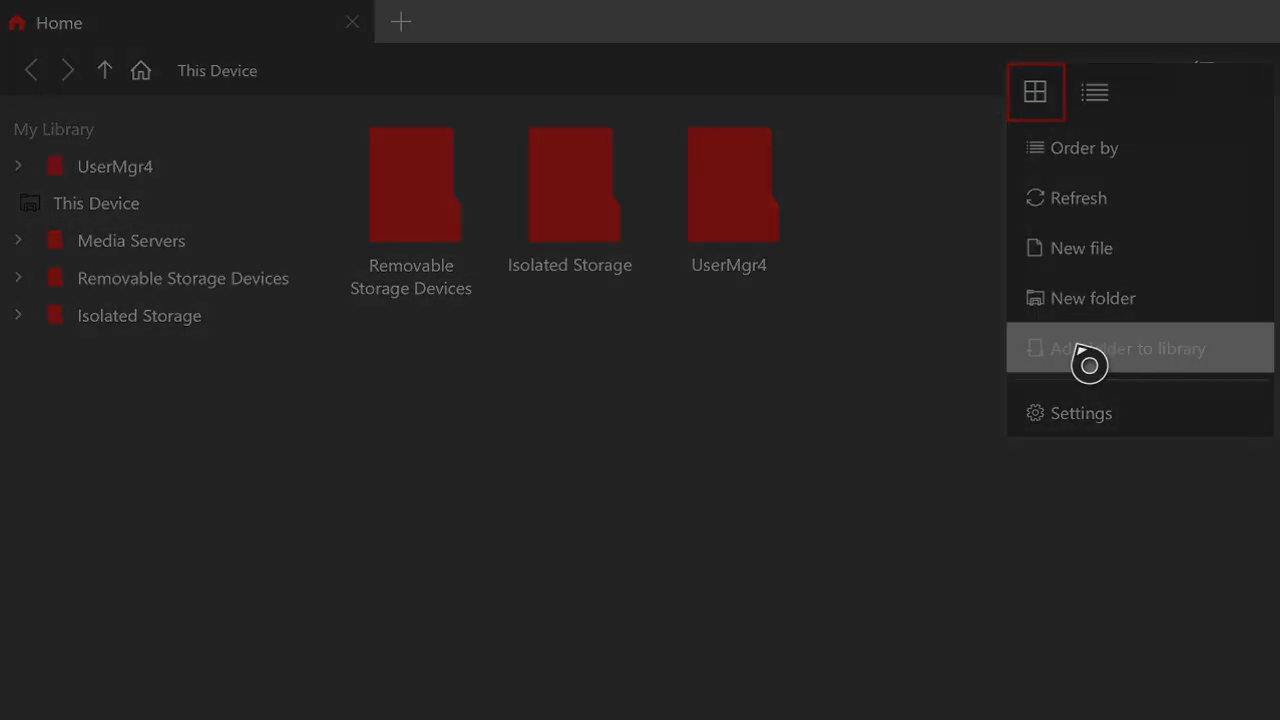
pyautogui.click(1128, 348)
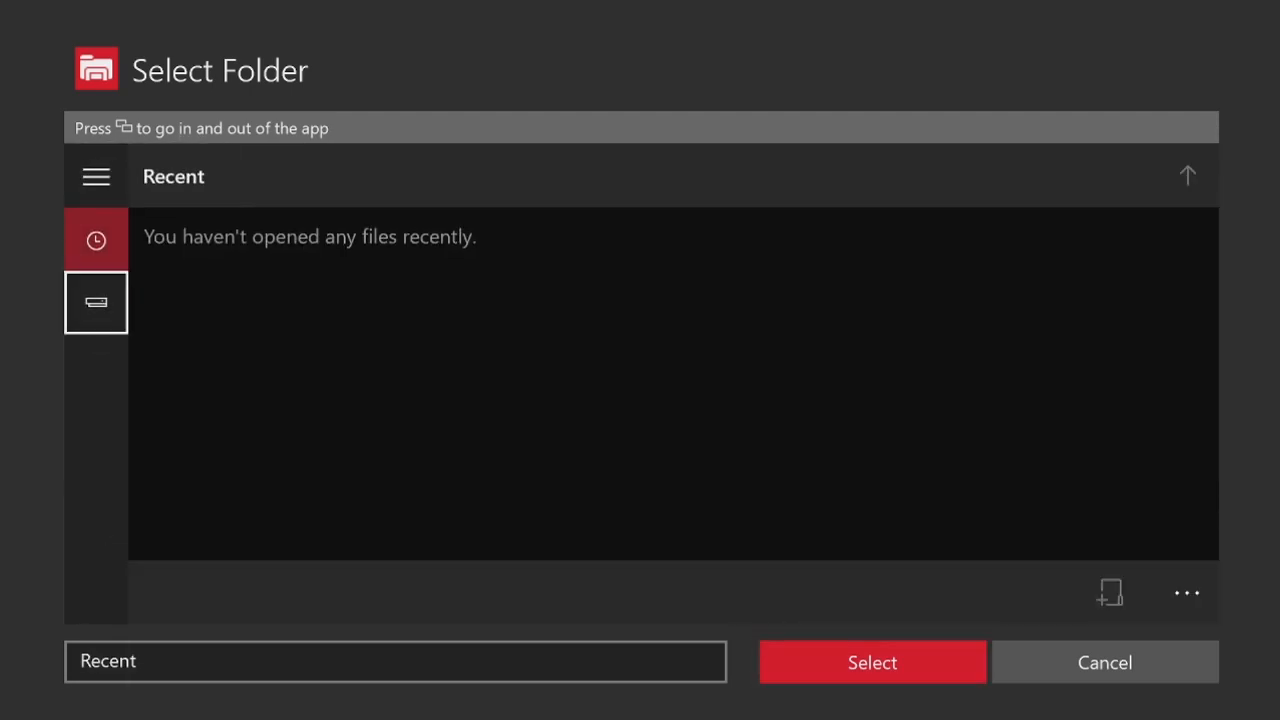
pyautogui.click(96, 302)
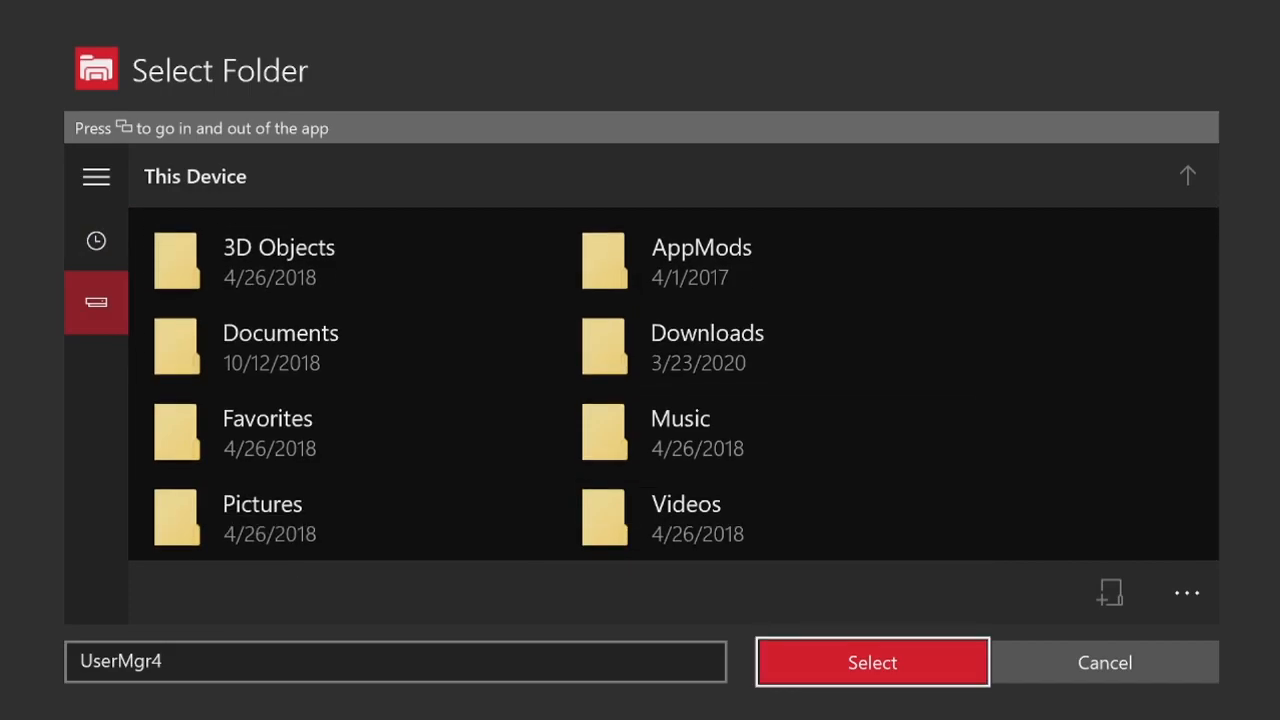
pyautogui.click(872, 662)
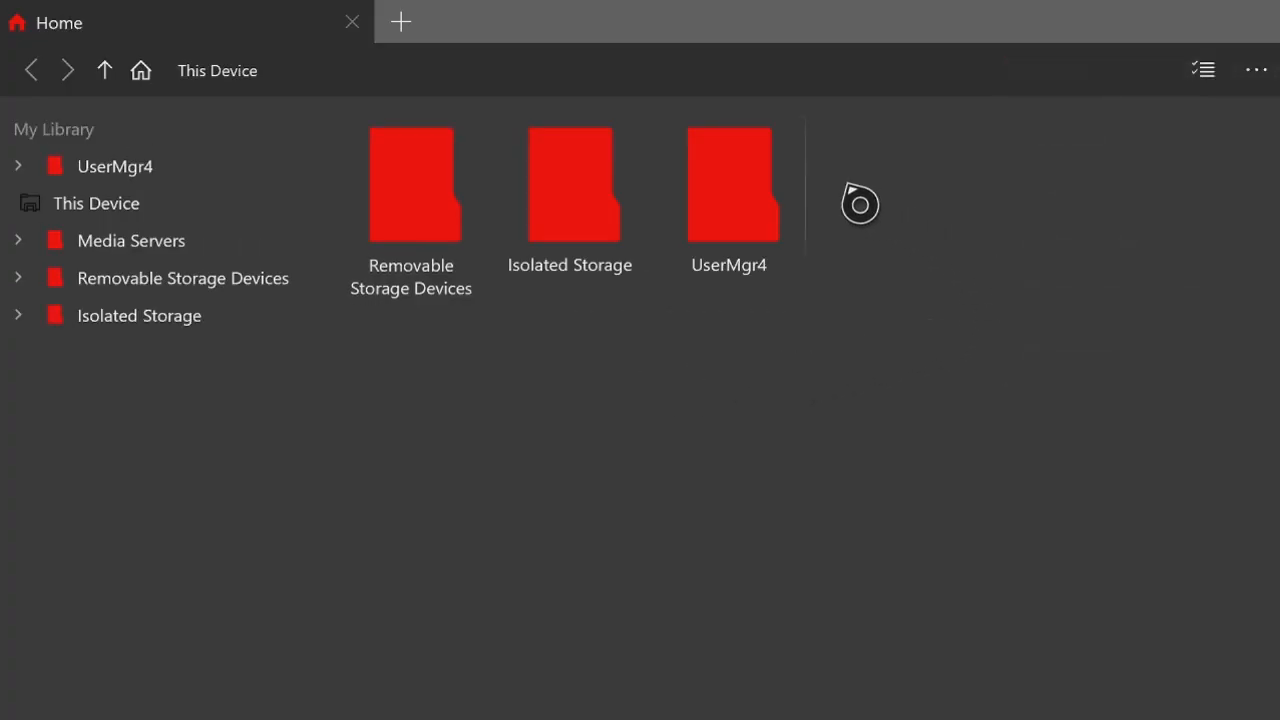
# Scroll the Downloads folder down to the SCP Foundation addon V2.1 file
pyautogui.click(728, 184)
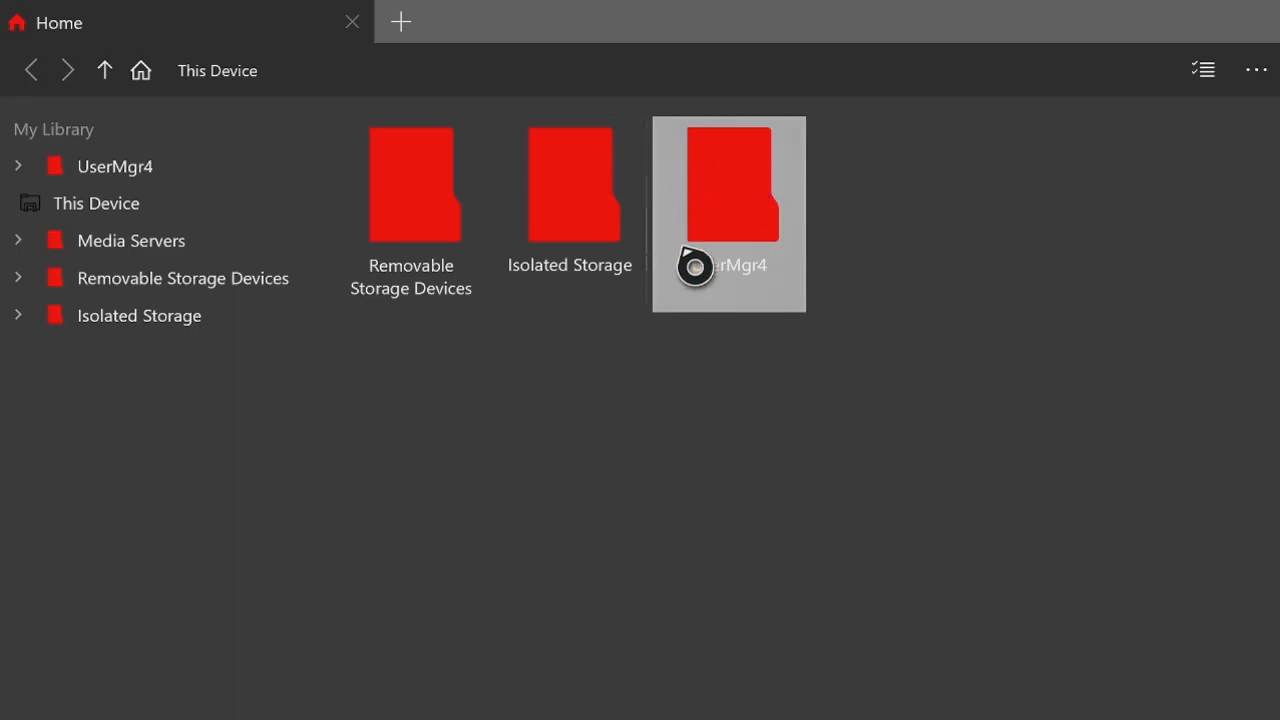
pyautogui.moveTo(678, 172)
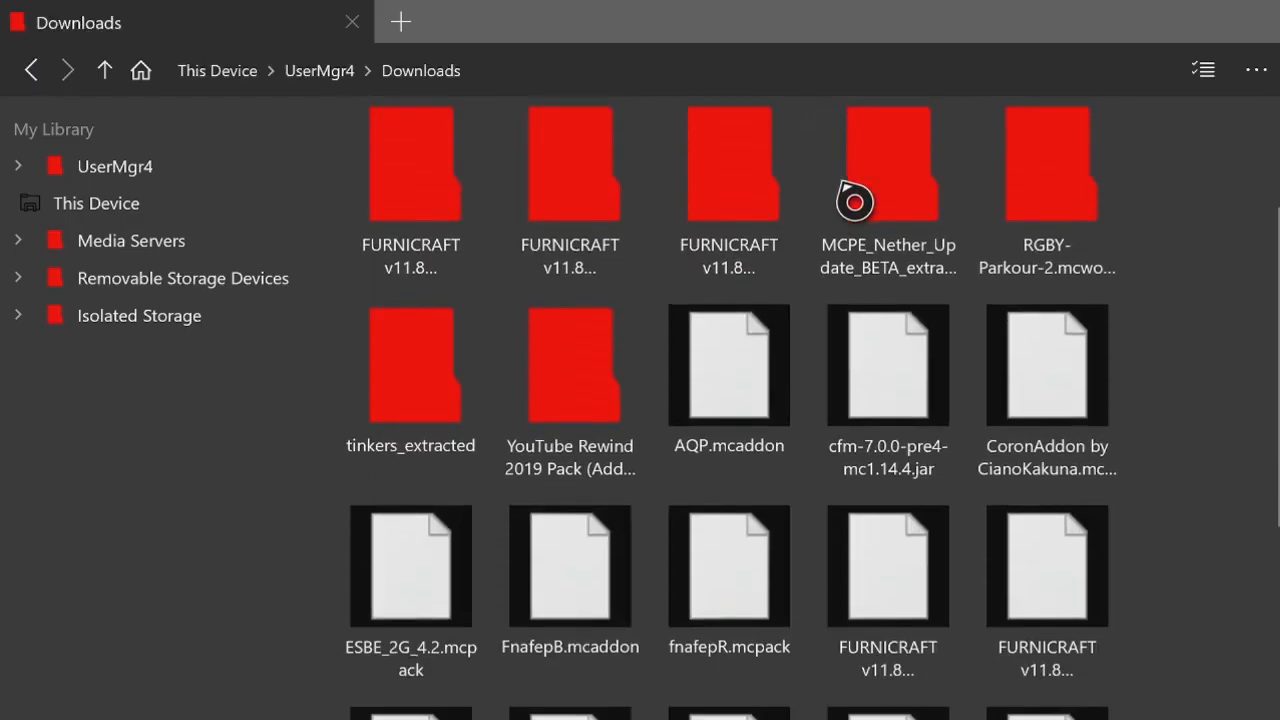
pyautogui.scroll(-3)
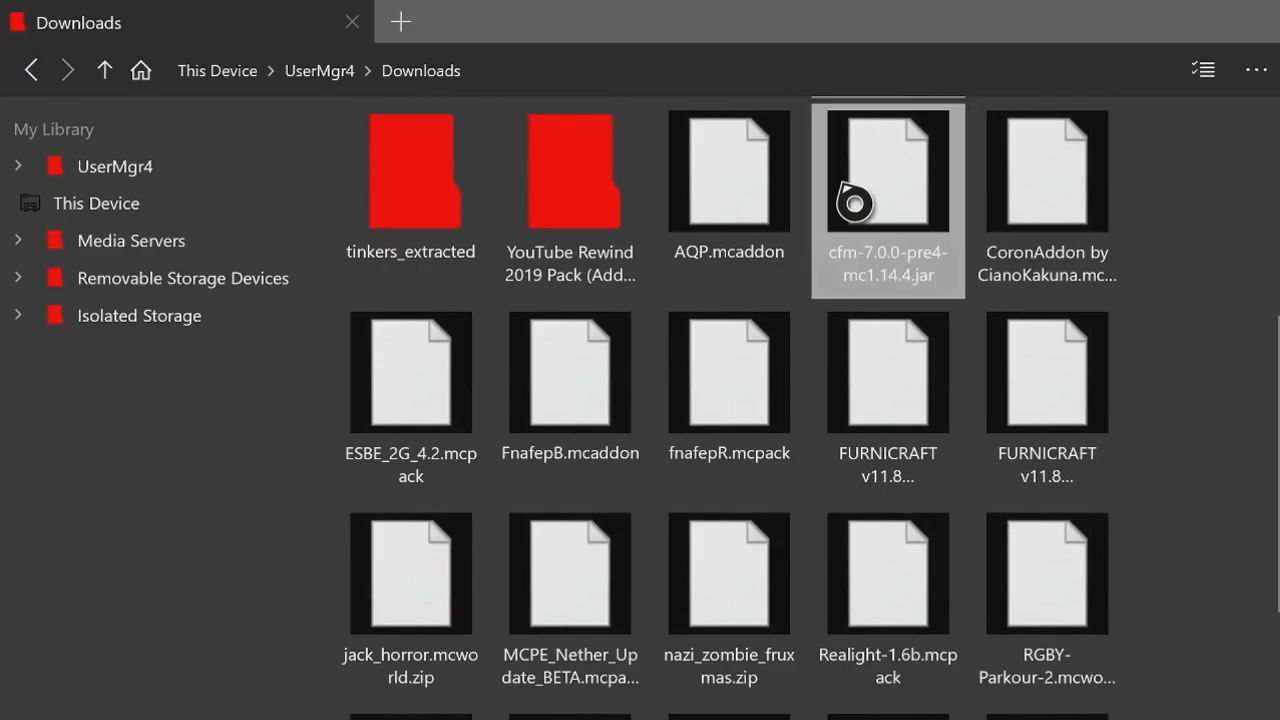
pyautogui.scroll(-3)
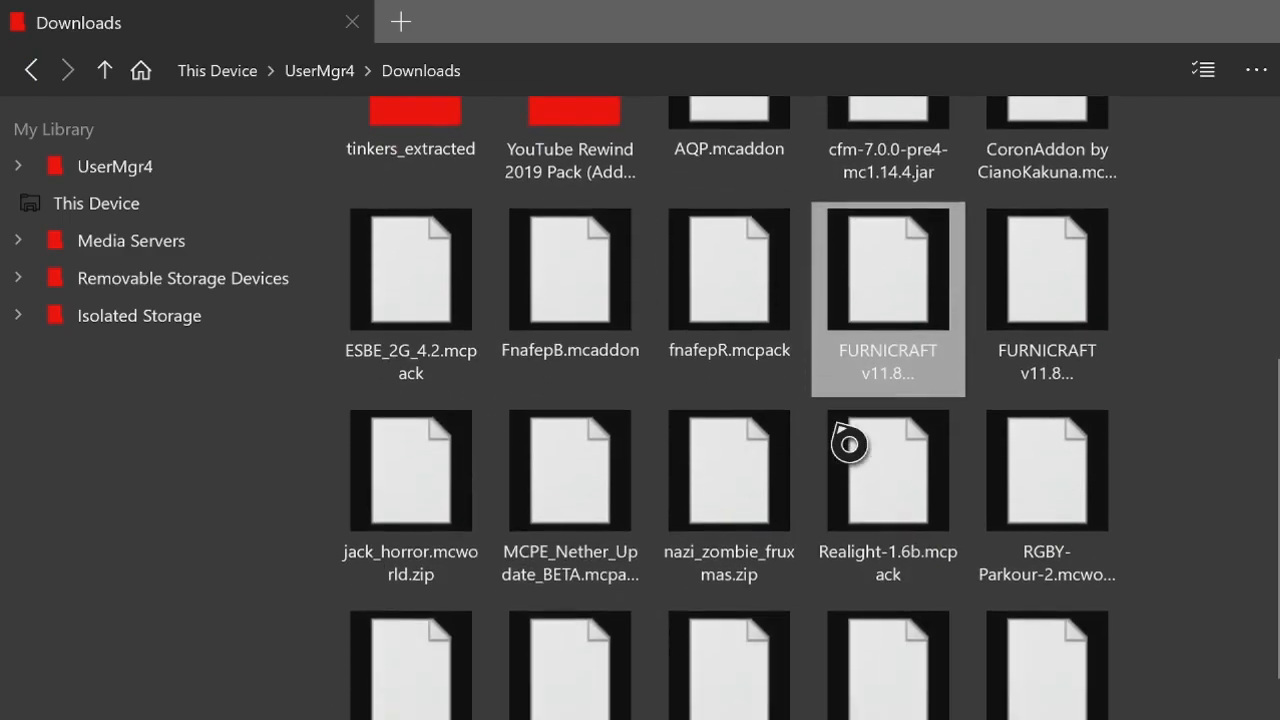
pyautogui.scroll(-3)
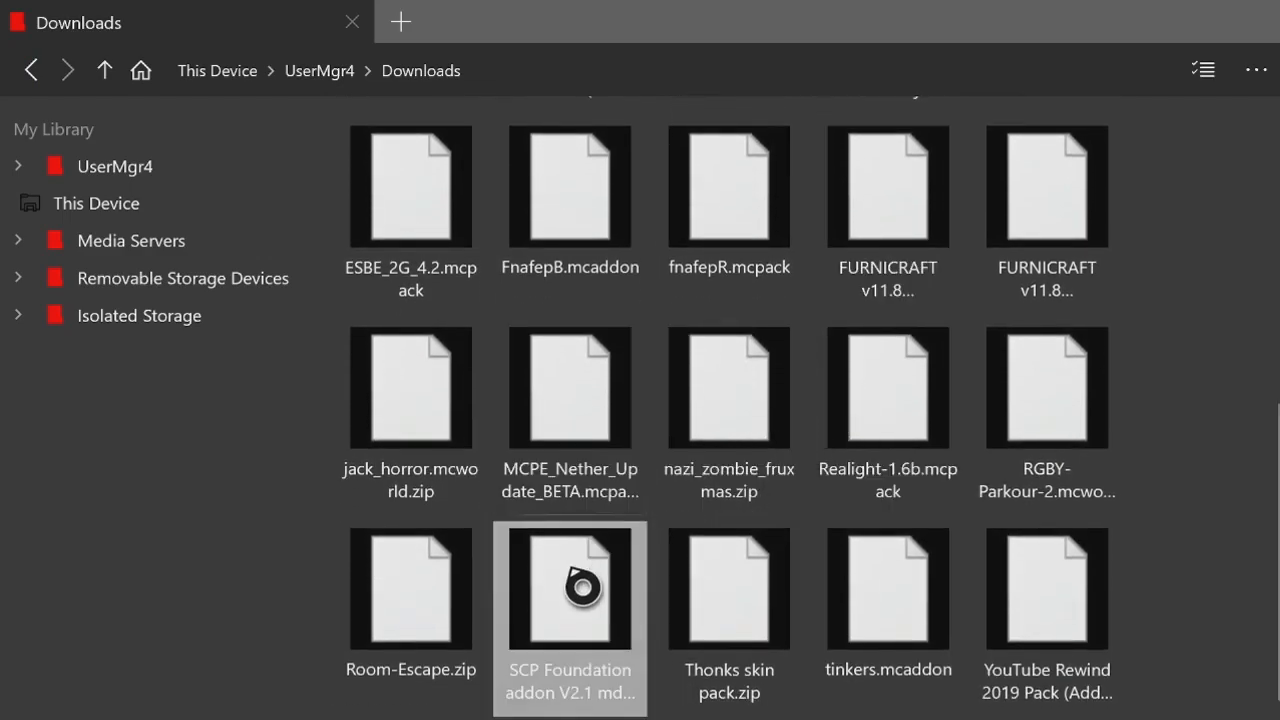
pyautogui.moveTo(630, 608)
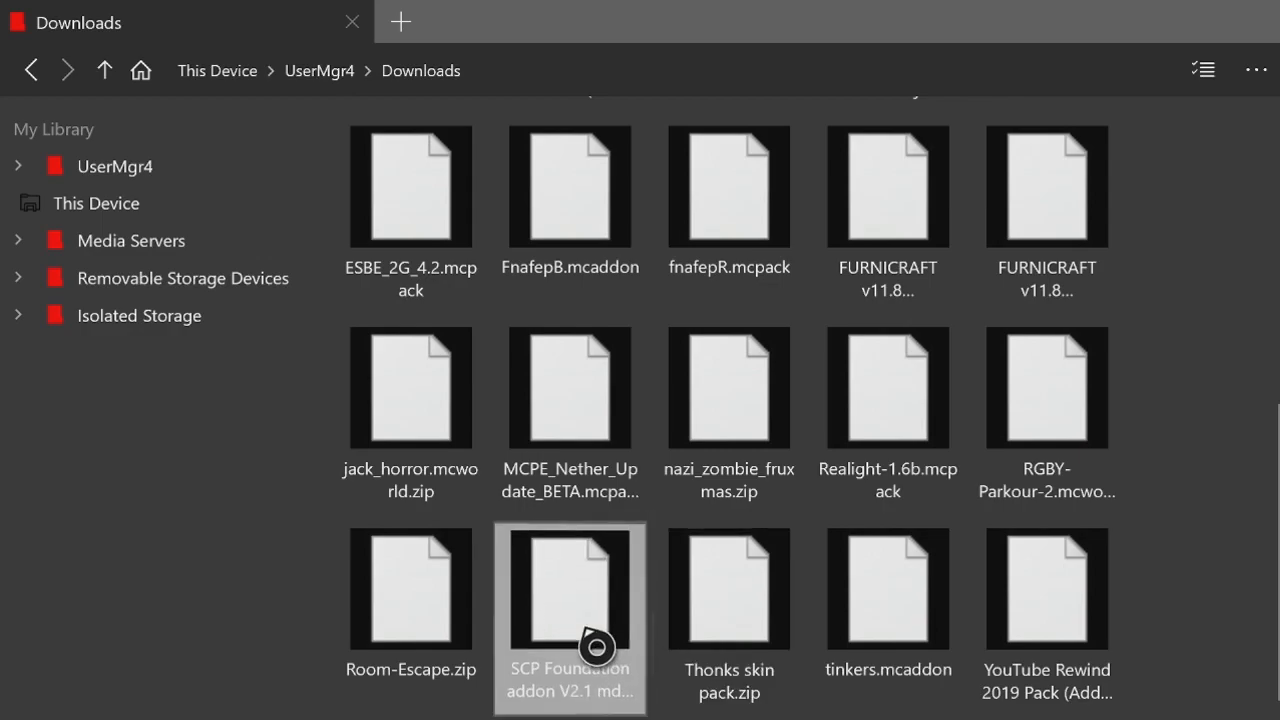
# Extract the SCP Foundation addon and enter its _extracted folder with the [RP] and [BP] packs
pyautogui.rightClick(568, 590)
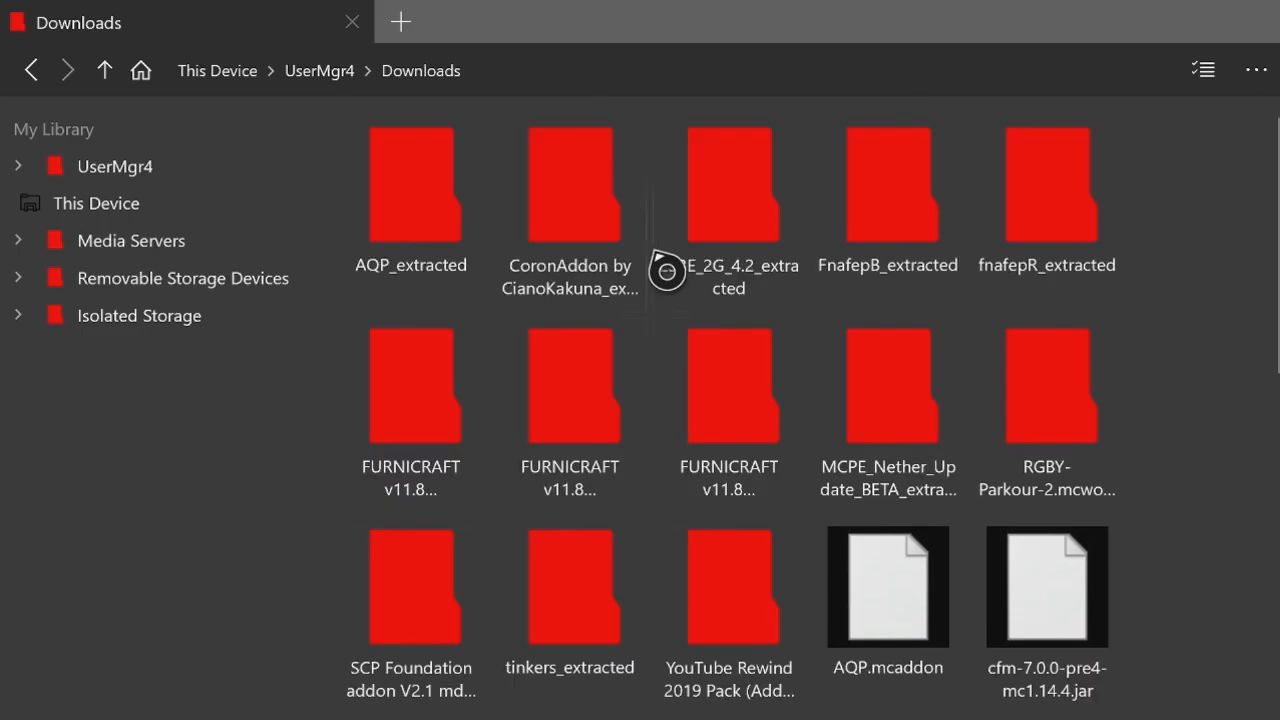
pyautogui.moveTo(498, 502)
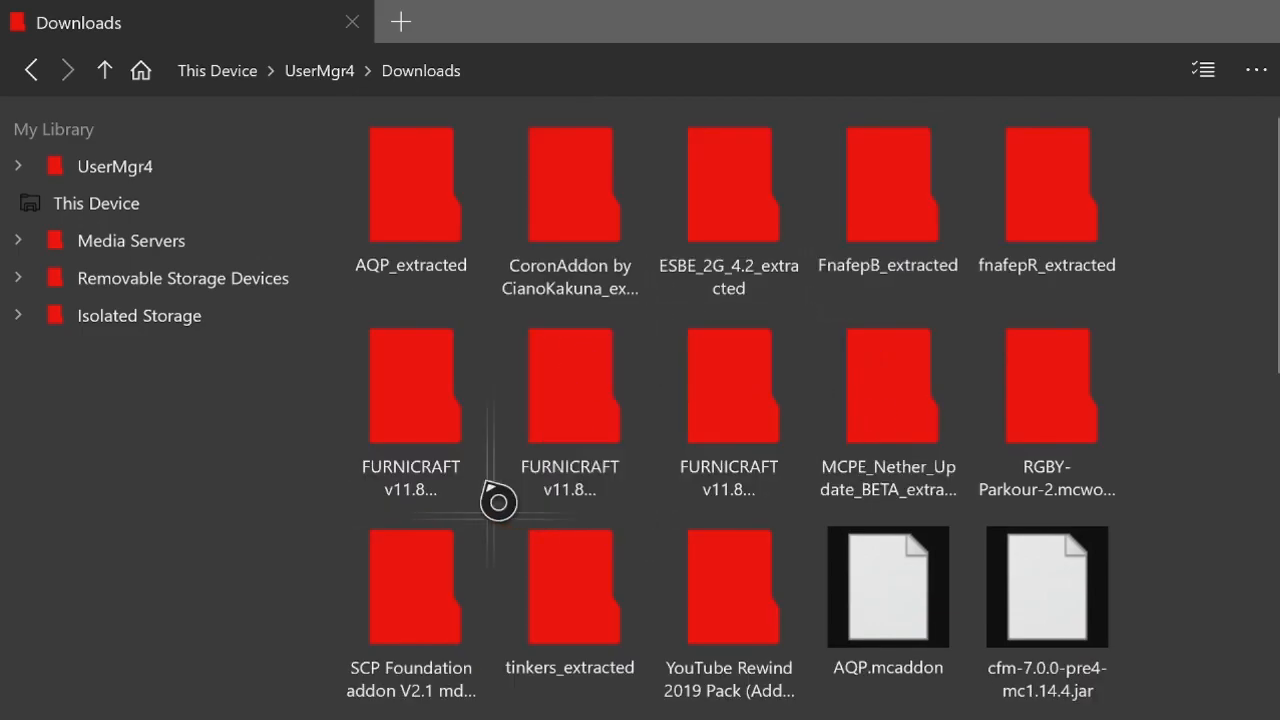
pyautogui.click(412, 586)
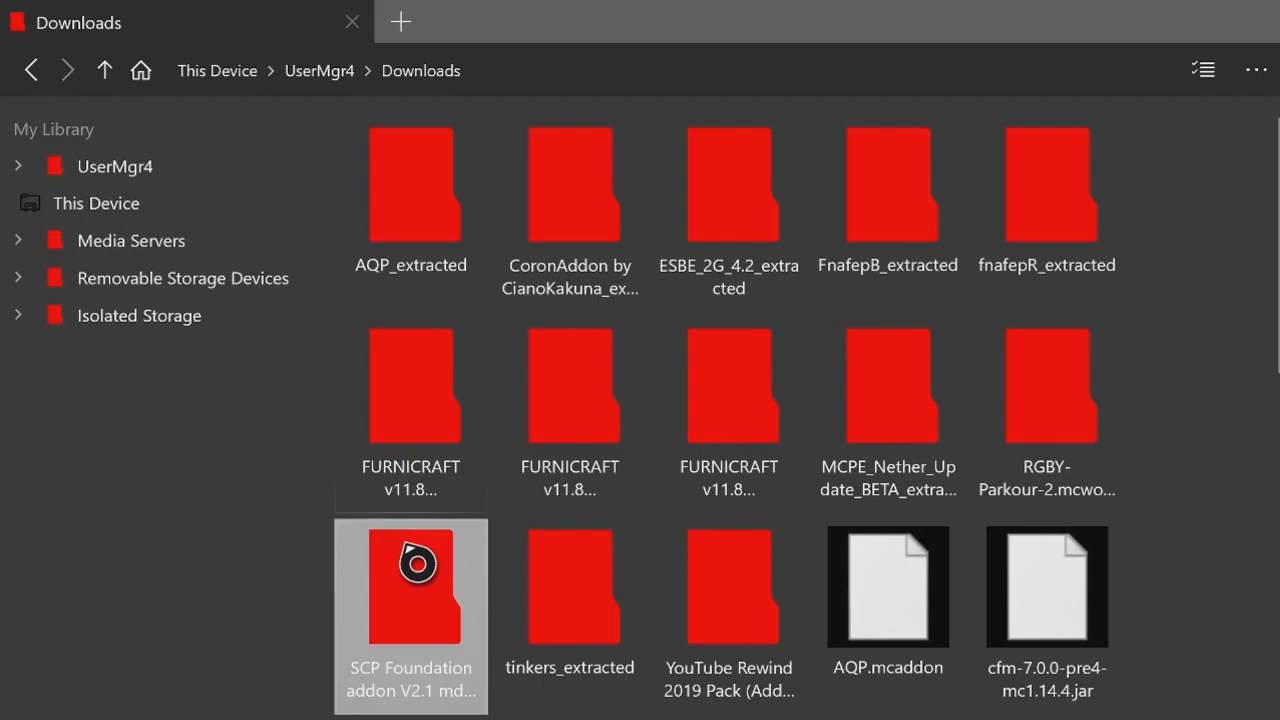
pyautogui.doubleClick(410, 584)
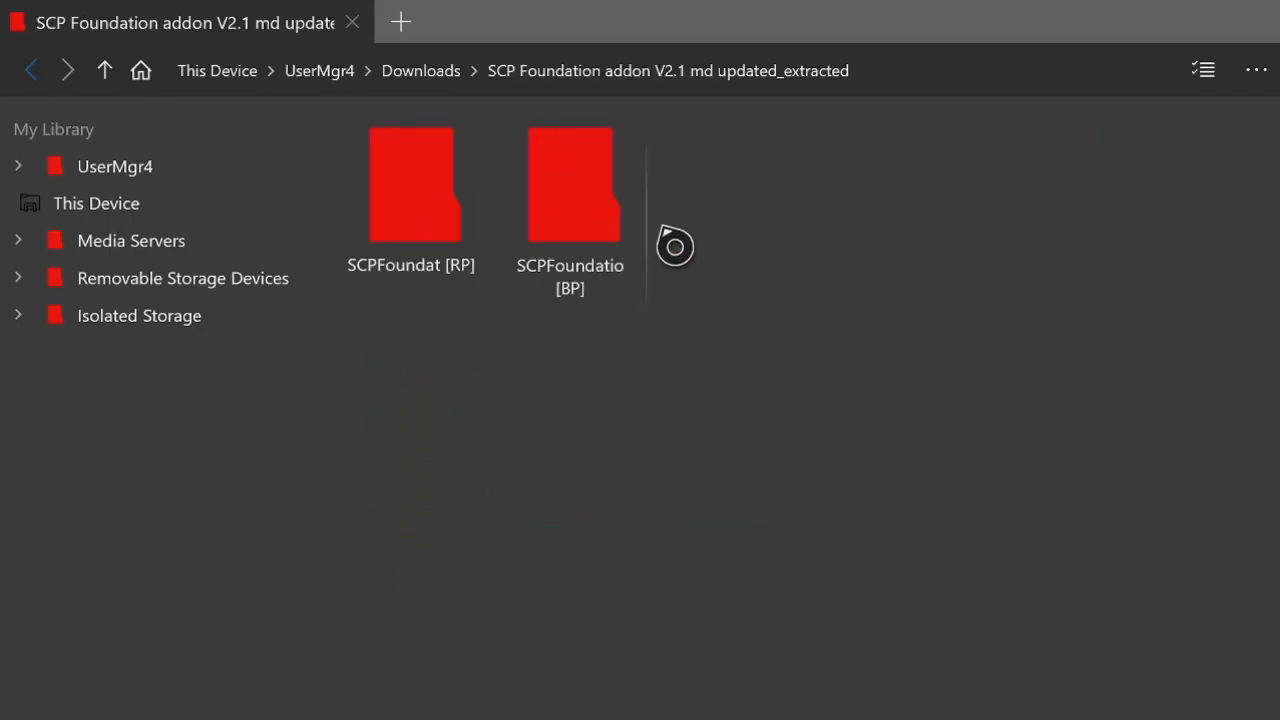
# Copy the SCPFoundation [BP] behavior pack folder from the extracted addon
pyautogui.click(410, 184)
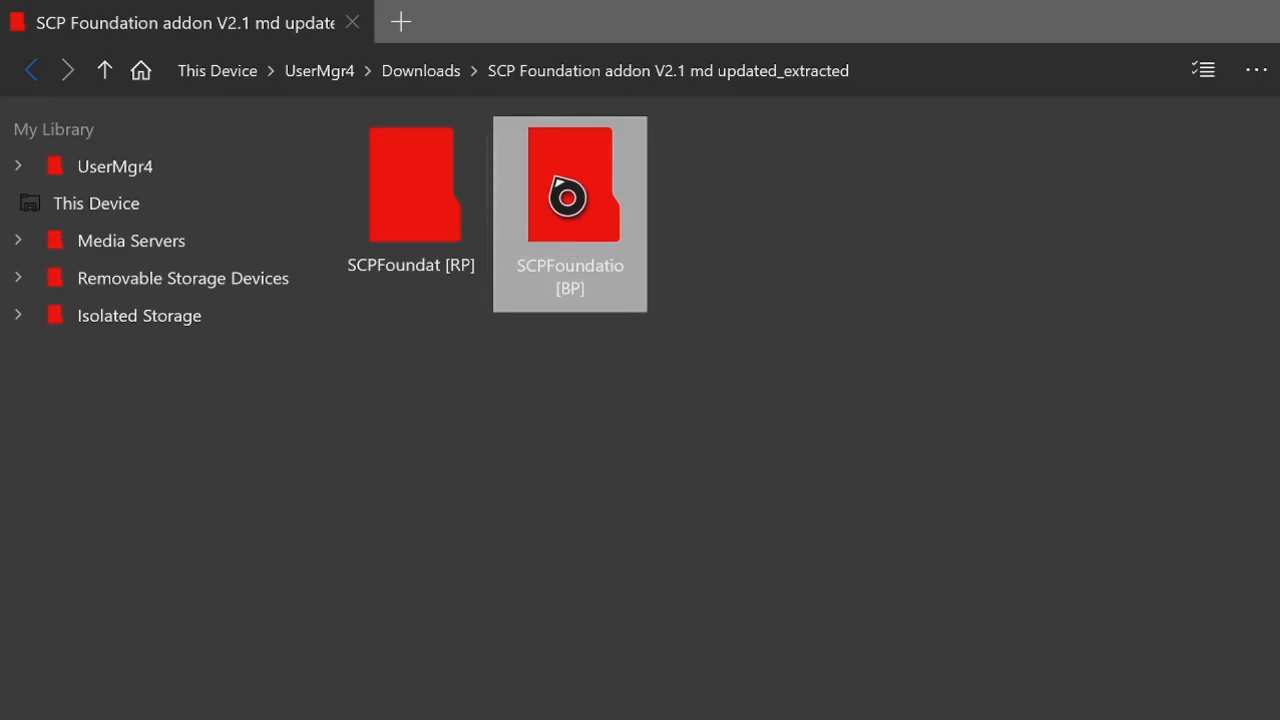
pyautogui.moveTo(578, 248)
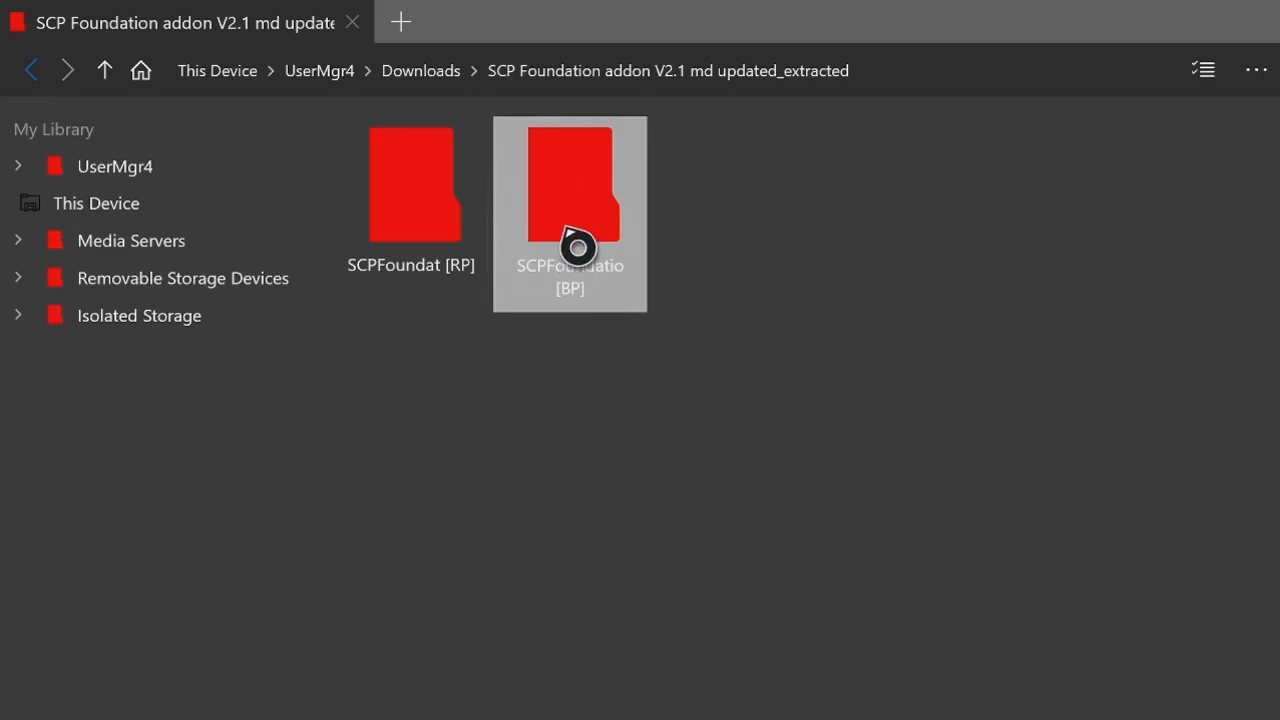
pyautogui.moveTo(576, 200)
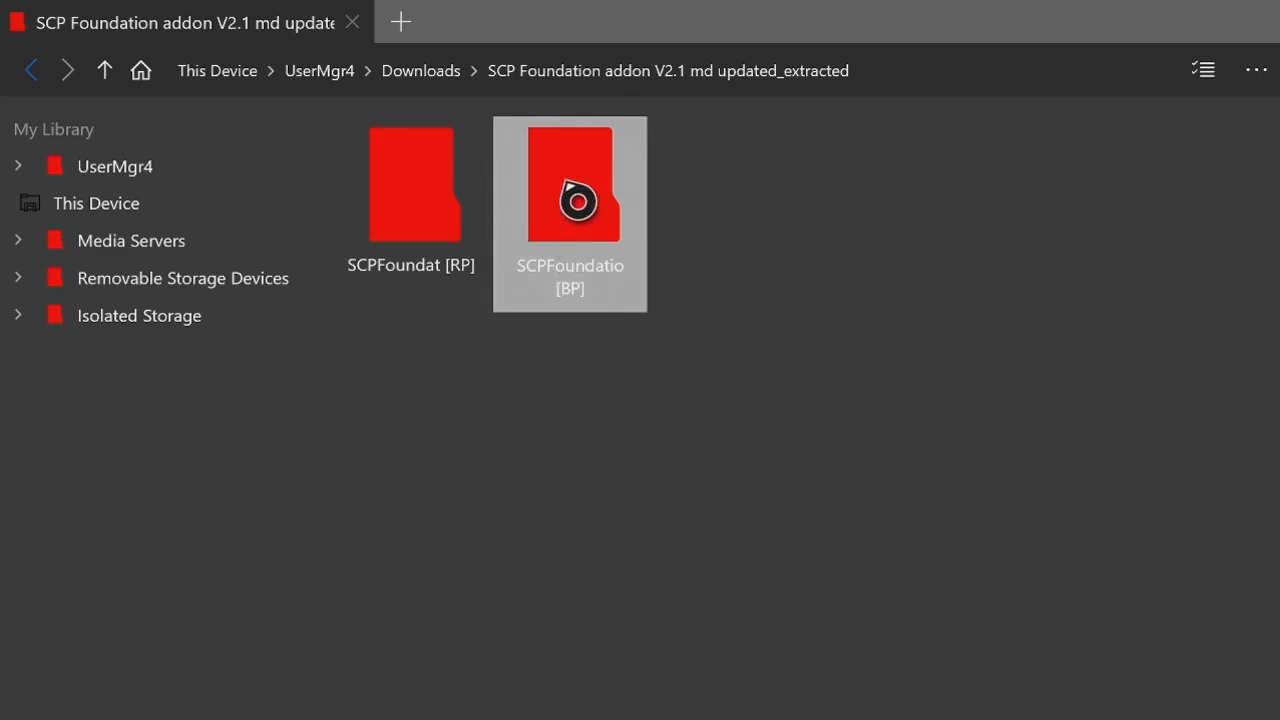
pyautogui.rightClick(570, 184)
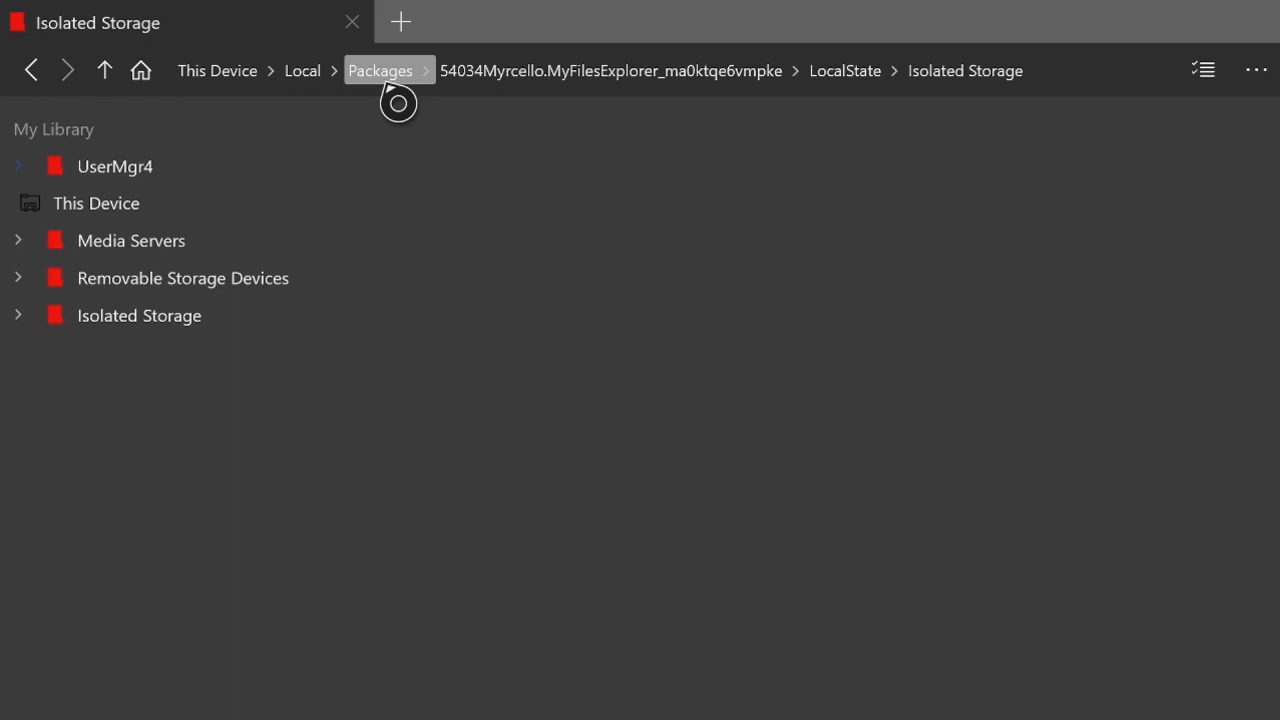
# Navigate Packages > Microsoft.MinecraftUWPConsole > LocalState > games > com.mojang and bring up its options
pyautogui.click(380, 70)
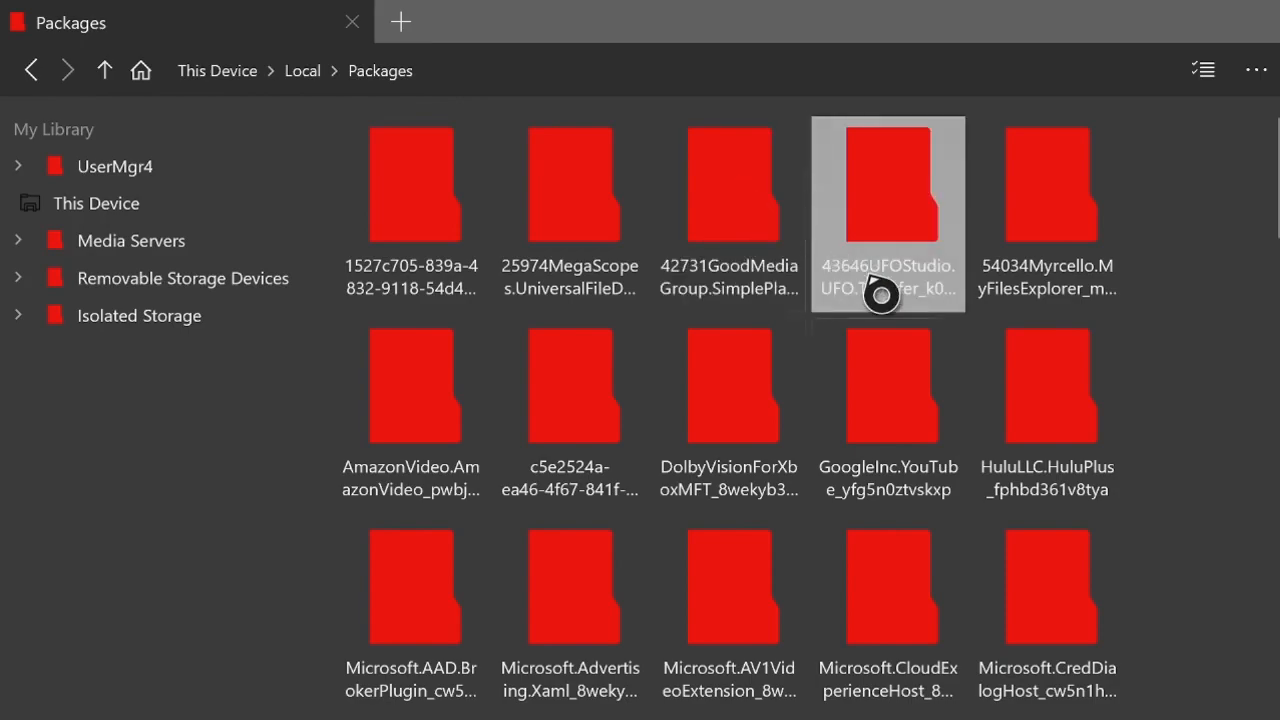
pyautogui.scroll(-3)
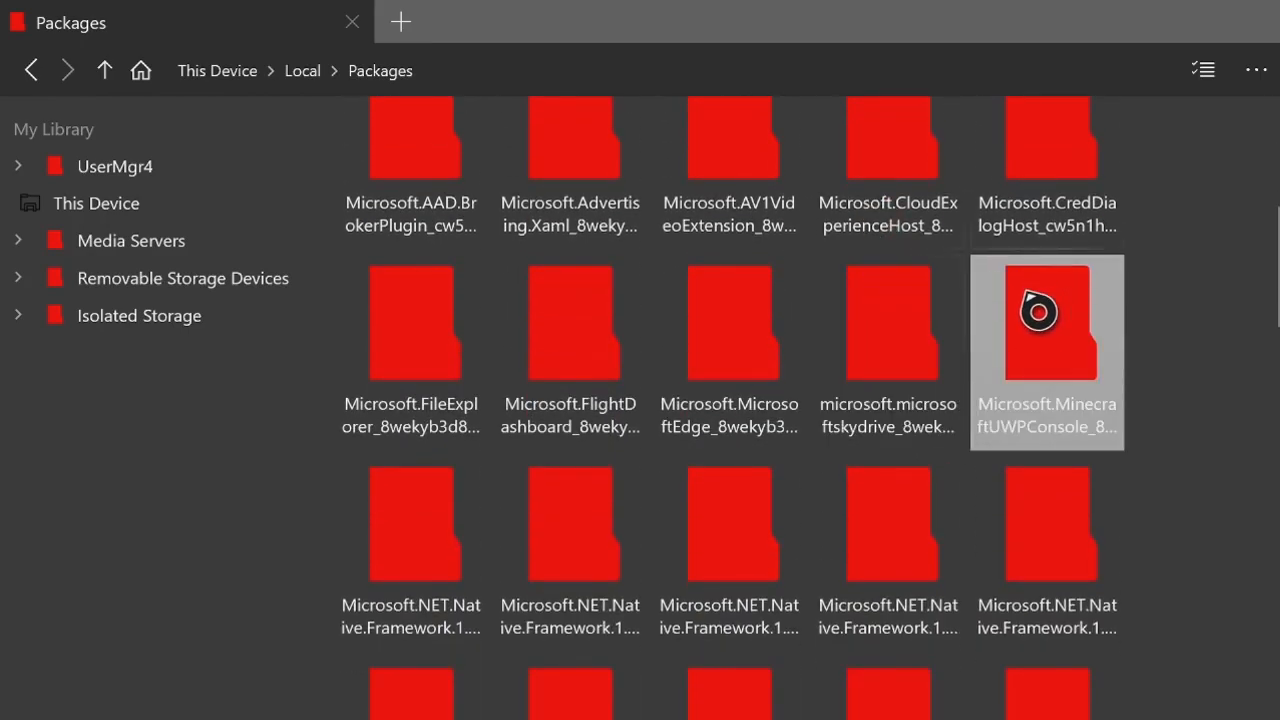
pyautogui.doubleClick(1046, 322)
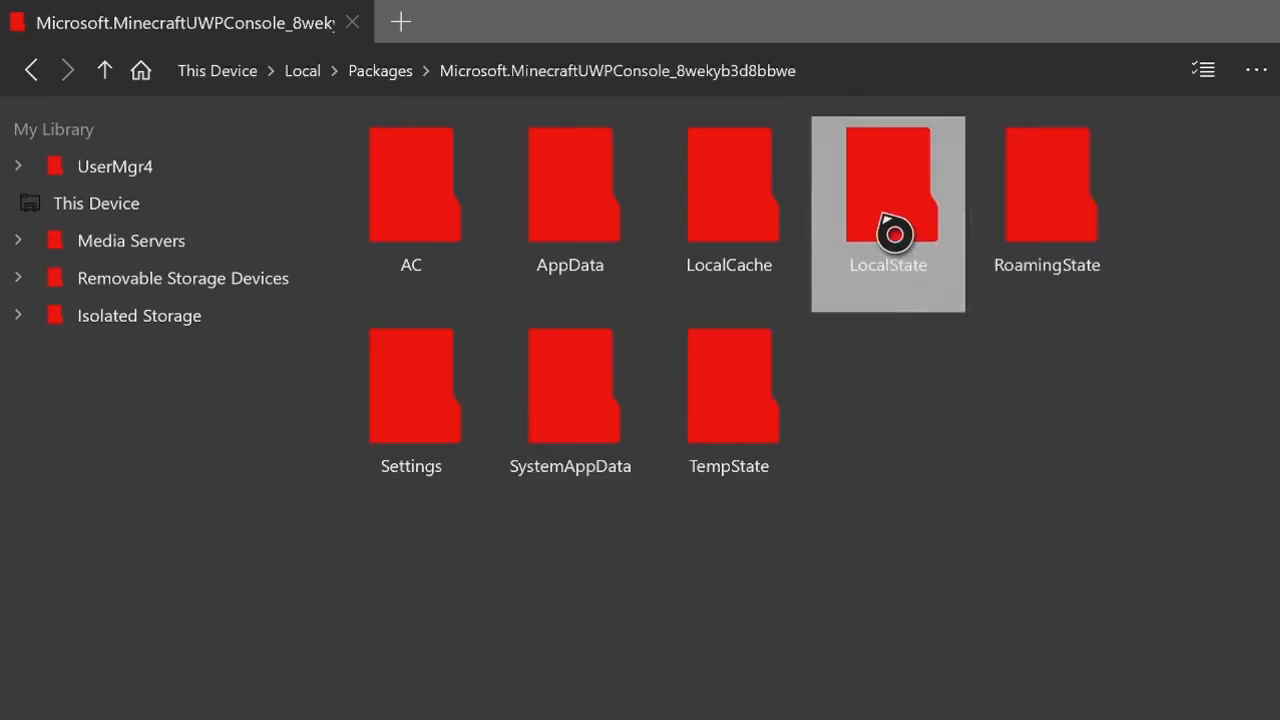
pyautogui.doubleClick(888, 184)
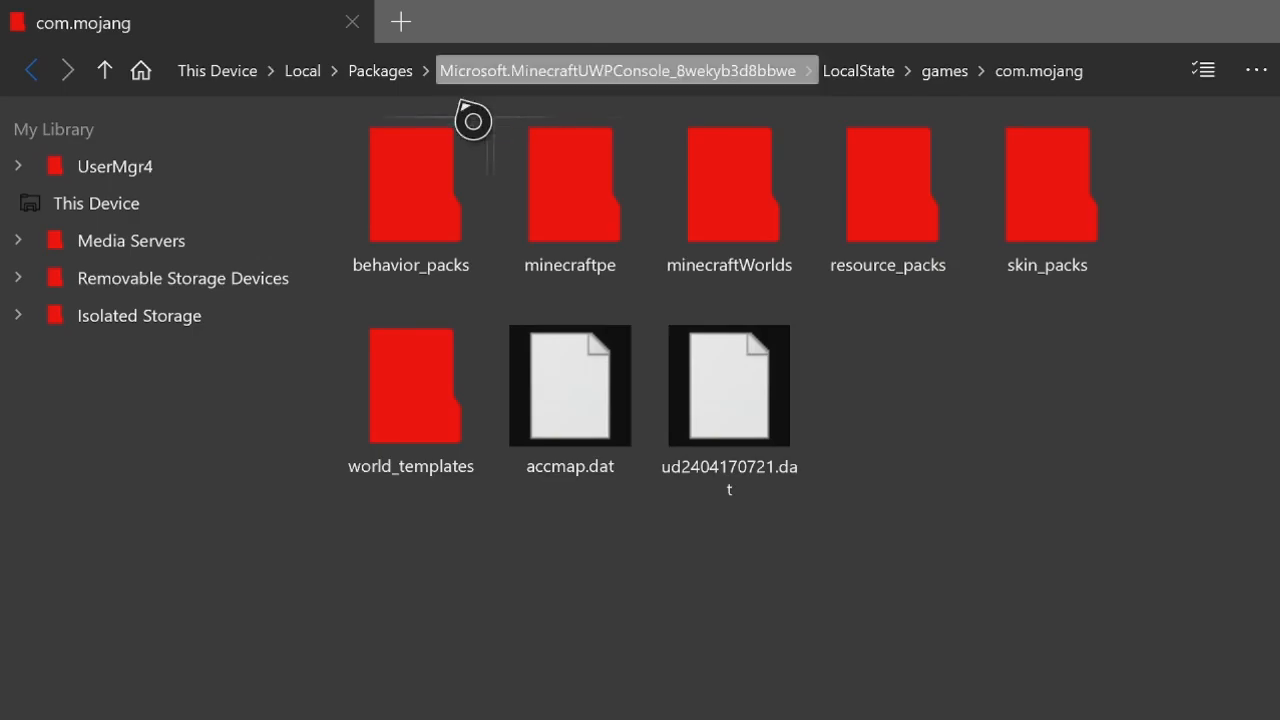
pyautogui.click(410, 184)
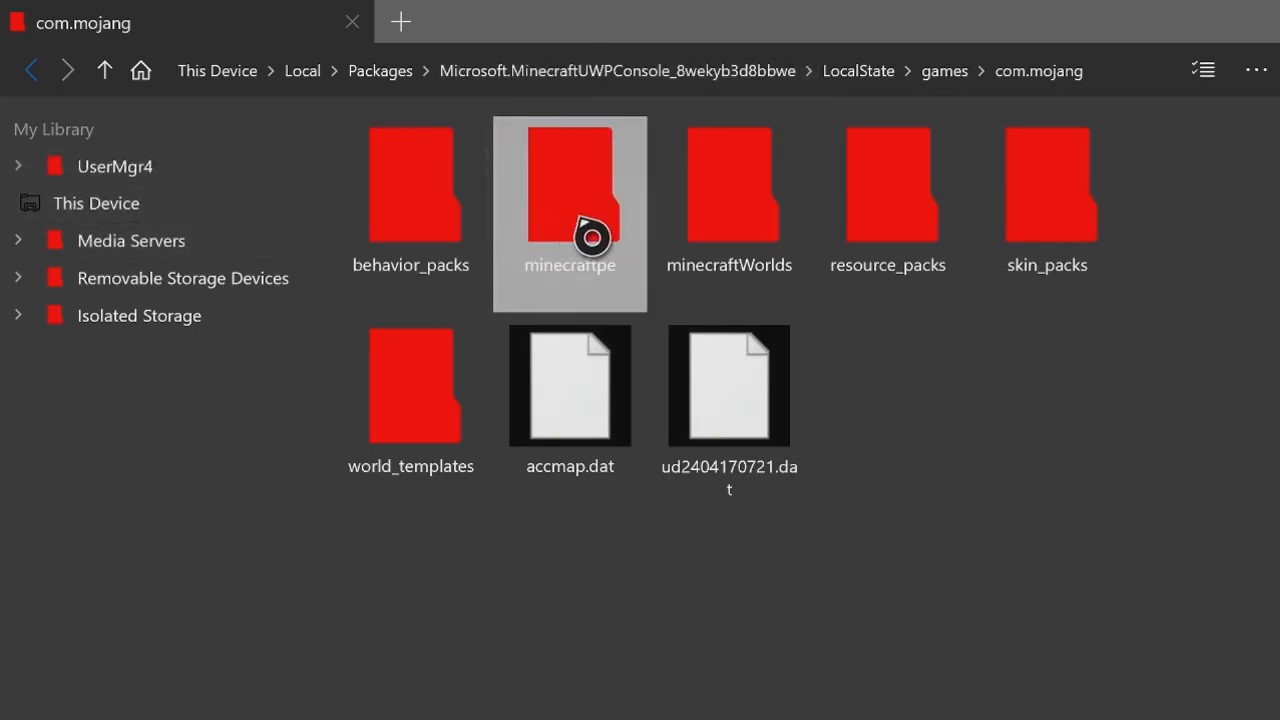
pyautogui.click(888, 184)
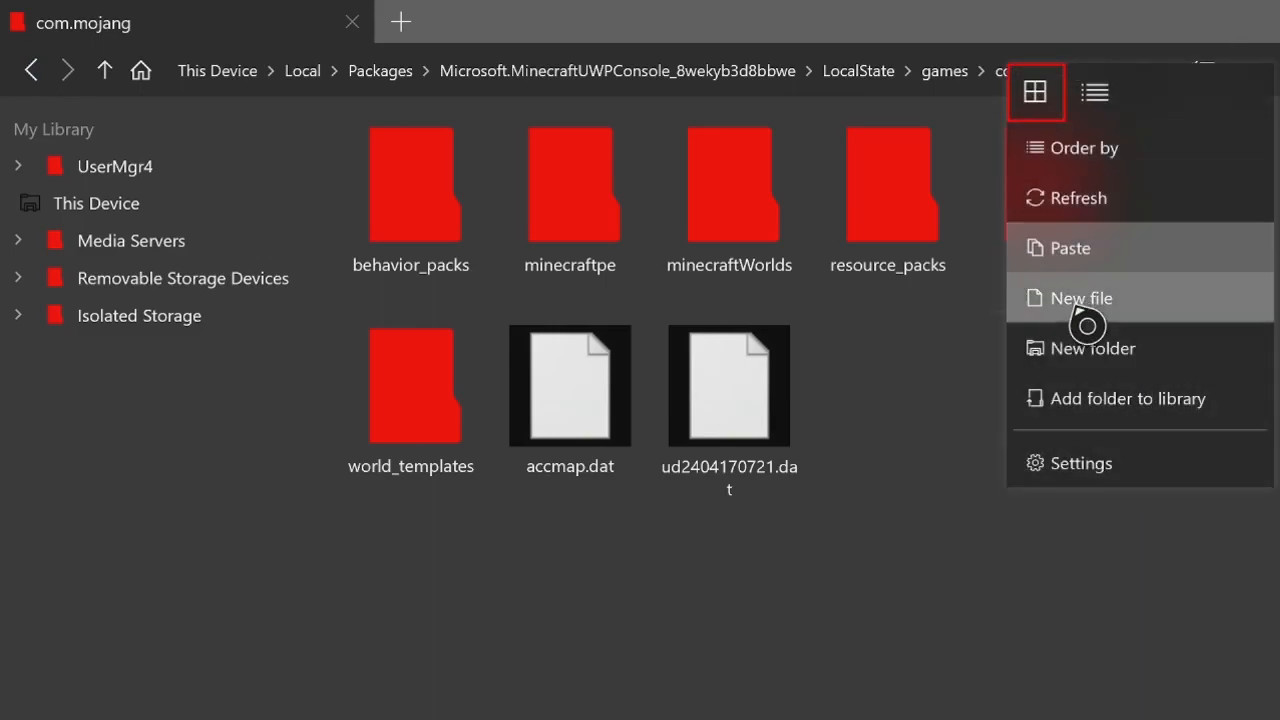
# Create a new folder named behavior_packs in com.mojang, which appears as behavior_packs (2)
pyautogui.click(1092, 348)
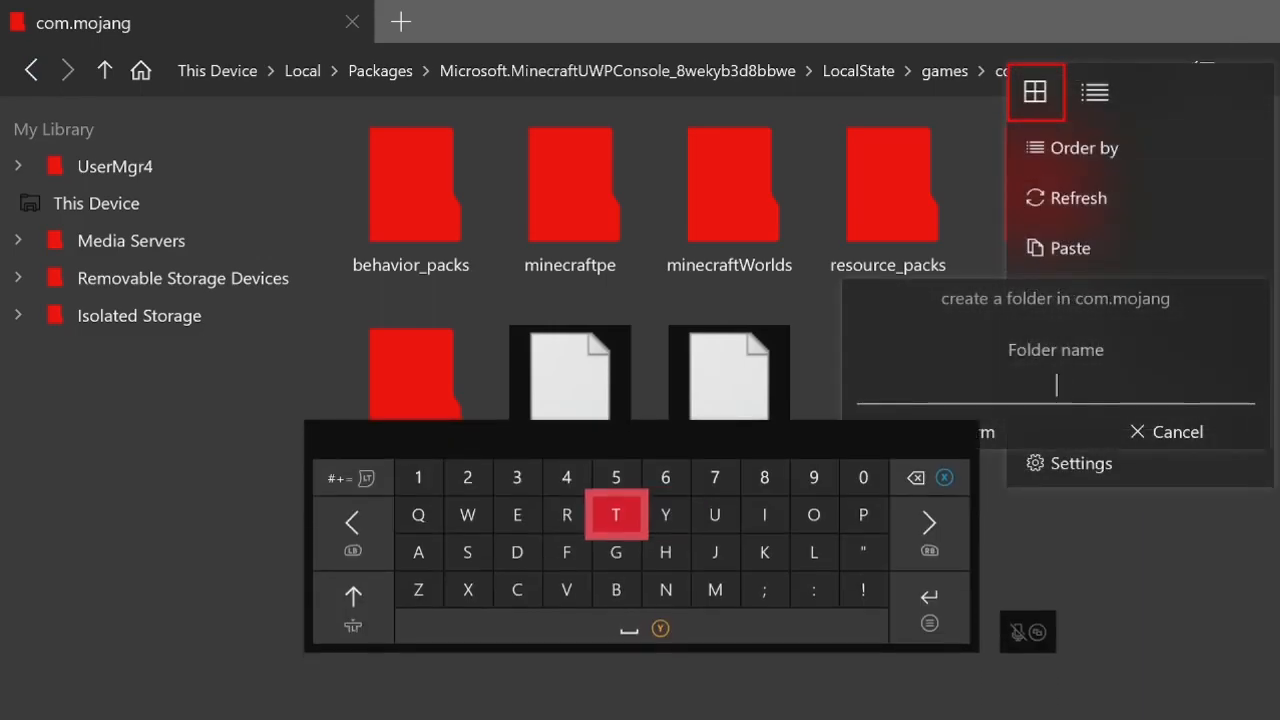
pyautogui.click(616, 588)
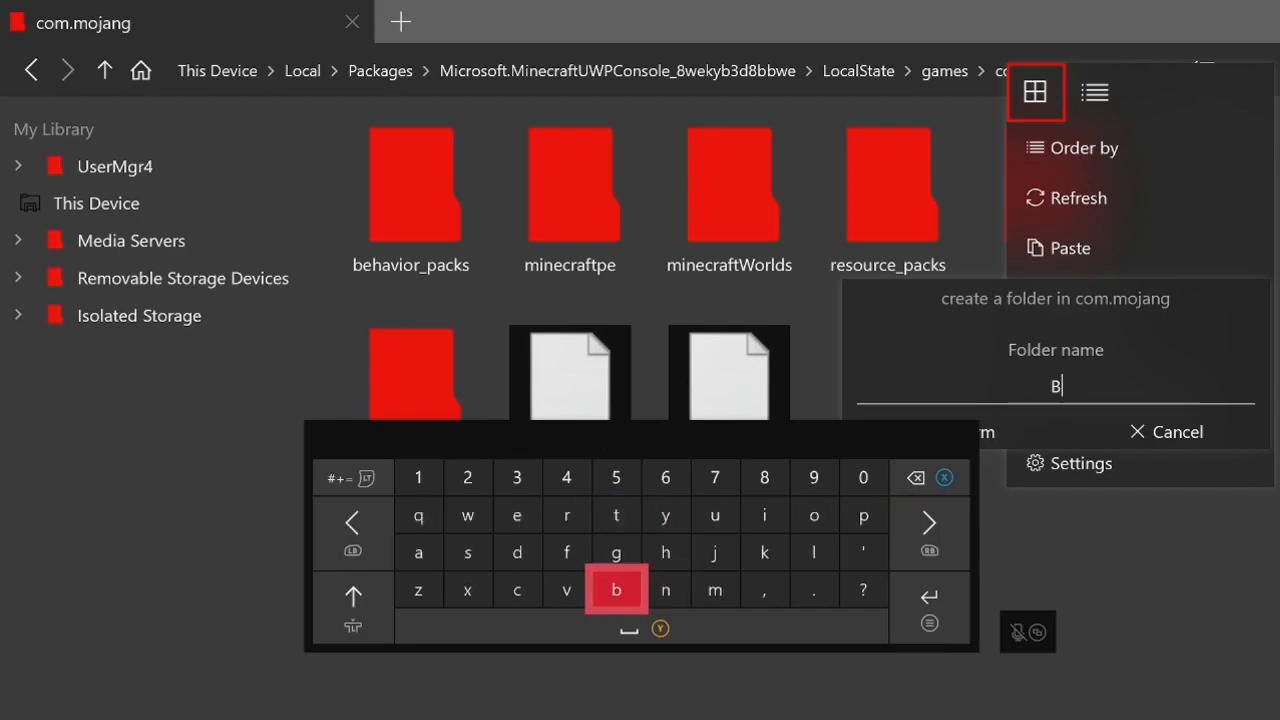
pyautogui.press('Backspace')
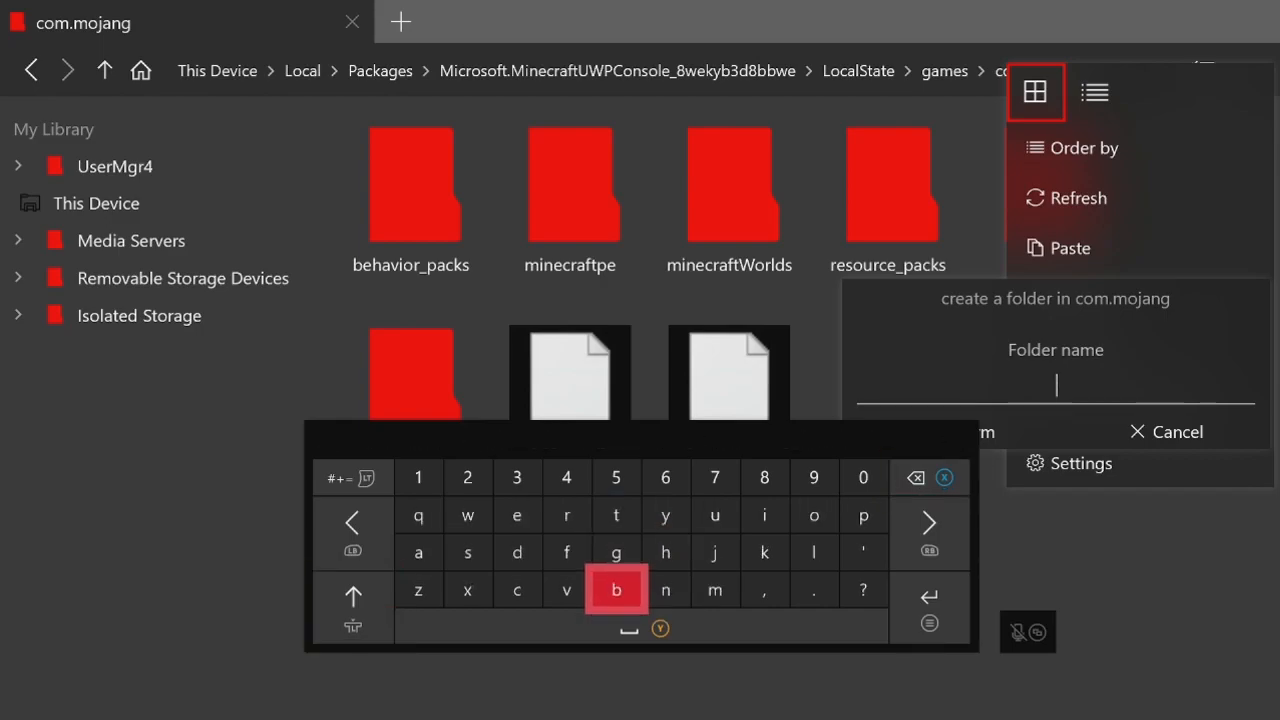
pyautogui.write('eha')
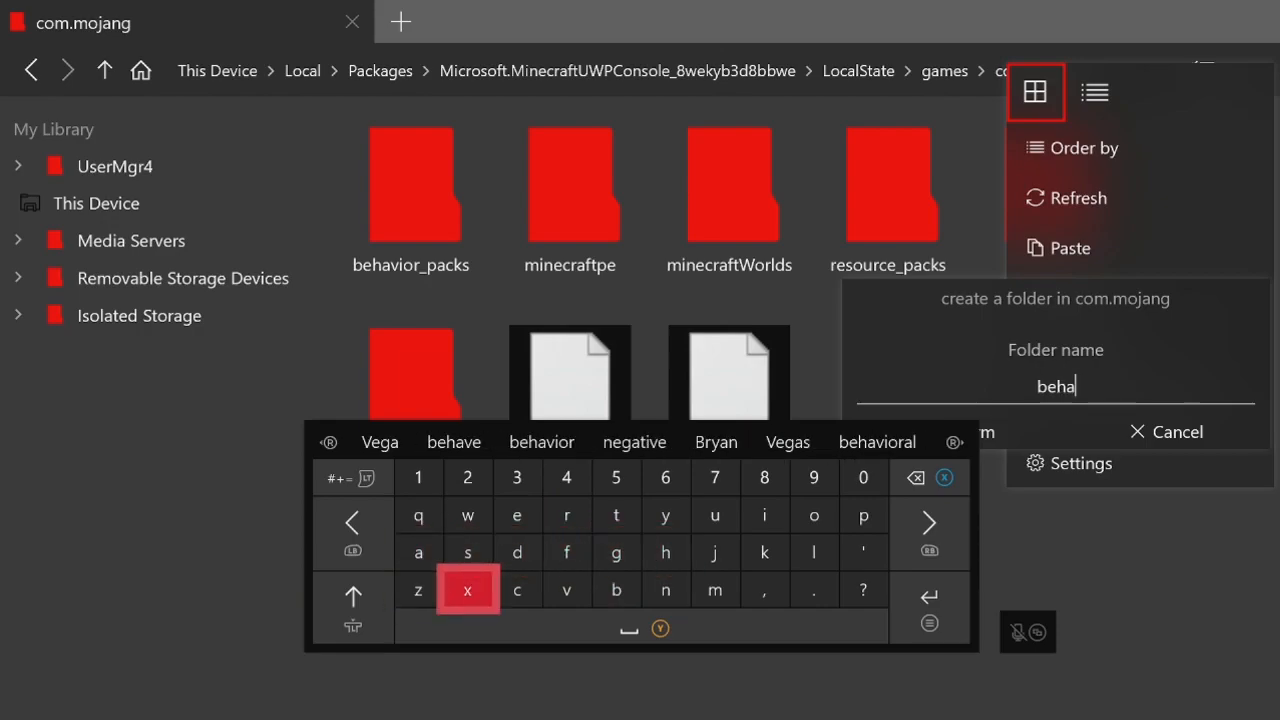
pyautogui.click(812, 516)
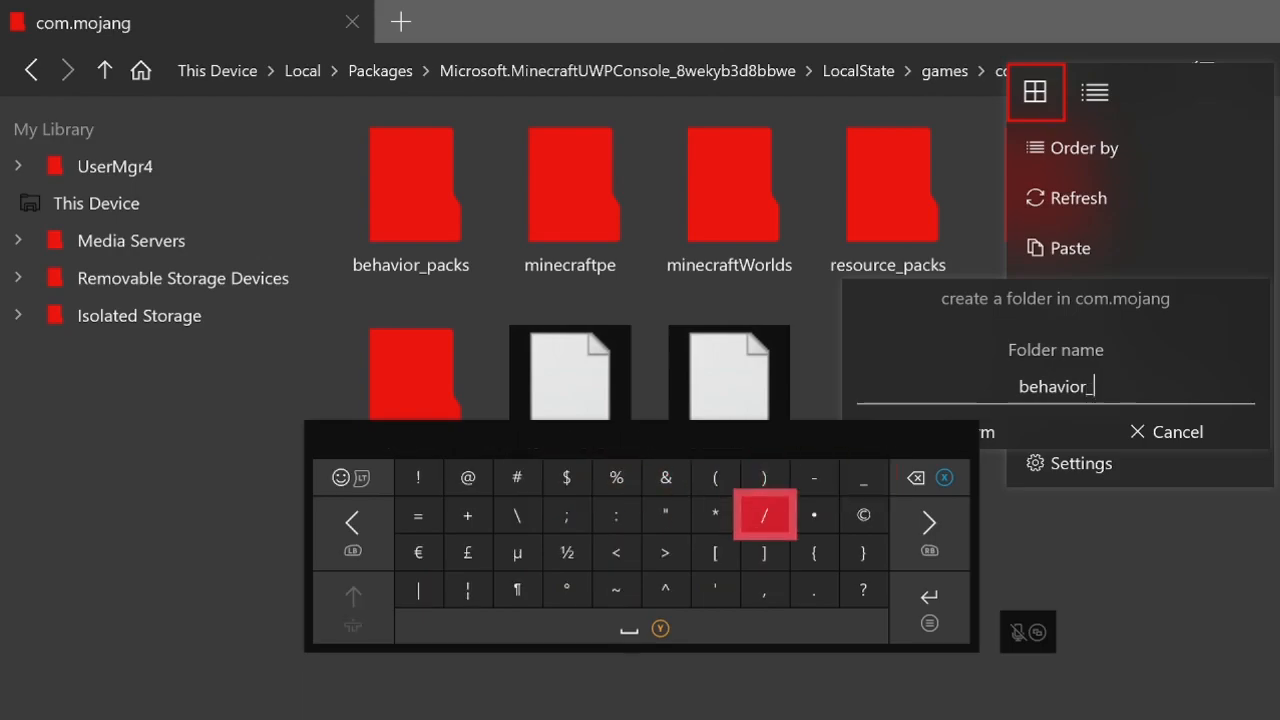
pyautogui.click(864, 516)
pyautogui.write('pac')
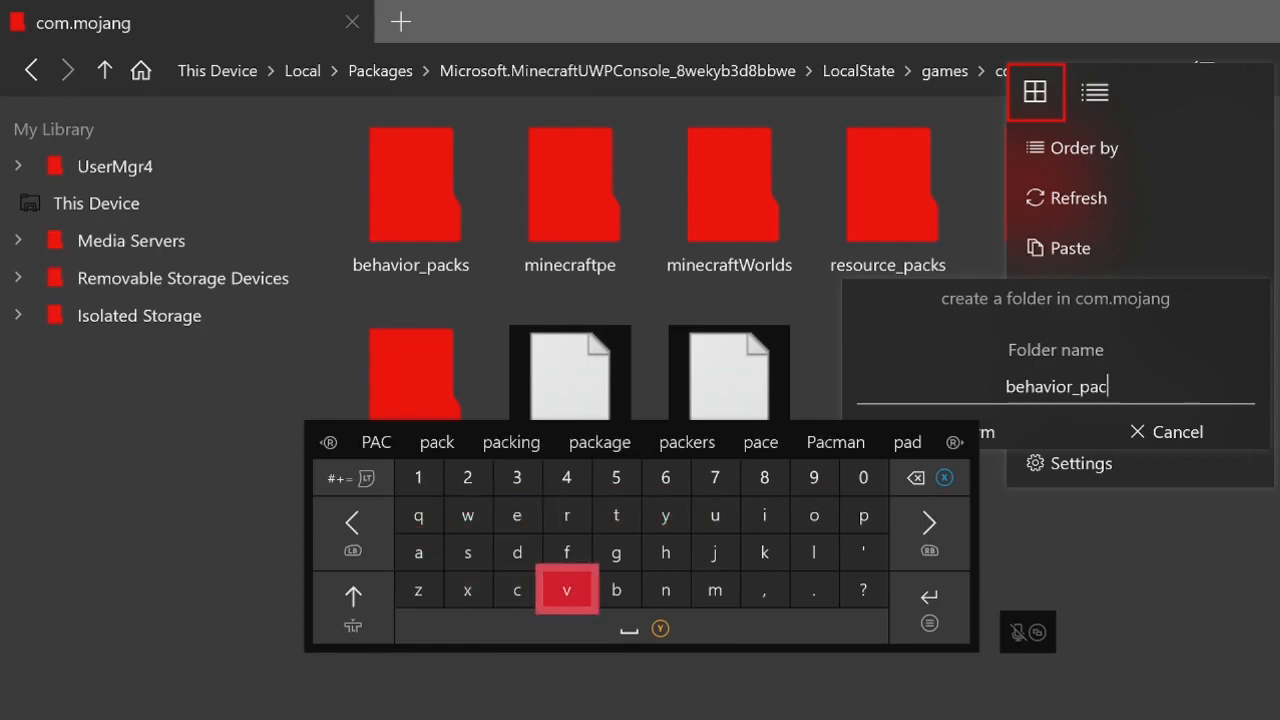
pyautogui.write('k')
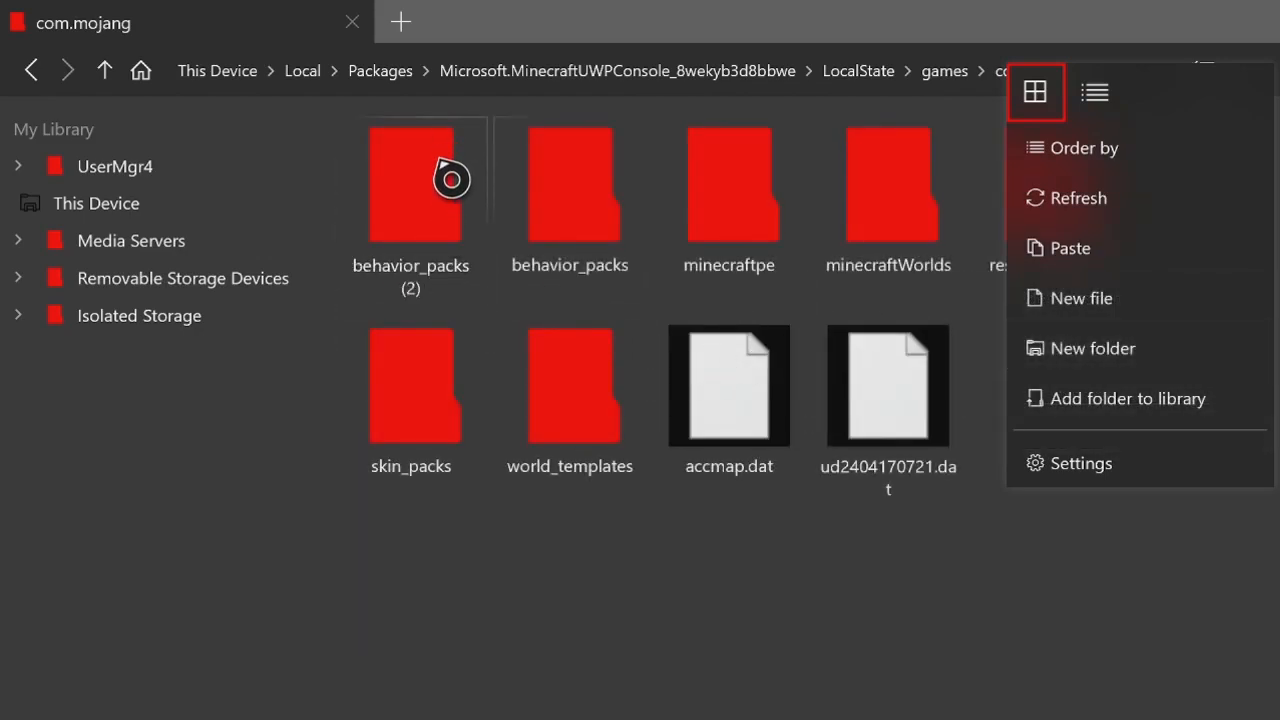
# Delete the duplicate behavior_packs (2) folder and select the original behavior_packs
pyautogui.click(570, 184)
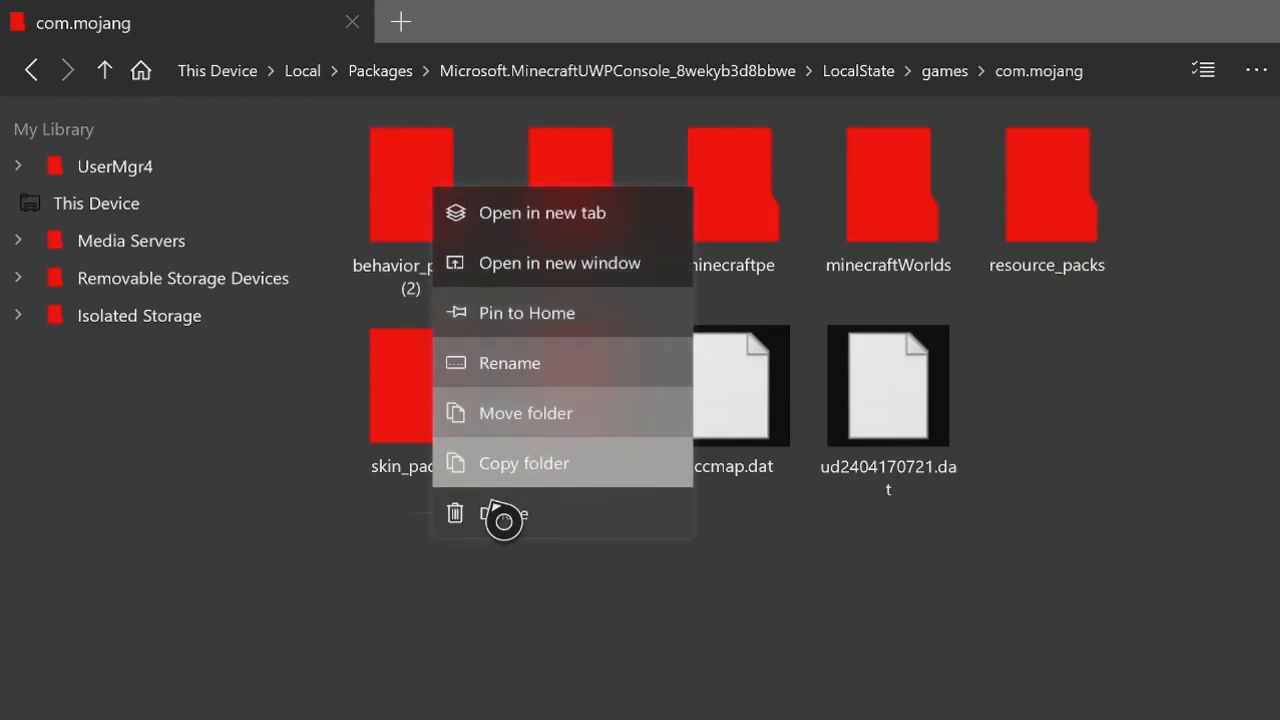
pyautogui.click(504, 512)
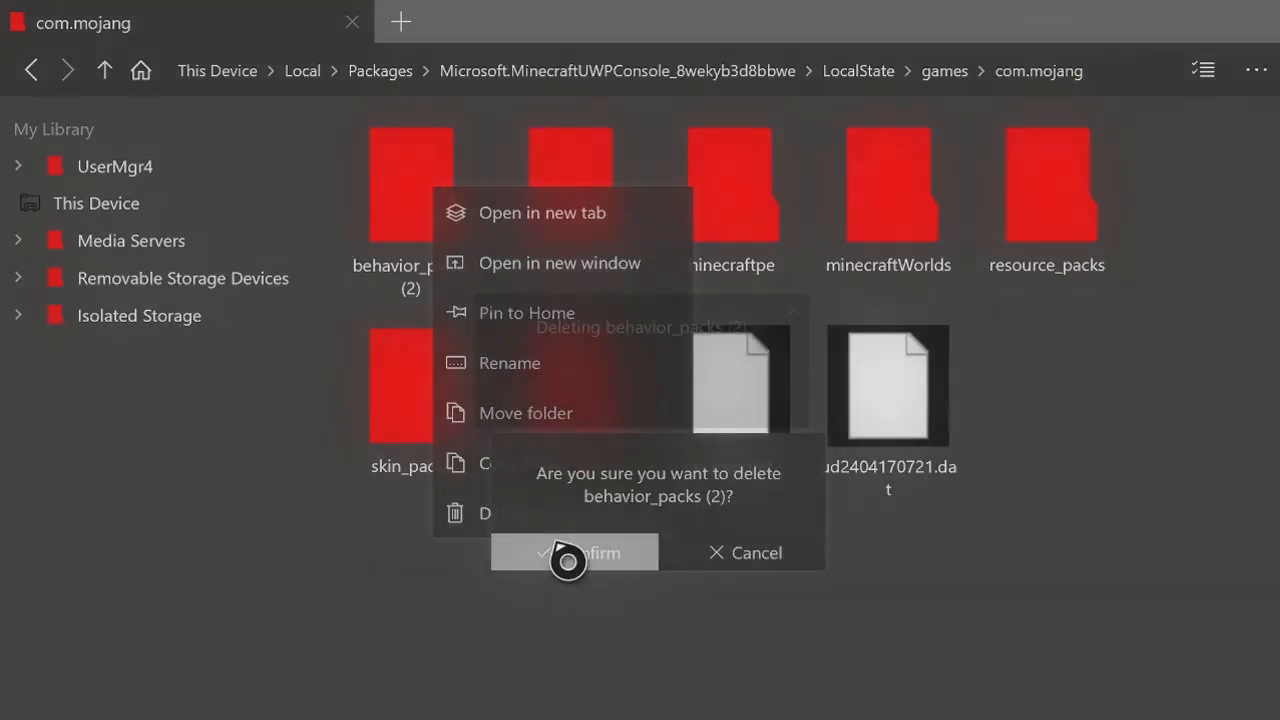
pyautogui.click(574, 552)
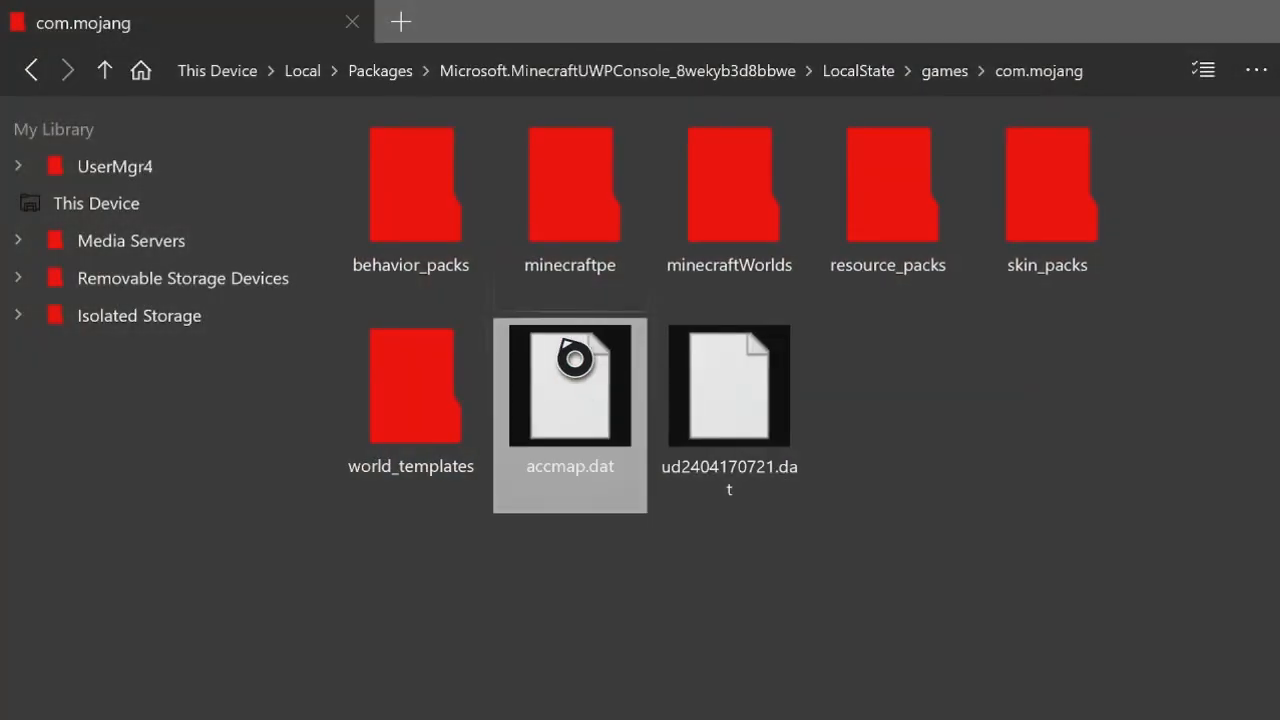
pyautogui.click(410, 184)
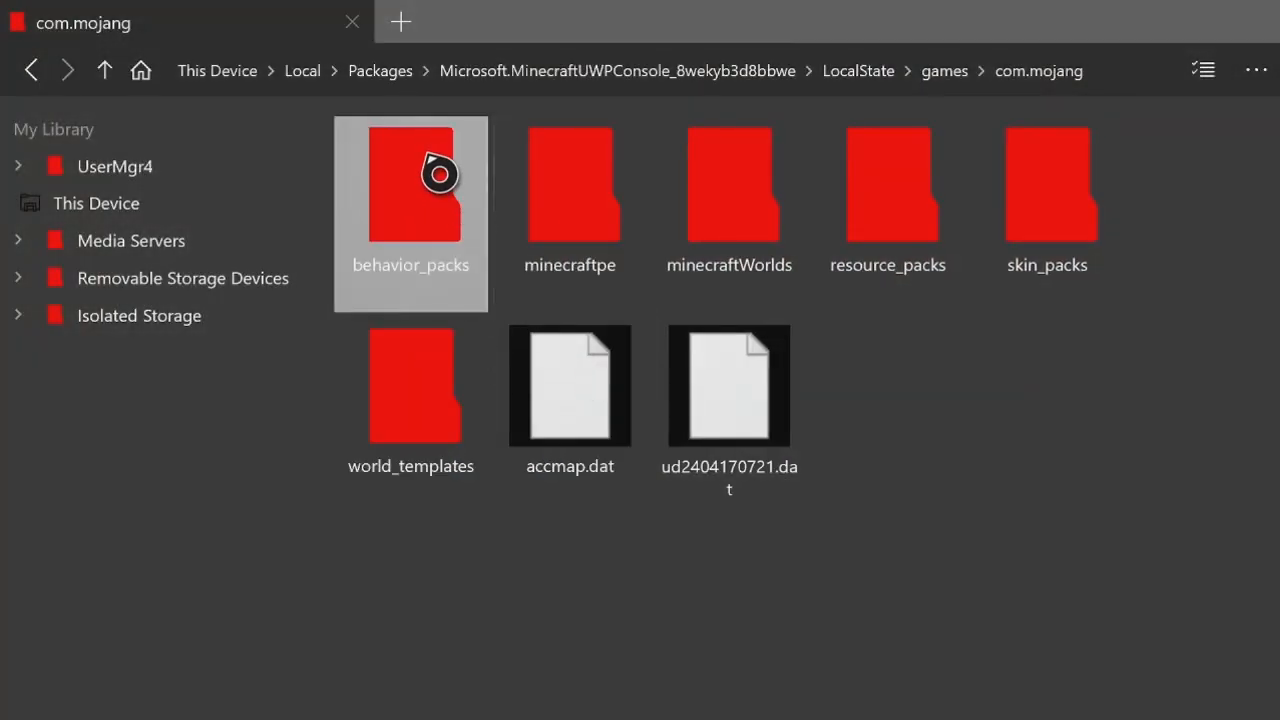
# Paste the SCPFoundation [BP] folder into Minecraft's behavior_packs folder
pyautogui.click(888, 184)
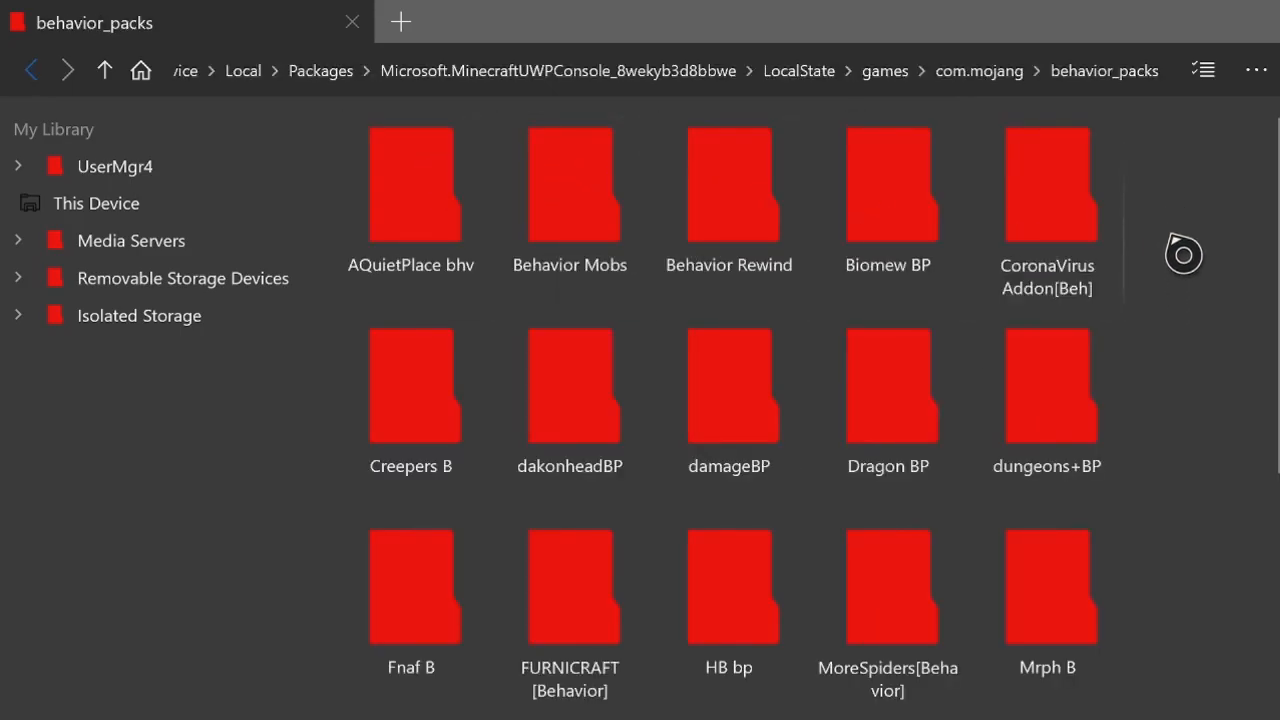
pyautogui.moveTo(1196, 210)
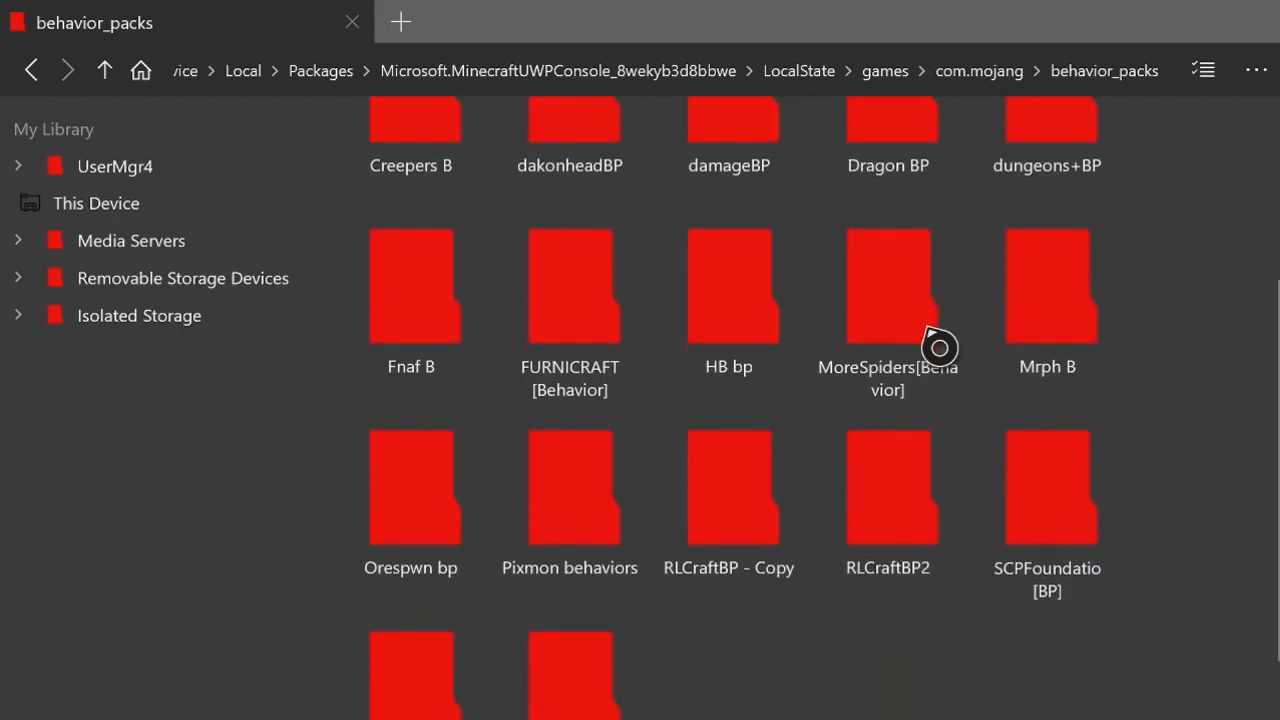
pyautogui.click(410, 284)
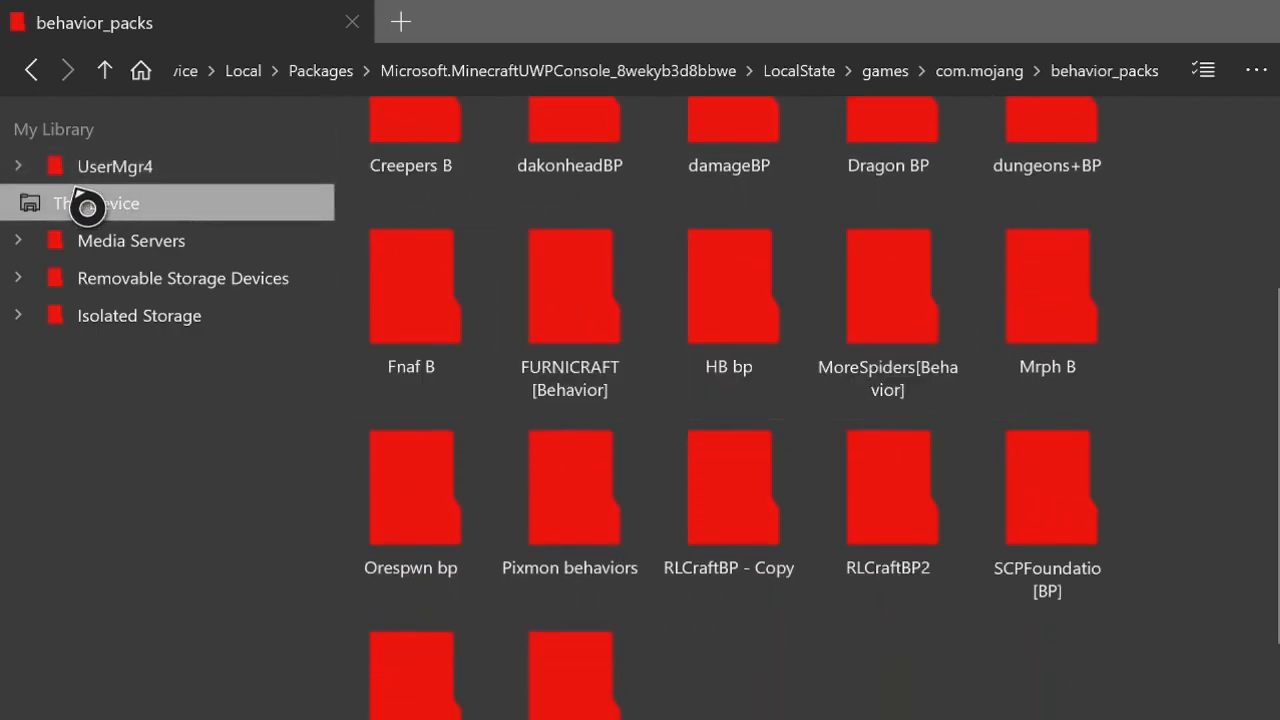
# Return to Downloads' extracted addon folder and copy the SCPFoundation [RP] resource pack
pyautogui.click(96, 204)
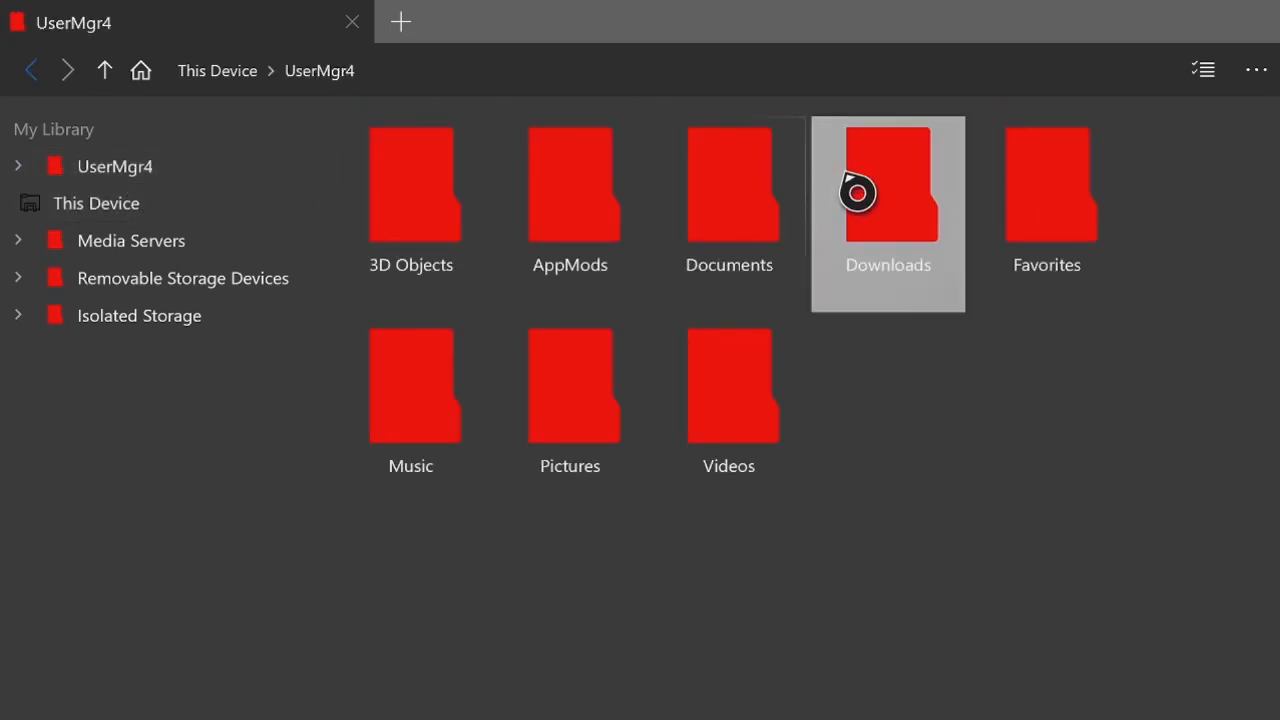
pyautogui.doubleClick(888, 184)
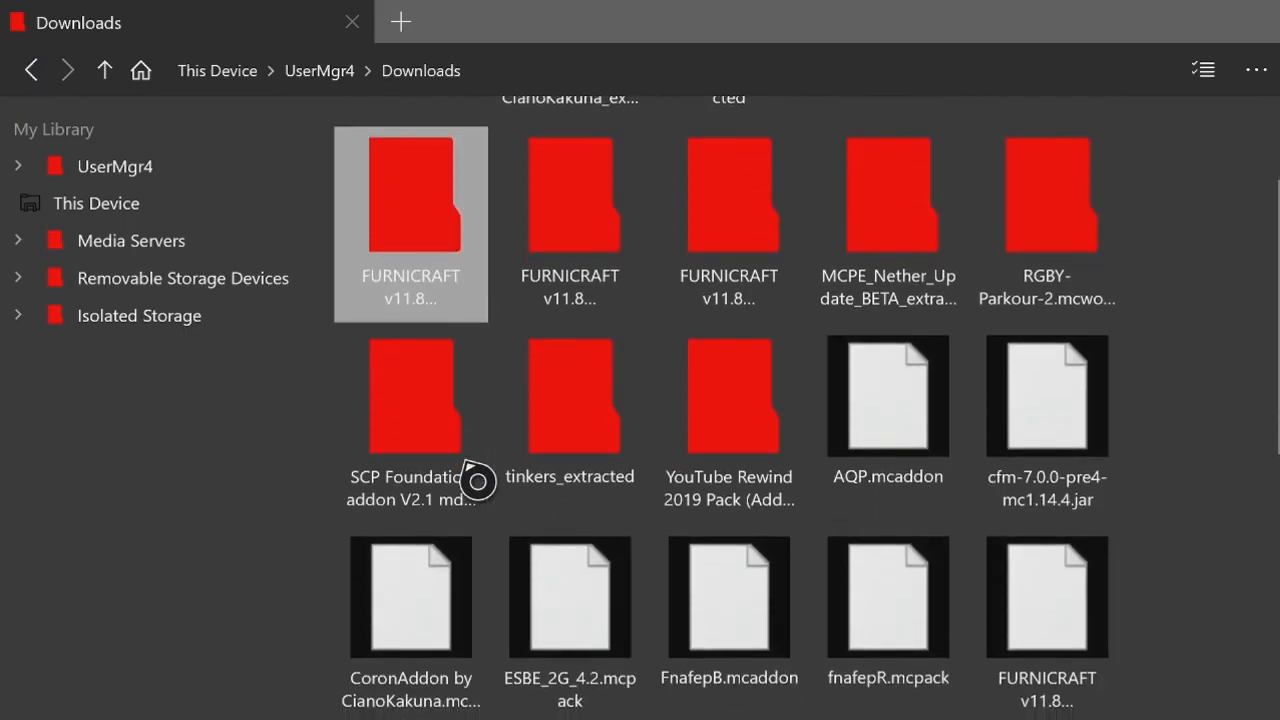
pyautogui.doubleClick(410, 396)
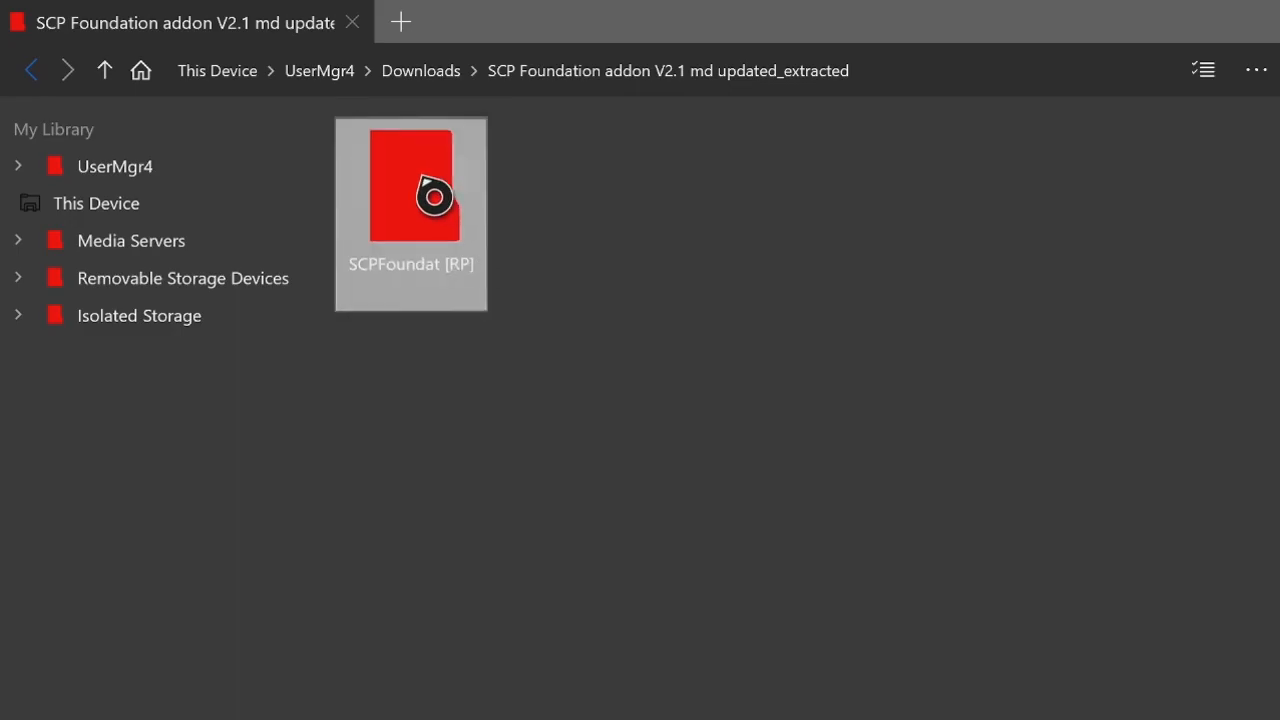
pyautogui.rightClick(410, 184)
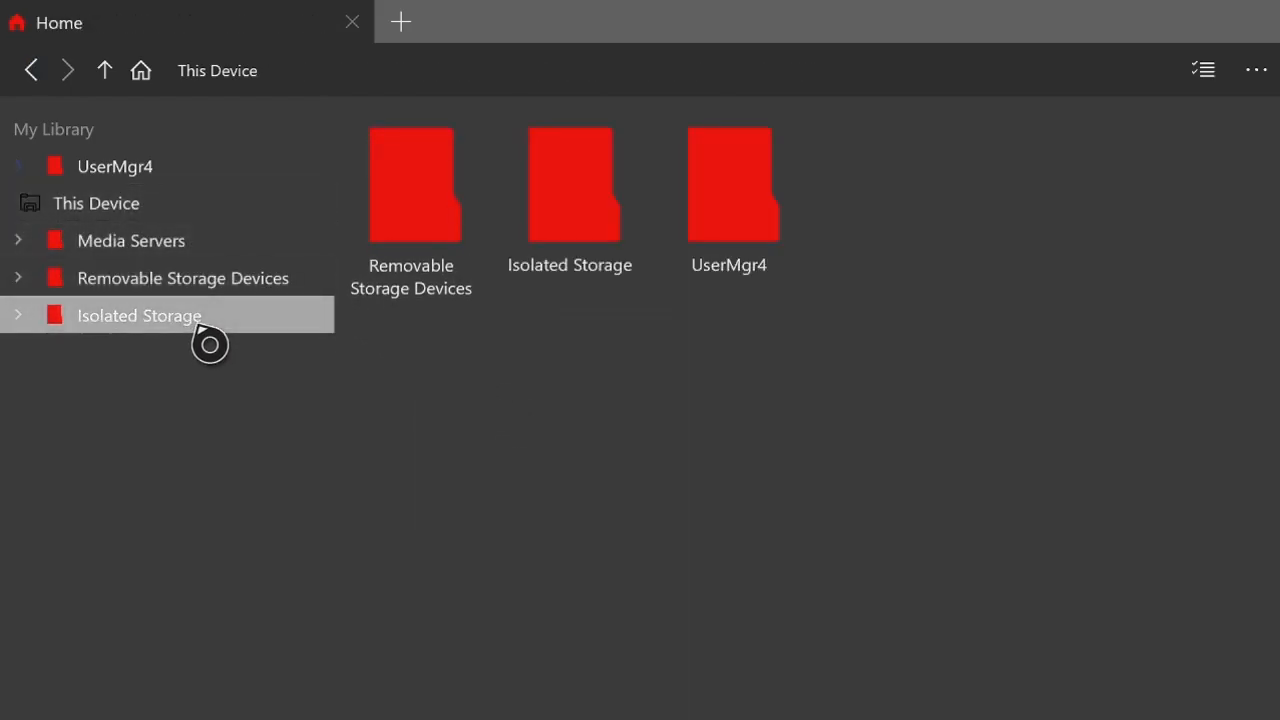
# Navigate from Isolated Storage through Packages, LocalState, games and com.mojang into resource_packs
pyautogui.doubleClick(140, 316)
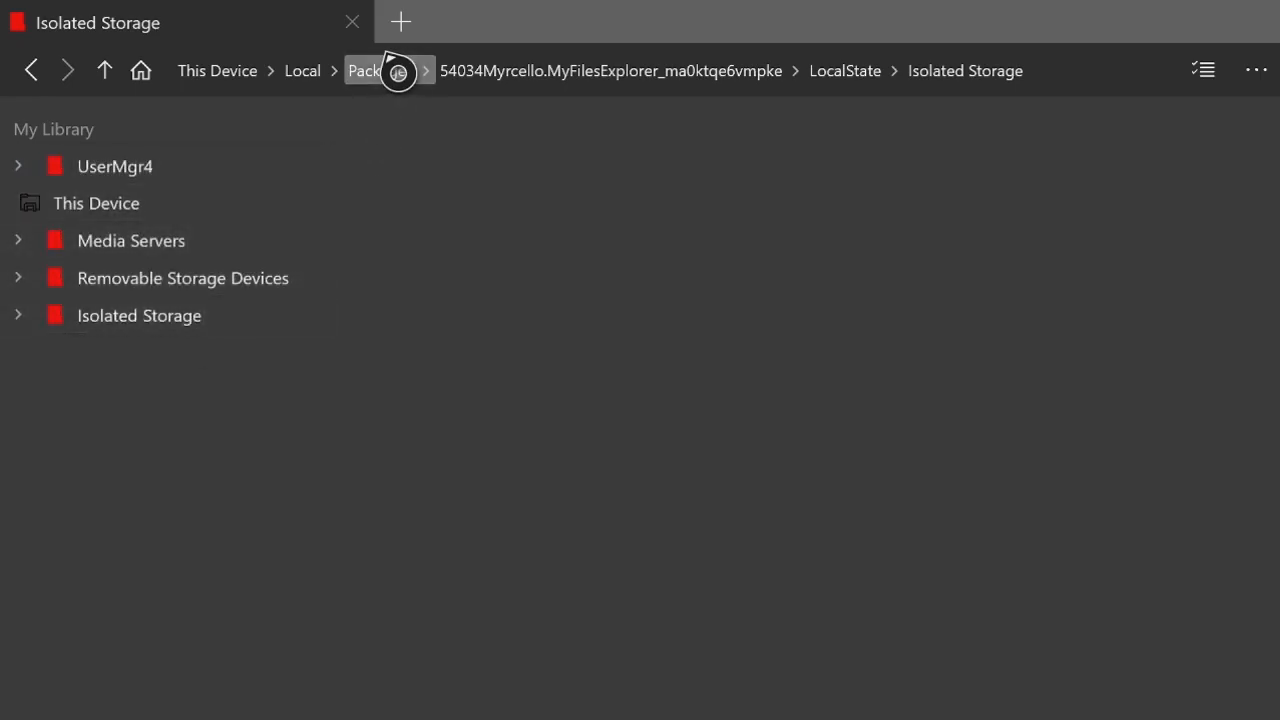
pyautogui.click(364, 70)
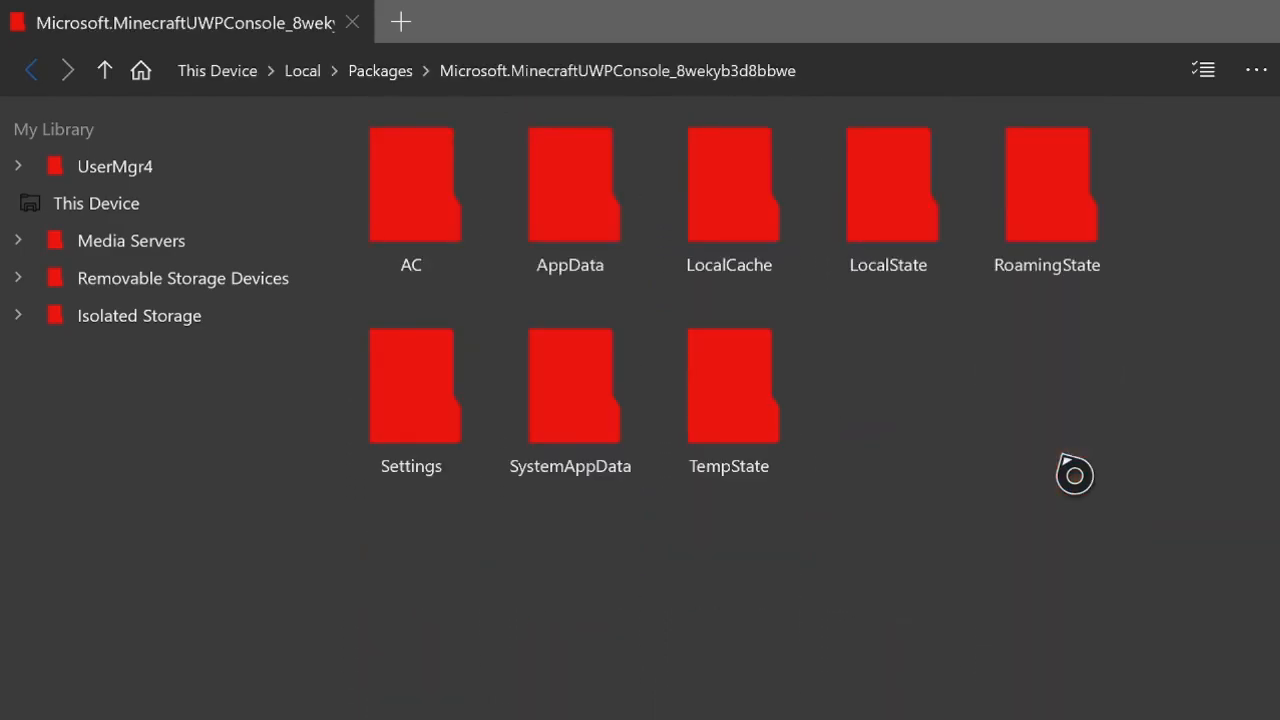
pyautogui.click(888, 184)
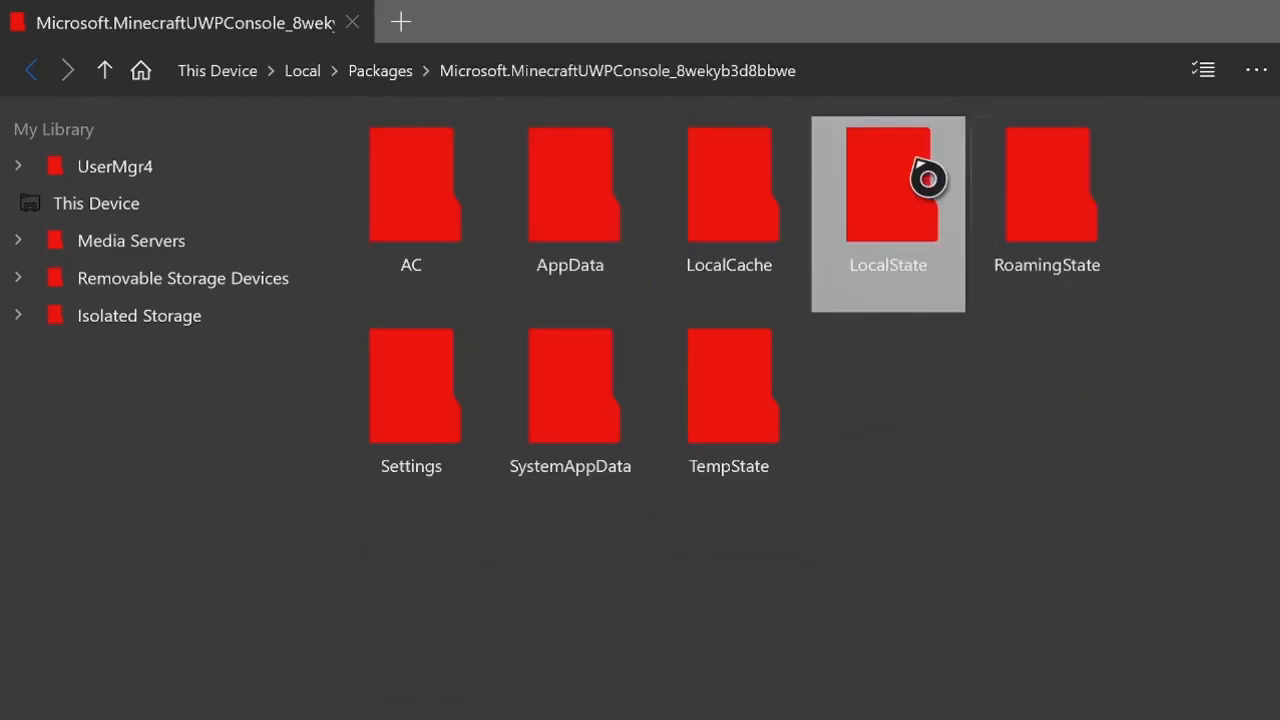
pyautogui.doubleClick(888, 184)
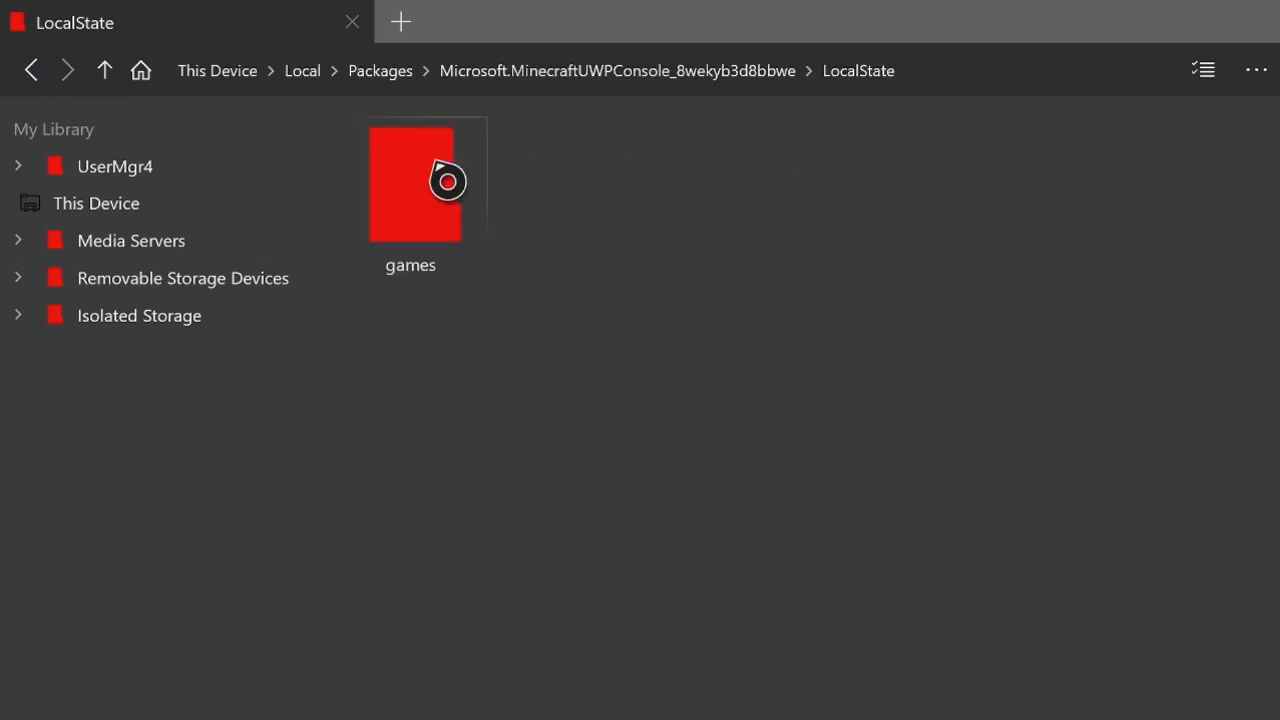
pyautogui.doubleClick(412, 184)
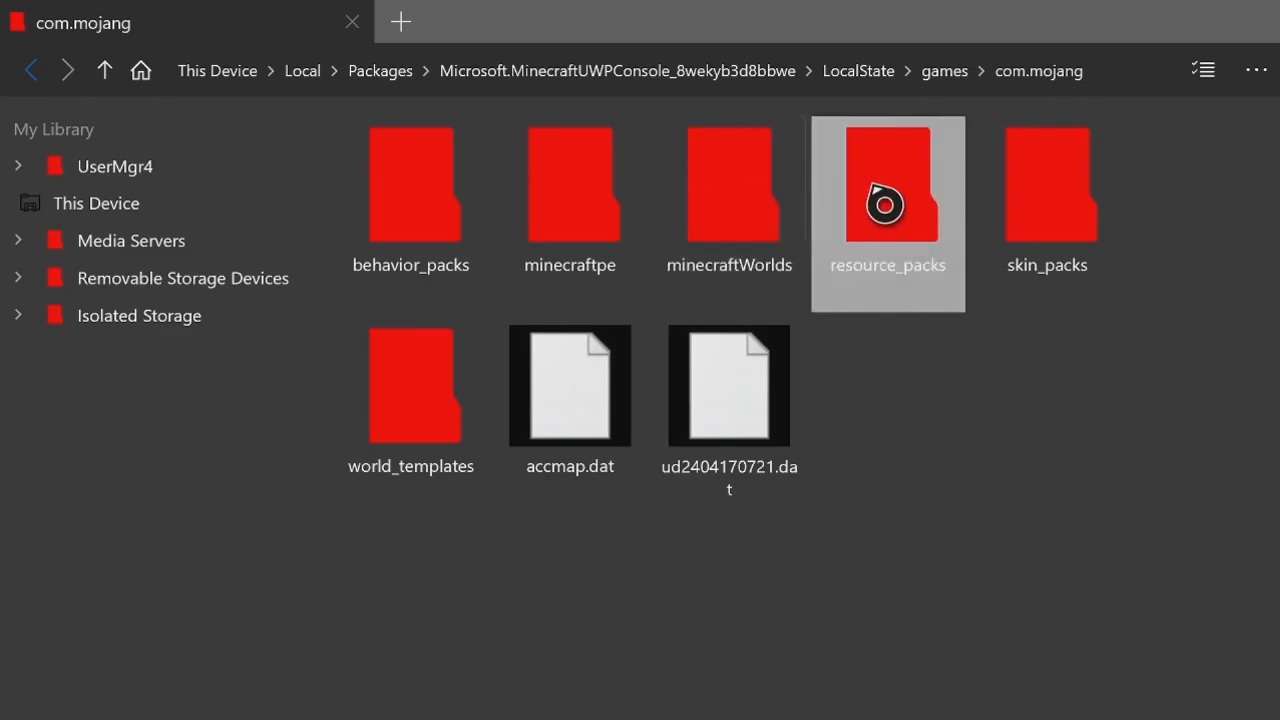
pyautogui.doubleClick(888, 184)
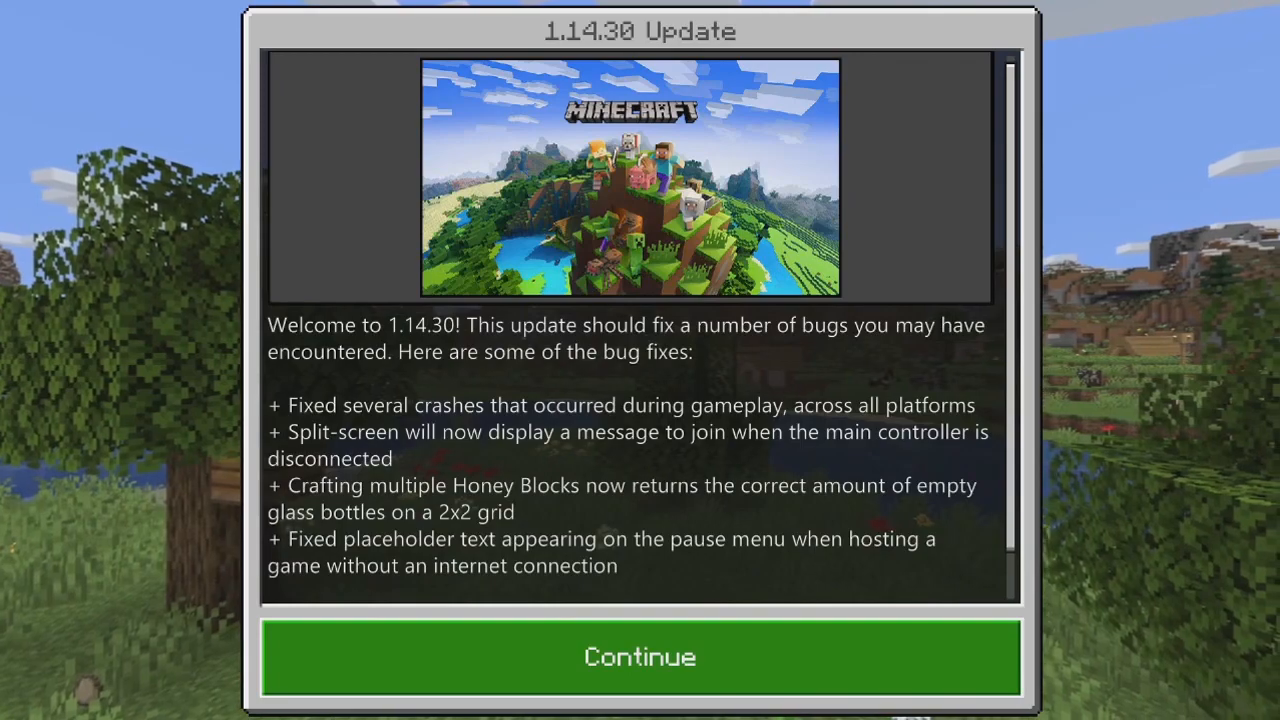
# Dismiss the 1.14.30 update notes and choose Play to reach the worlds list
pyautogui.click(640, 656)
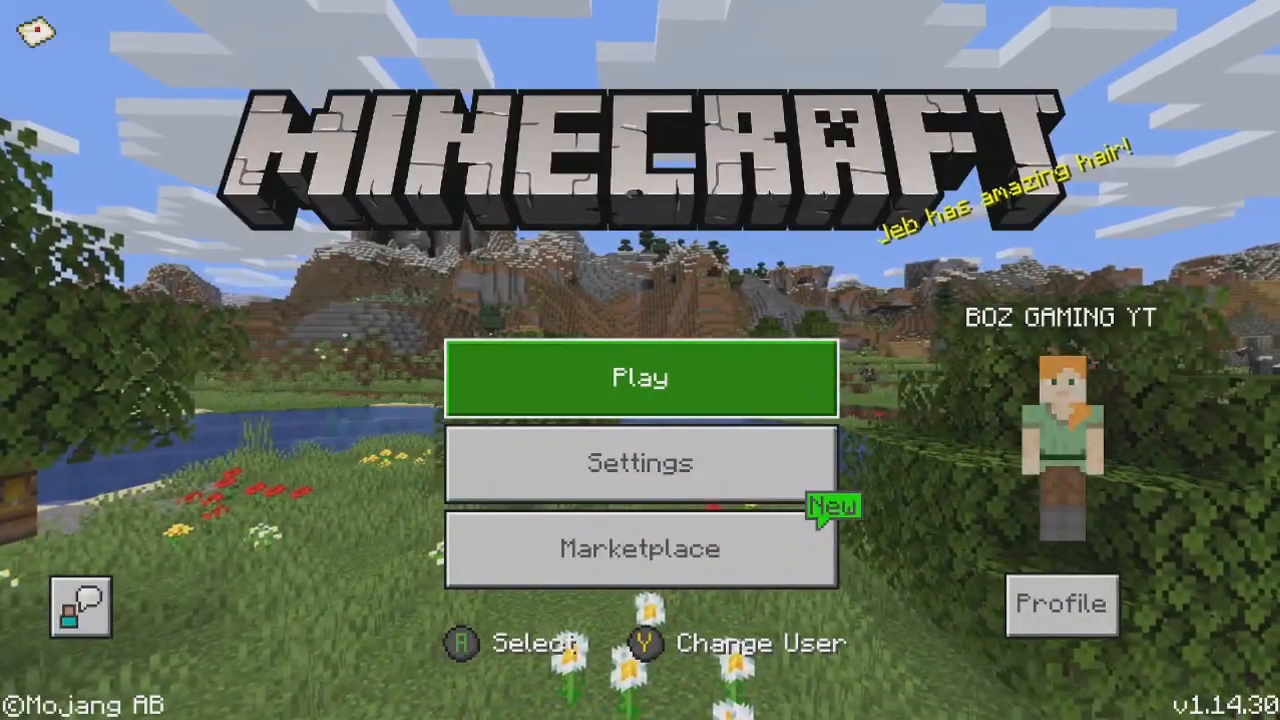
pyautogui.click(640, 378)
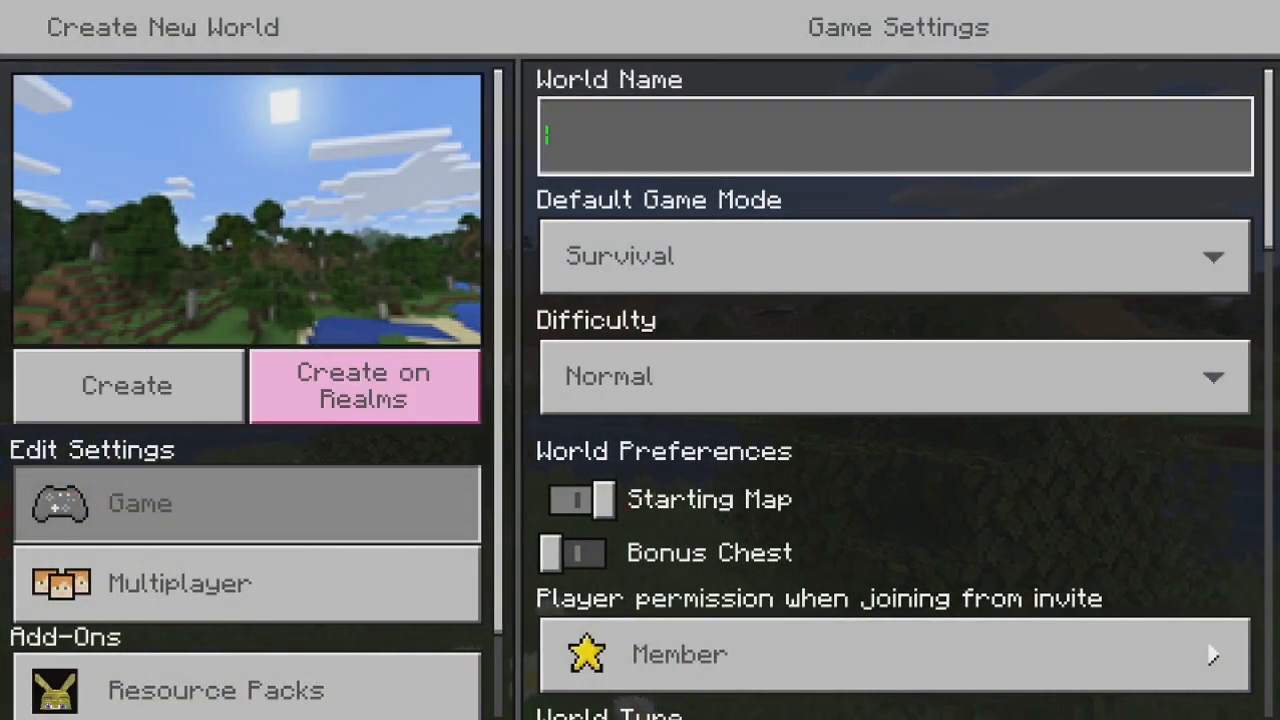
# Name the world SCP, set Creative mode accepting achievements off, and reach Resource Packs
pyautogui.click(896, 136)
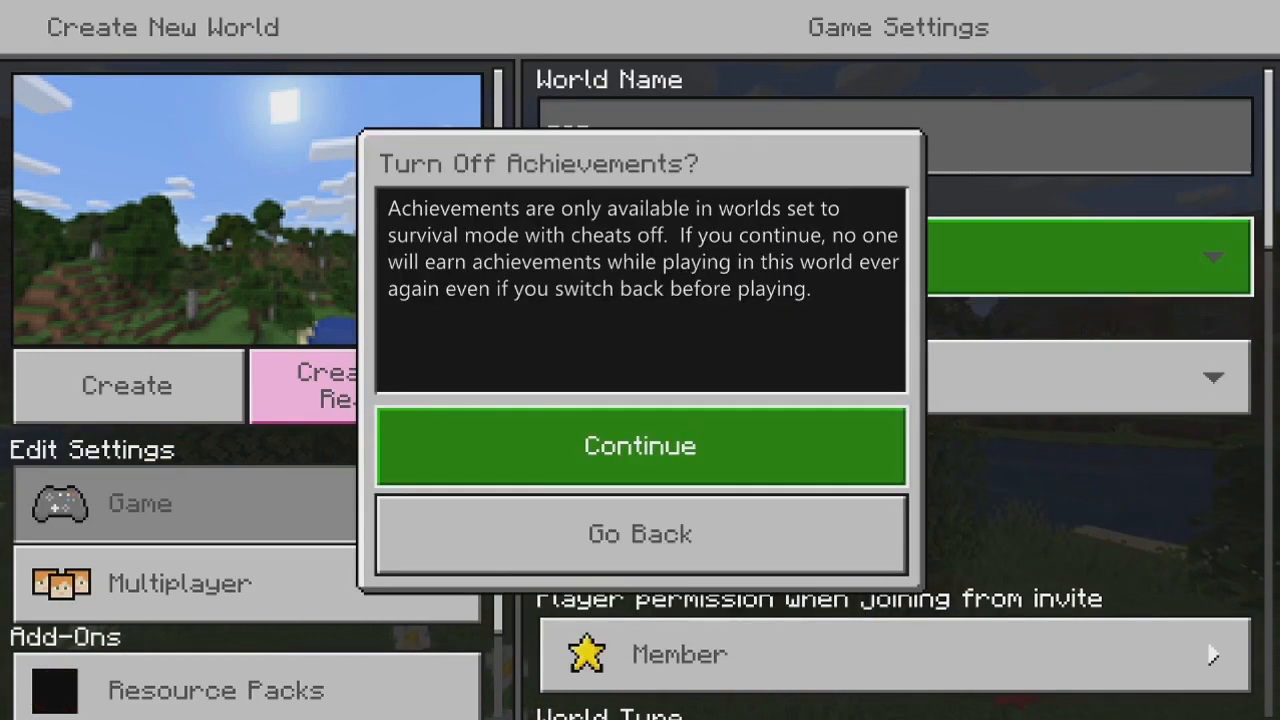
pyautogui.click(640, 444)
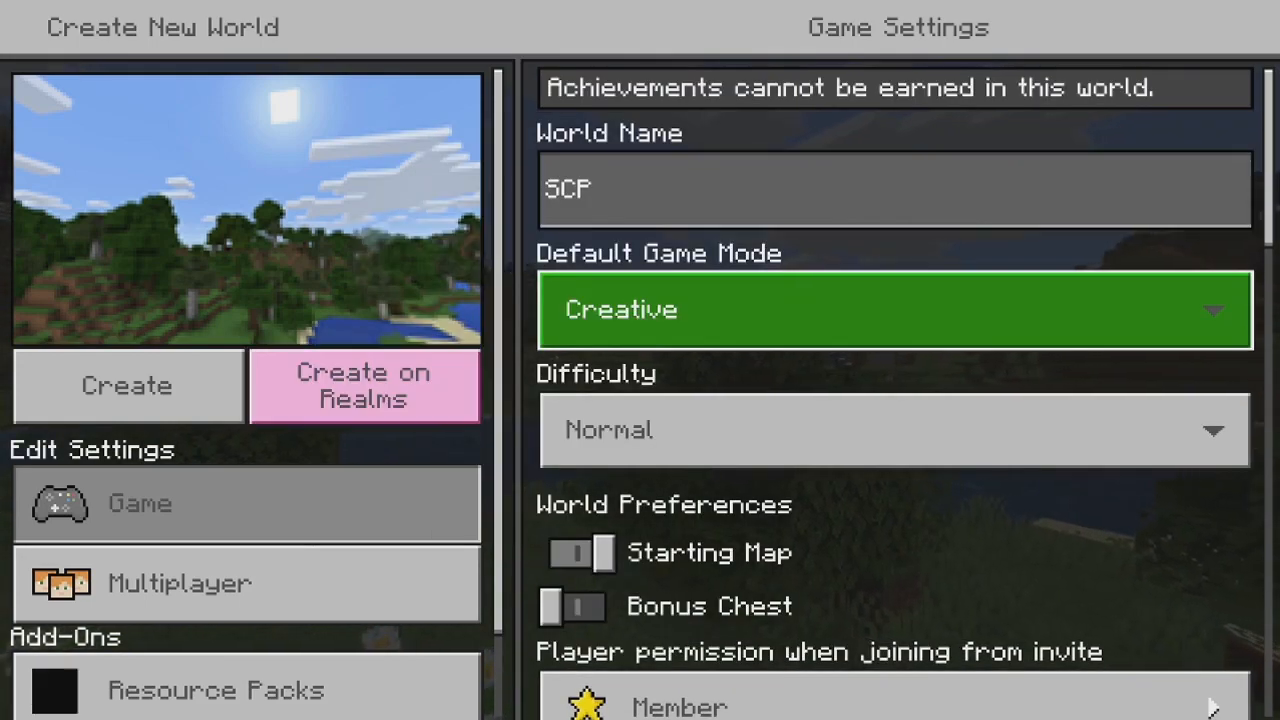
pyautogui.scroll(-3)
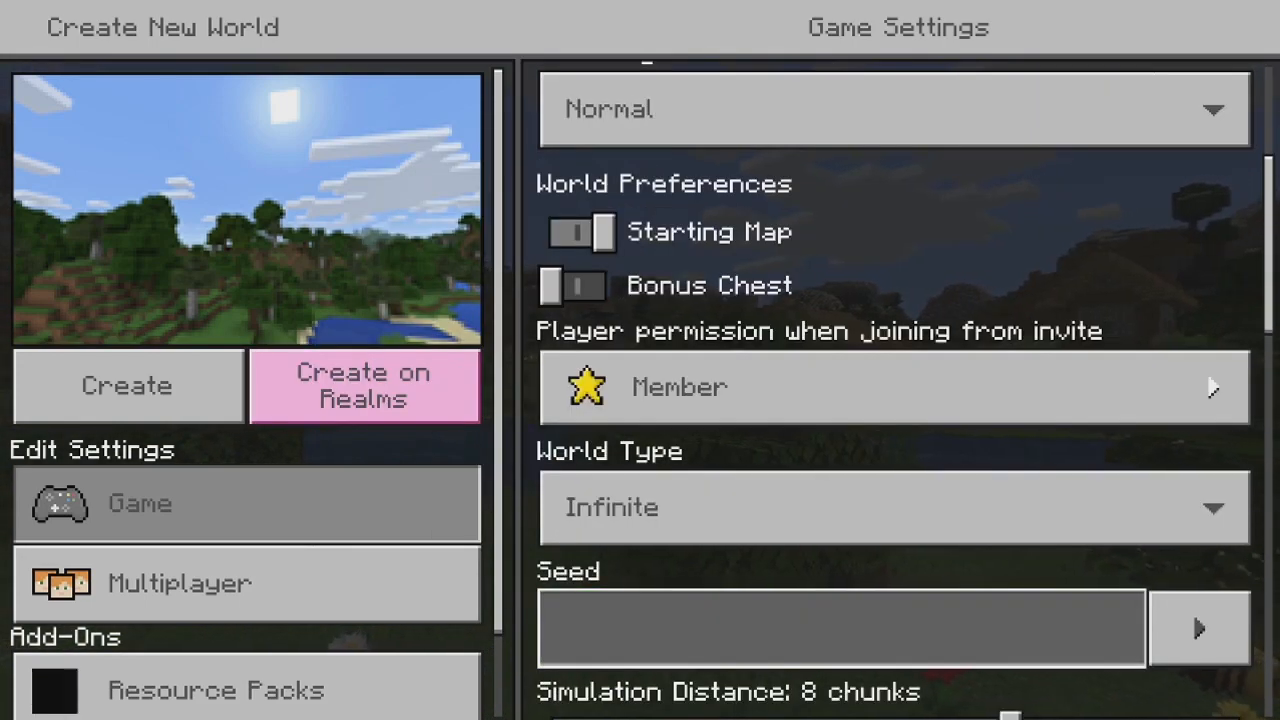
pyautogui.scroll(-3)
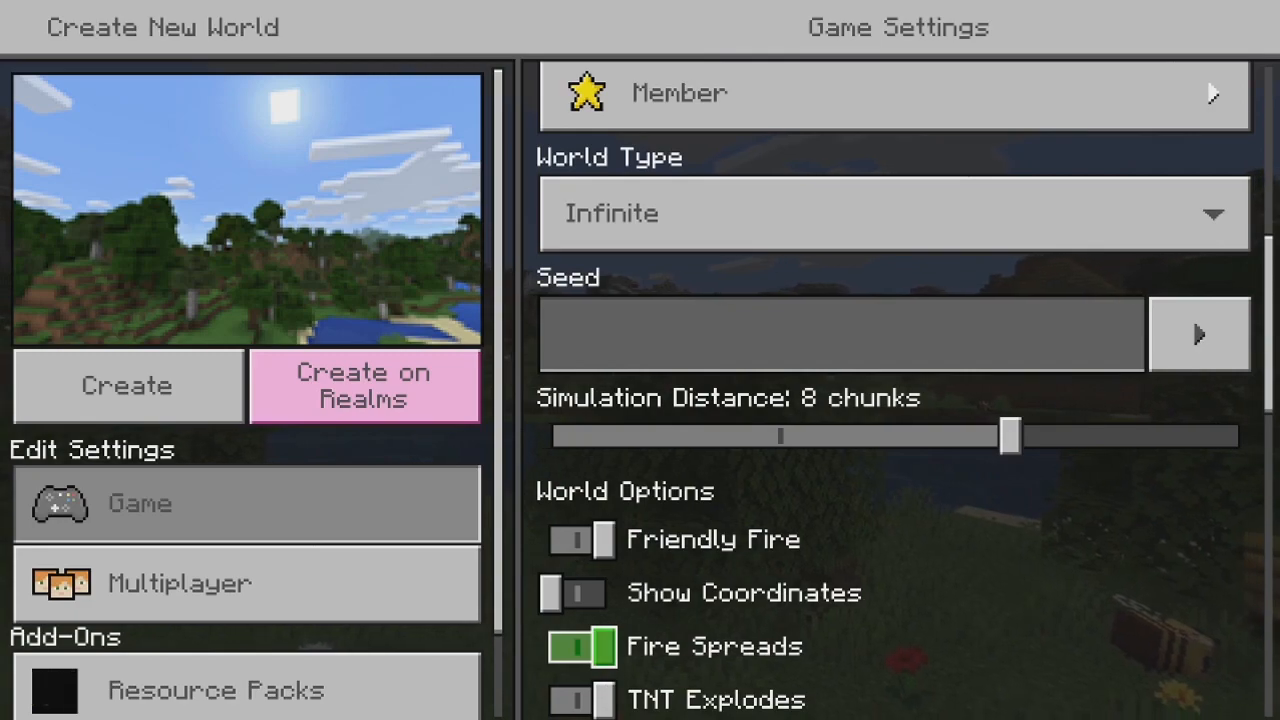
pyautogui.scroll(-3)
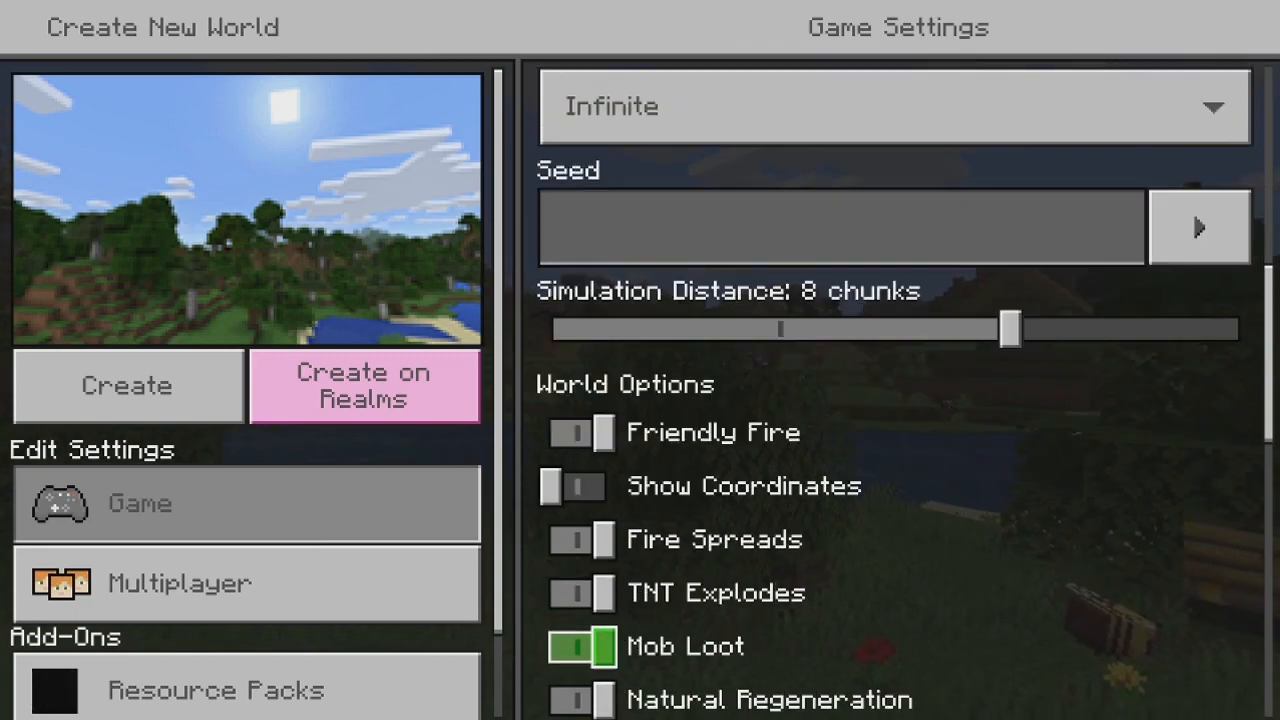
pyautogui.click(570, 698)
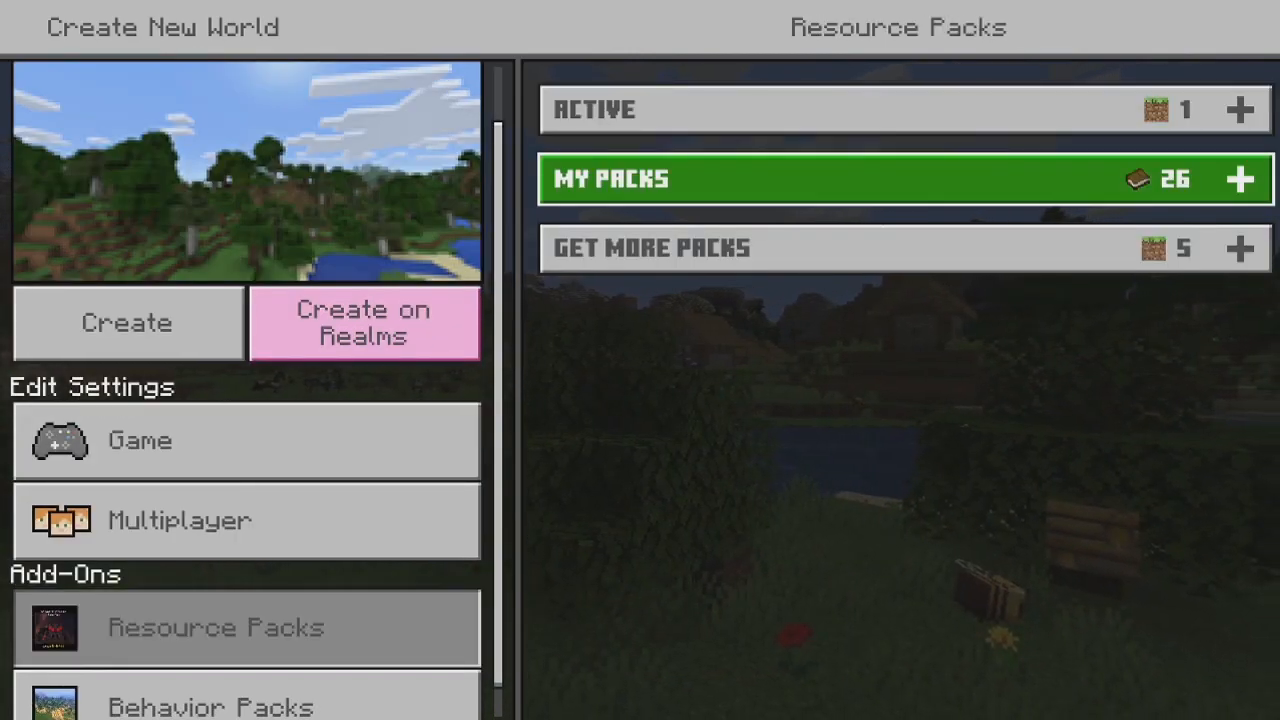
# Activate SCP Foundation RP V2.1 and the SCP behavior pack, then create the SCP world
pyautogui.click(900, 180)
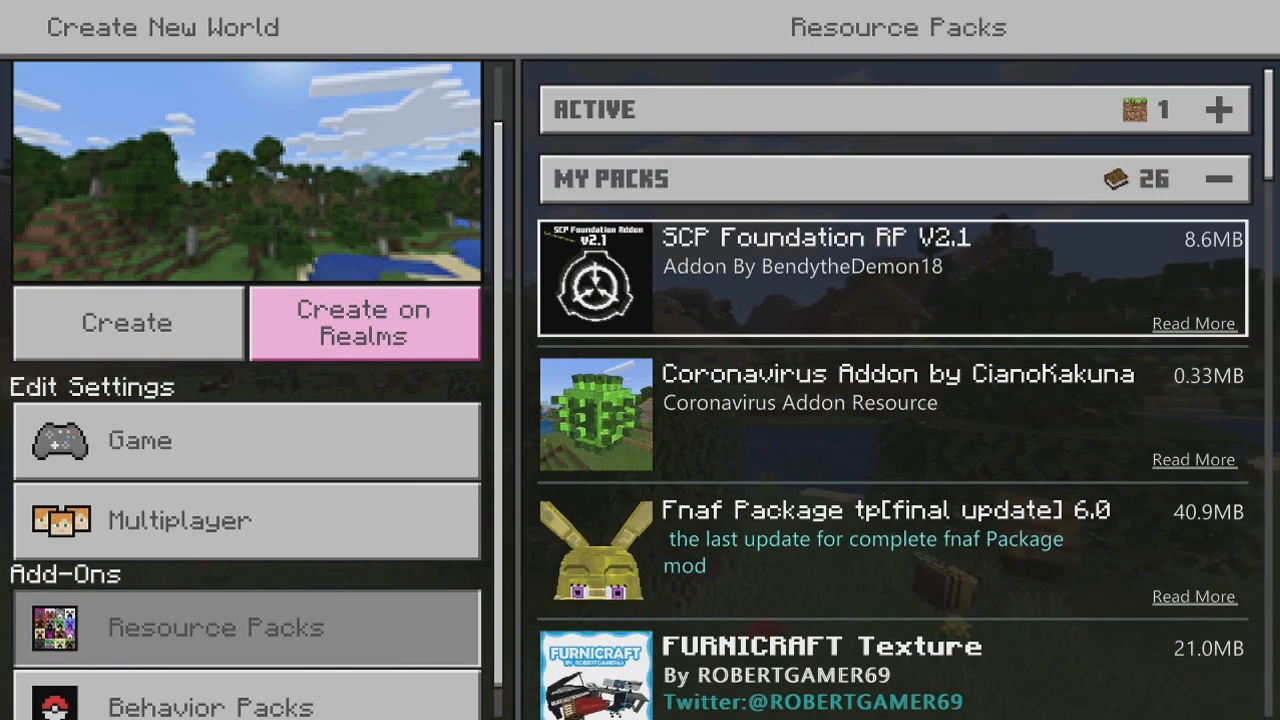
pyautogui.click(890, 276)
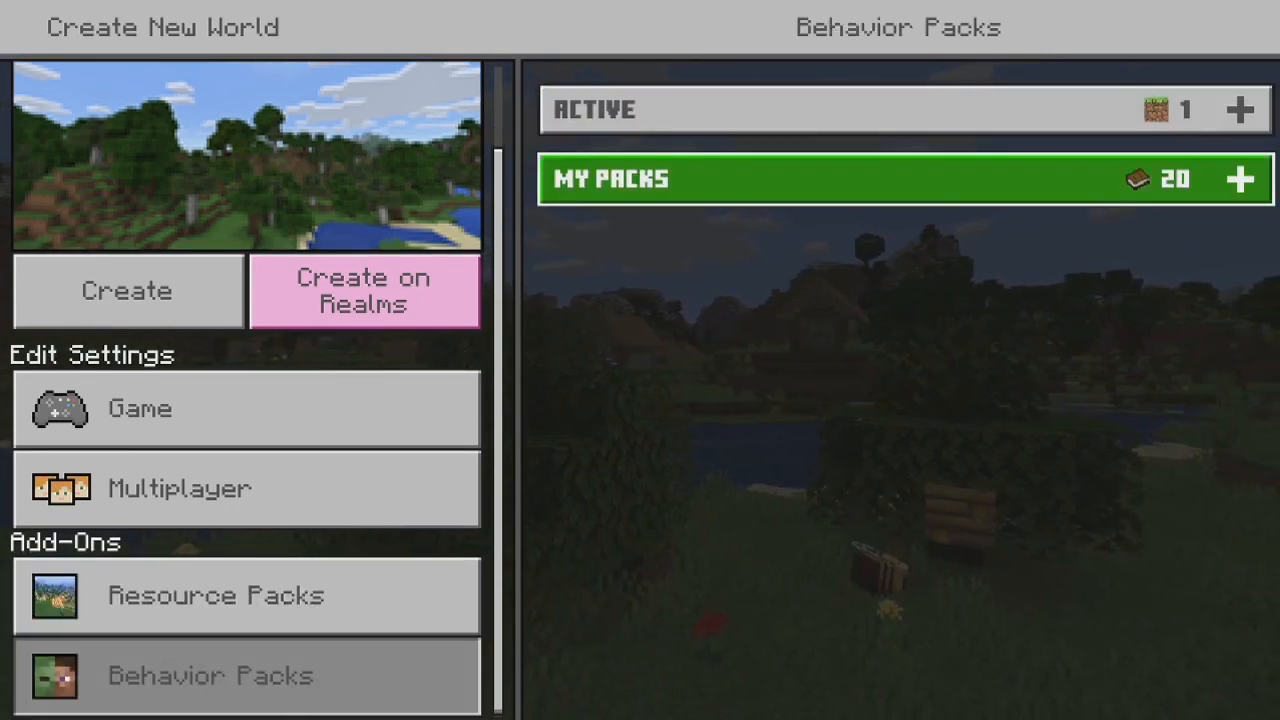
pyautogui.click(1240, 180)
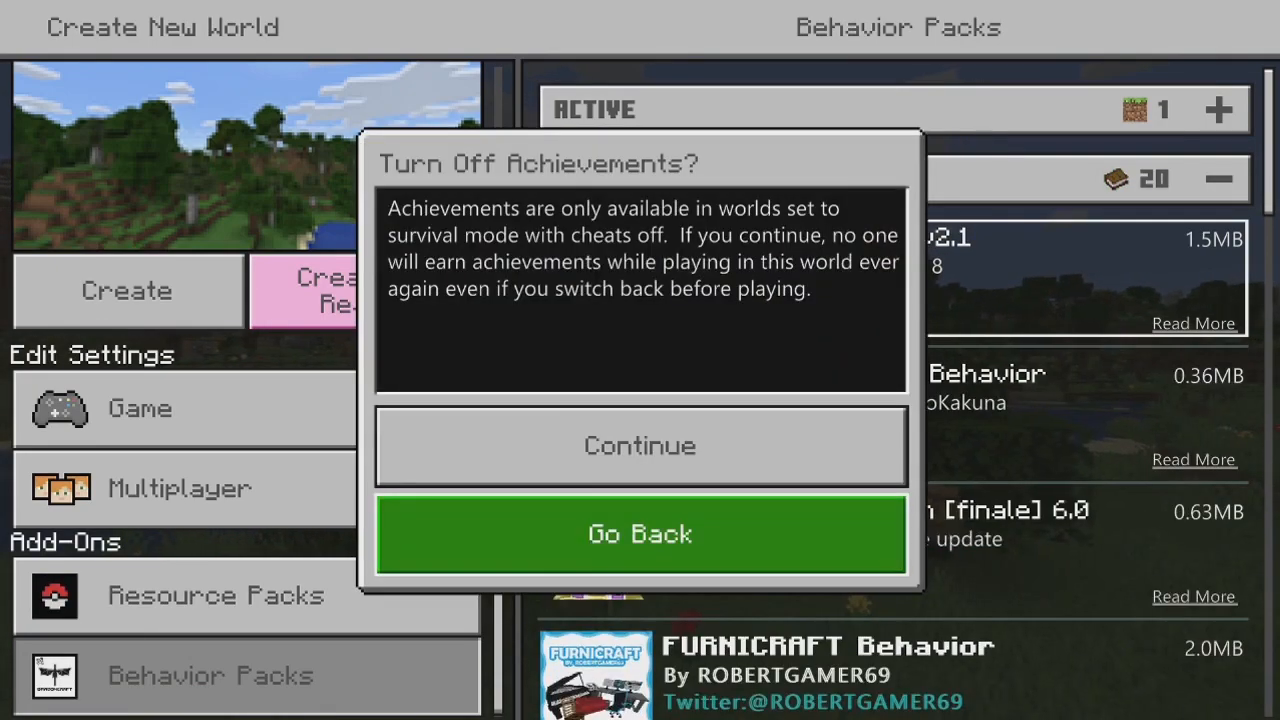
pyautogui.click(640, 444)
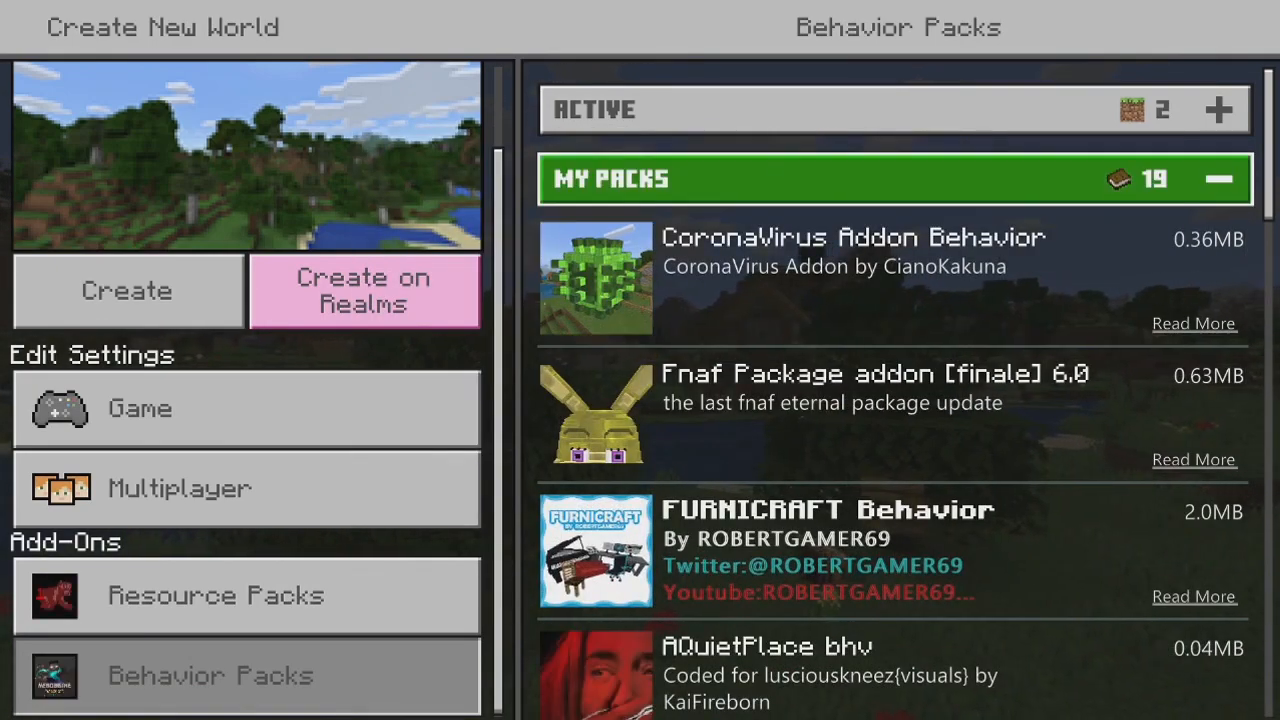
pyautogui.click(140, 408)
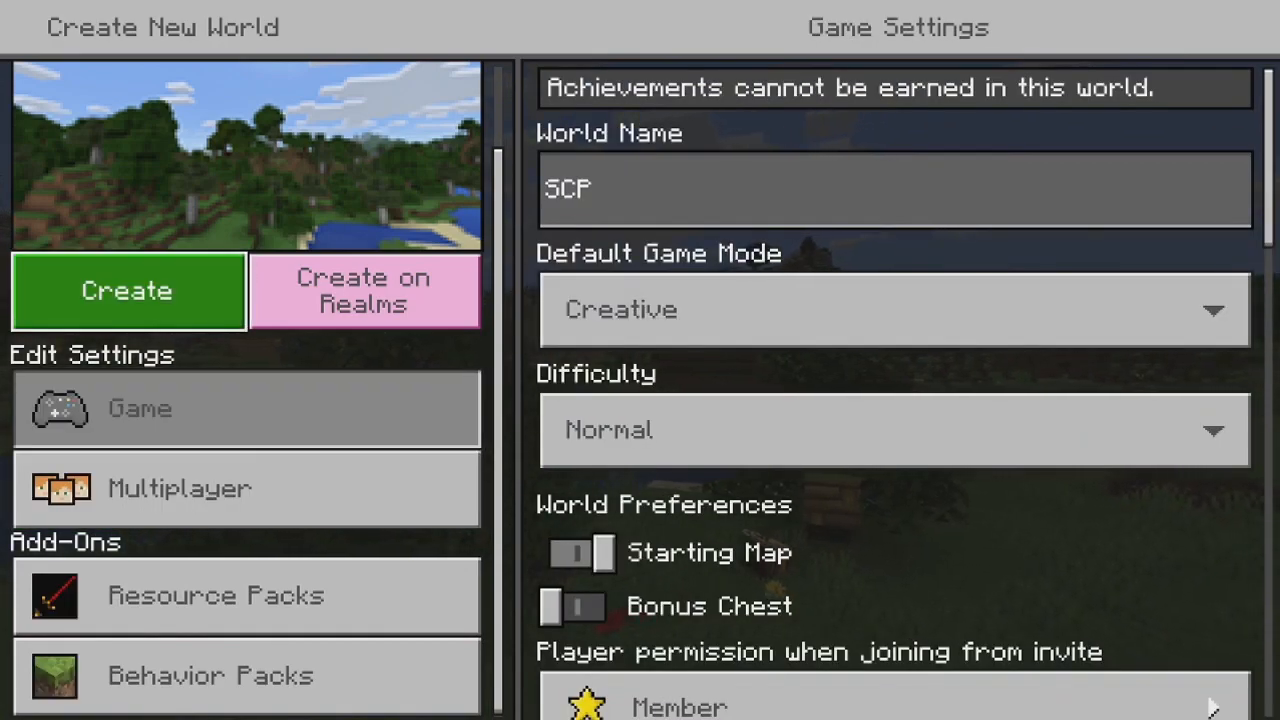
pyautogui.click(128, 292)
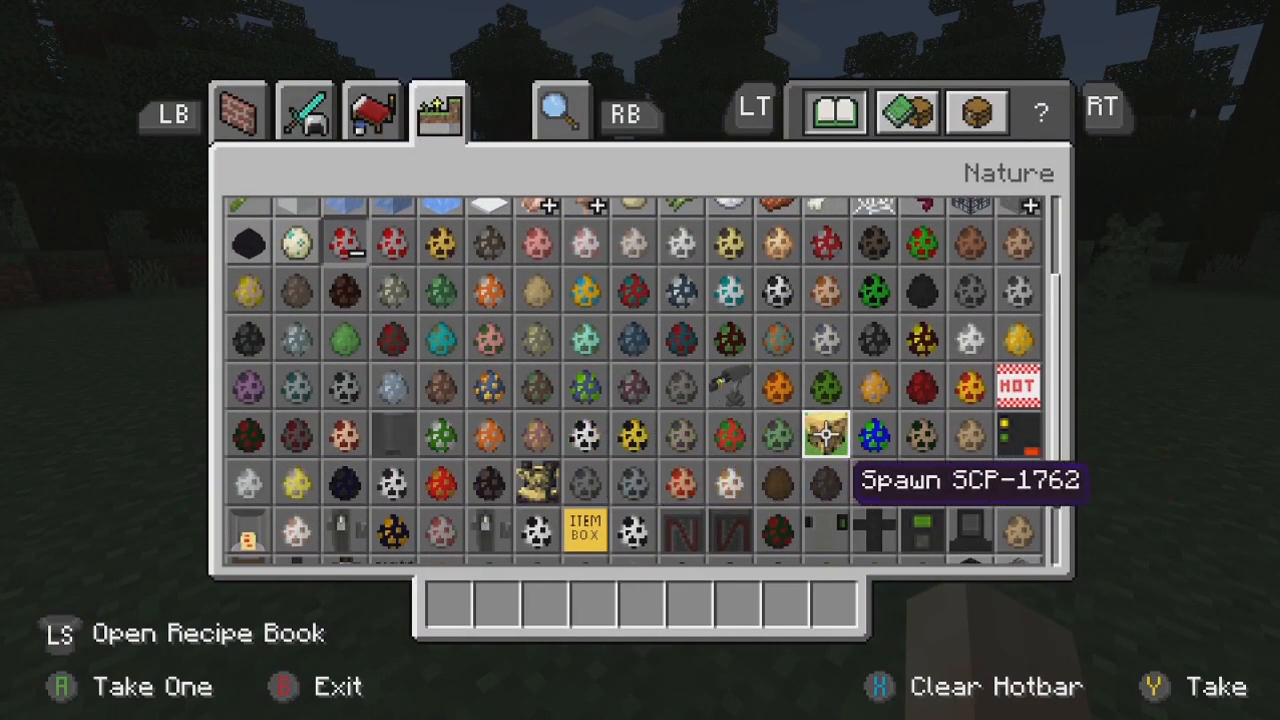
pyautogui.moveTo(776, 388)
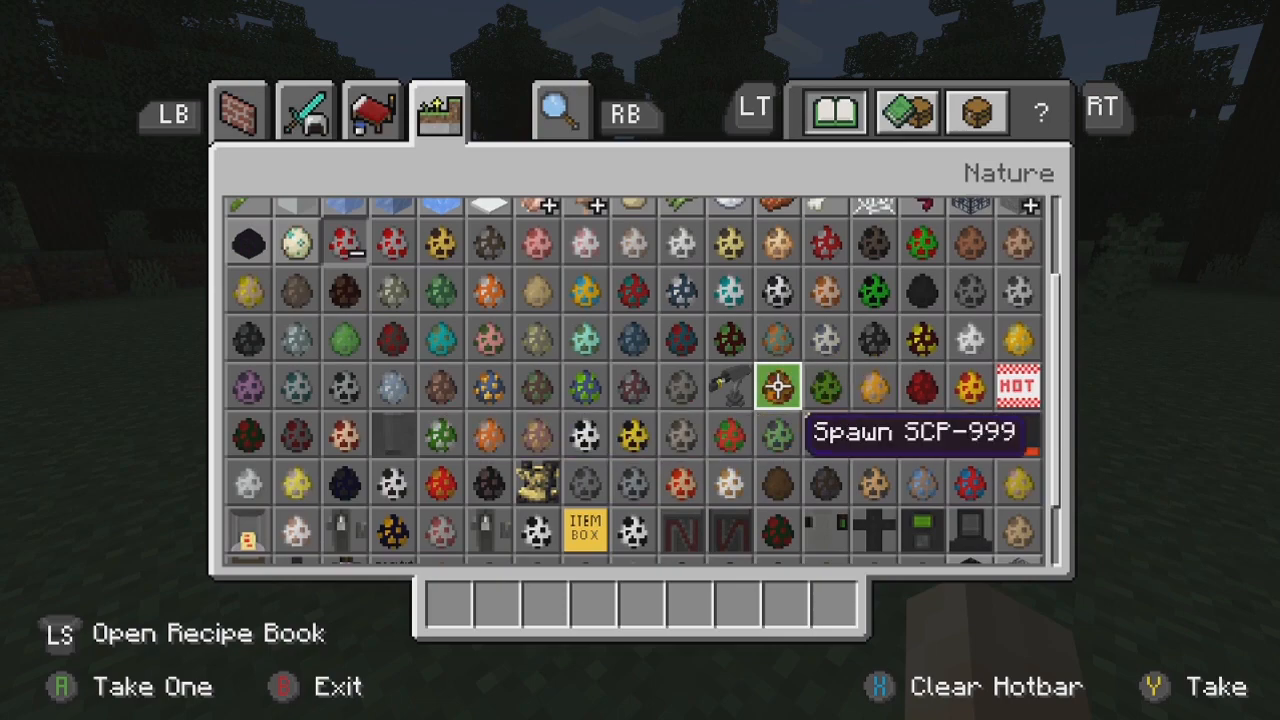
pyautogui.moveTo(730, 388)
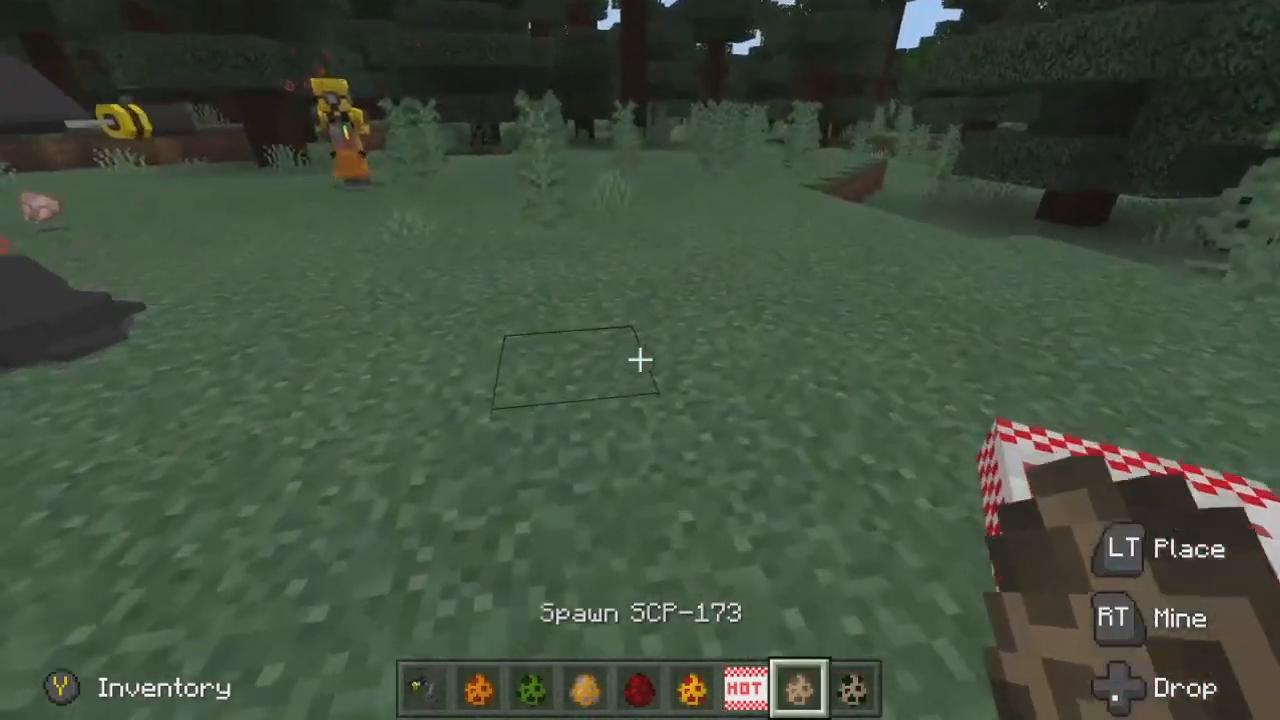
# Spawn SCP-173 on the grass and switch to the player inventory view
pyautogui.click(640, 360)
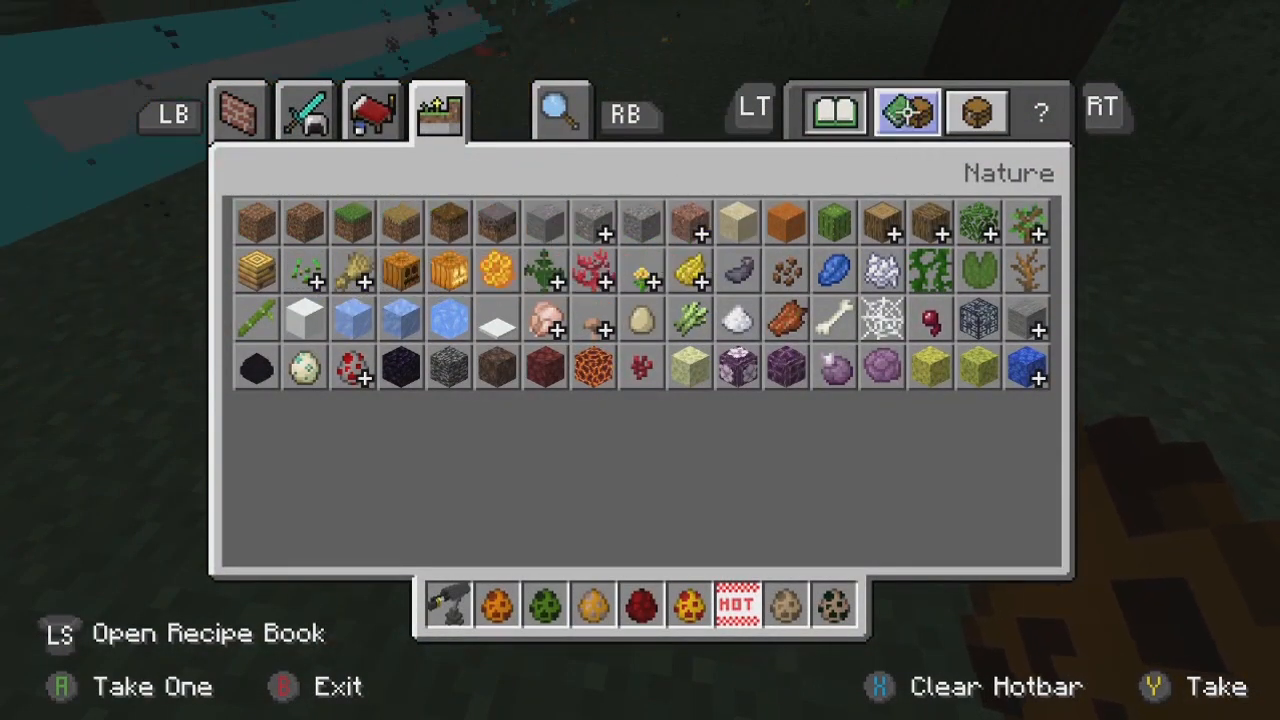
pyautogui.click(904, 112)
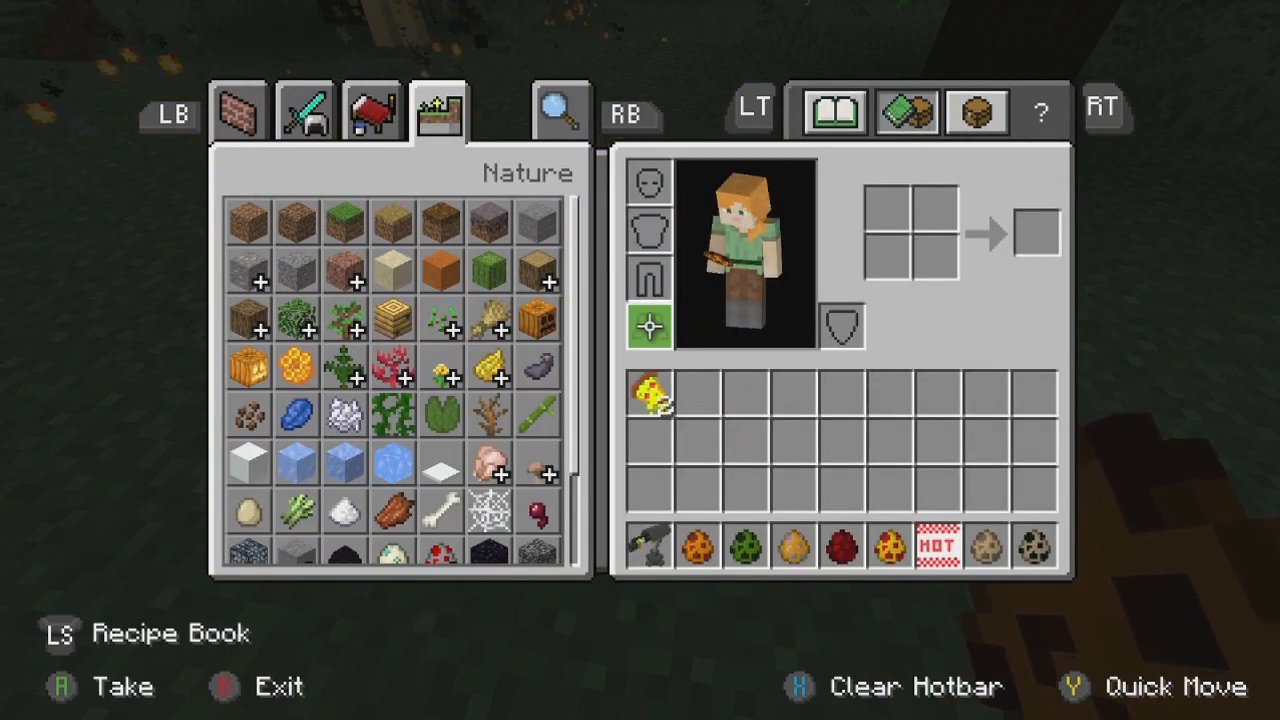